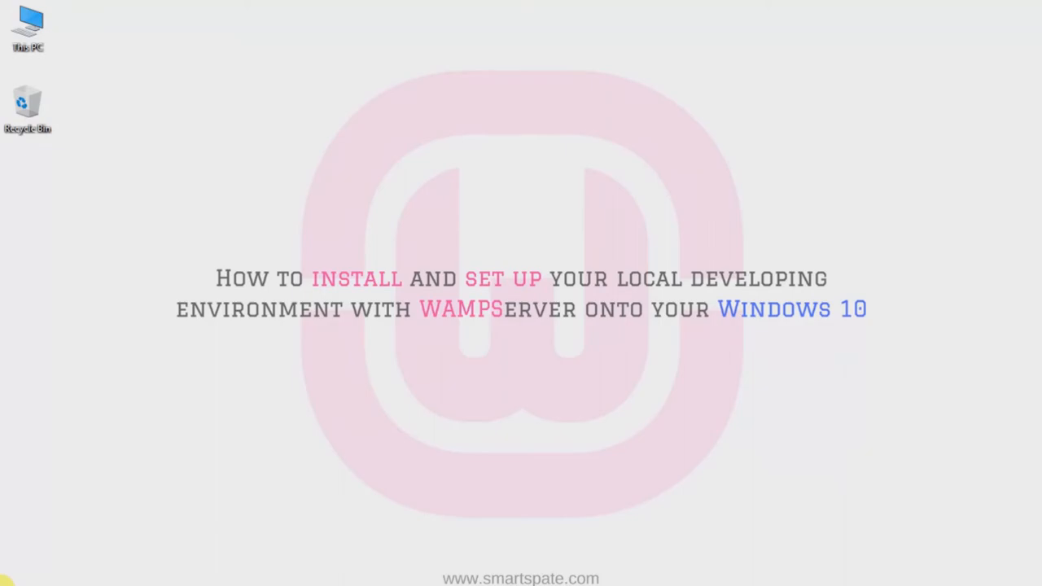
mouse_move(192, 423)
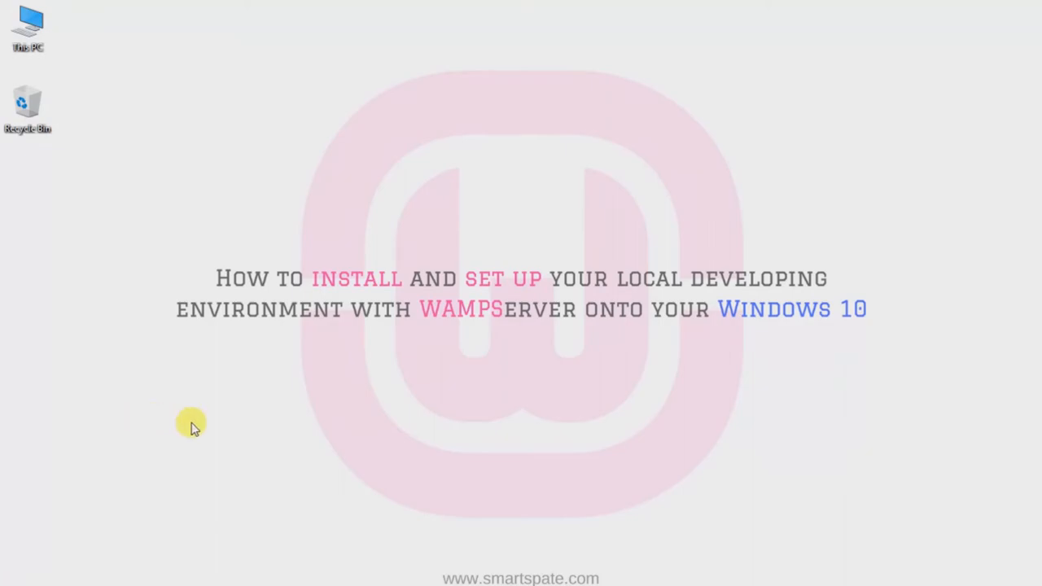
mouse_move(142, 197)
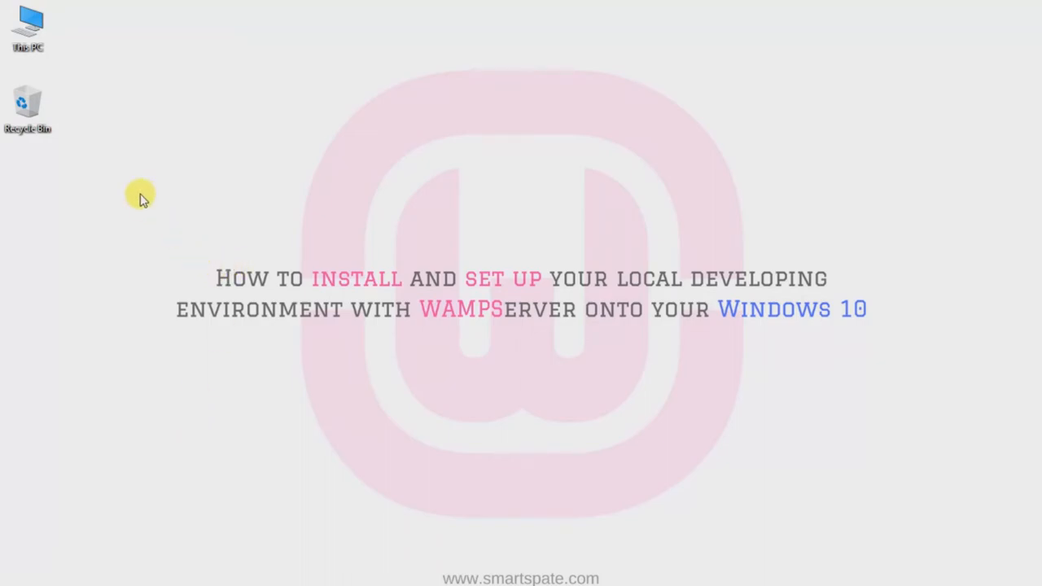
View This PC's properties to confirm a 64-bit Windows 10 system, then close the window
right_click(28, 30)
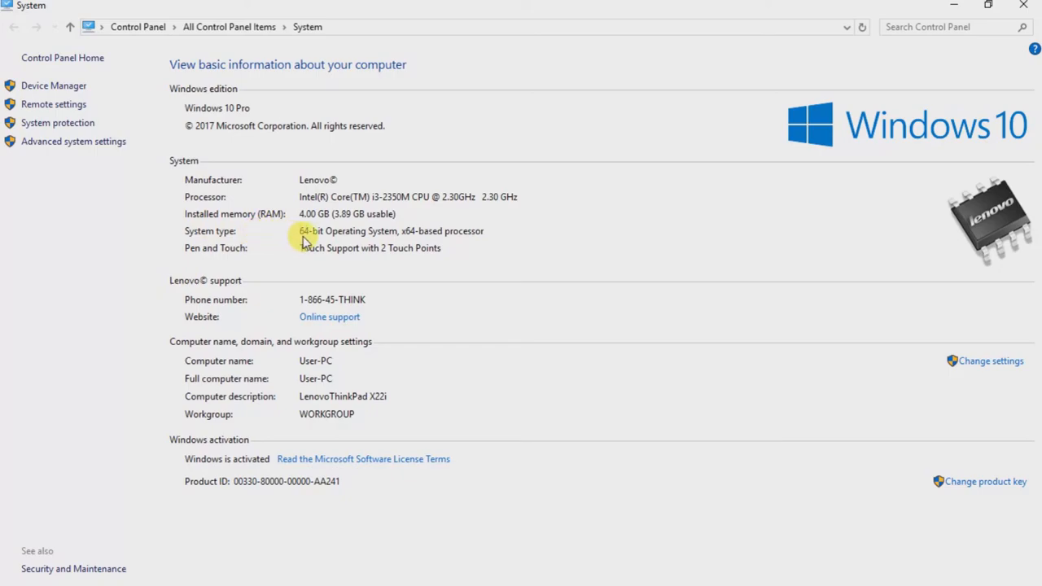
mouse_move(489, 241)
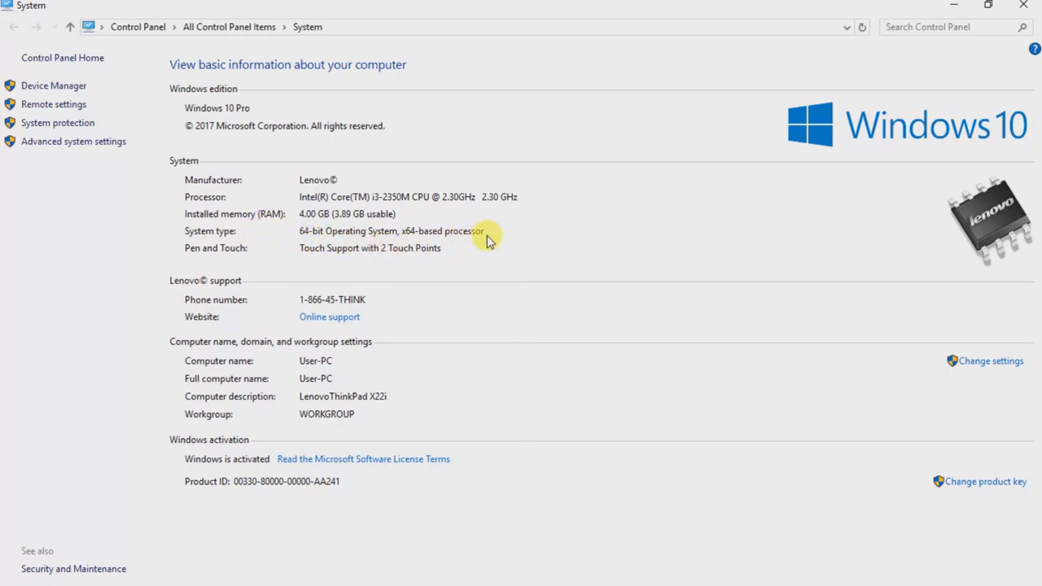
mouse_move(307, 236)
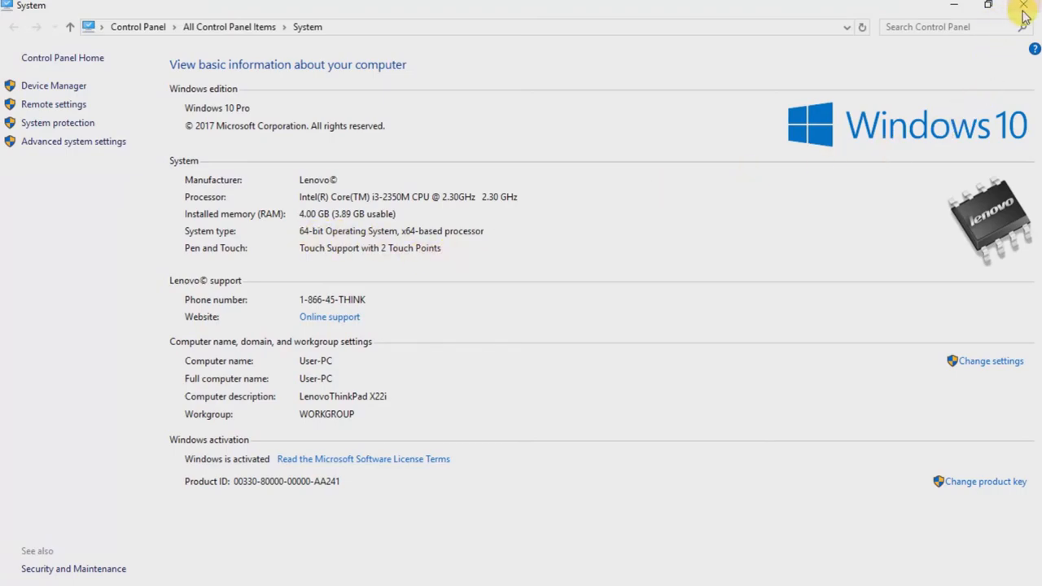
left_click(1024, 6)
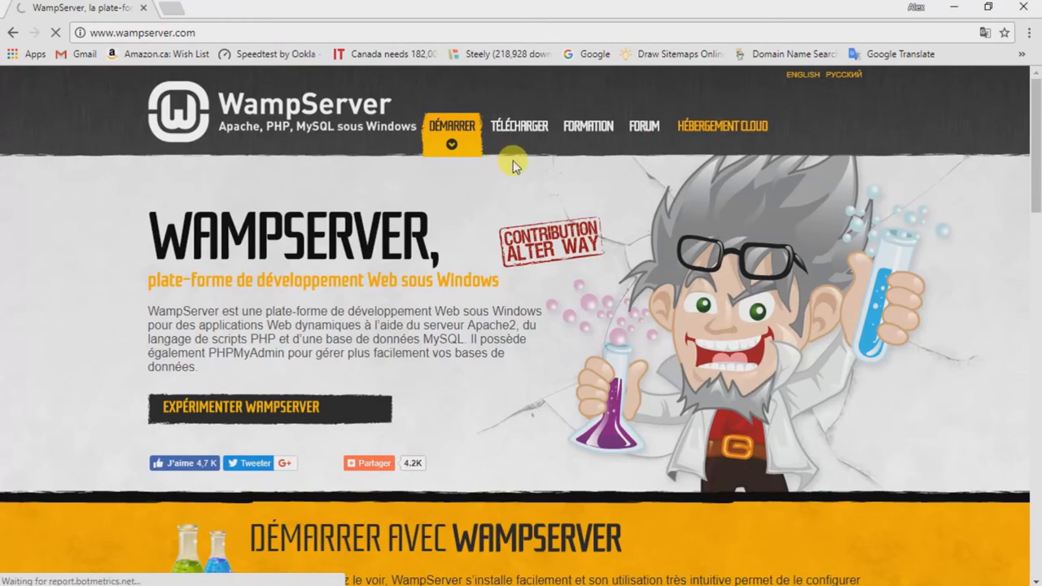
Switch wampserver.com to English and go to its downloads page listing the 3.0.6 installers
left_click(801, 75)
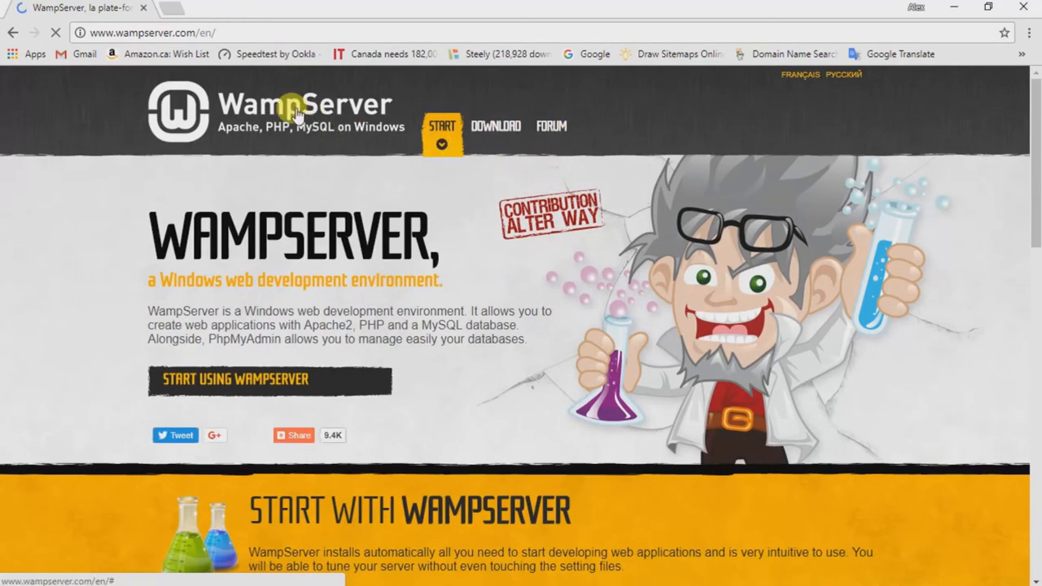
scroll("down", 3)
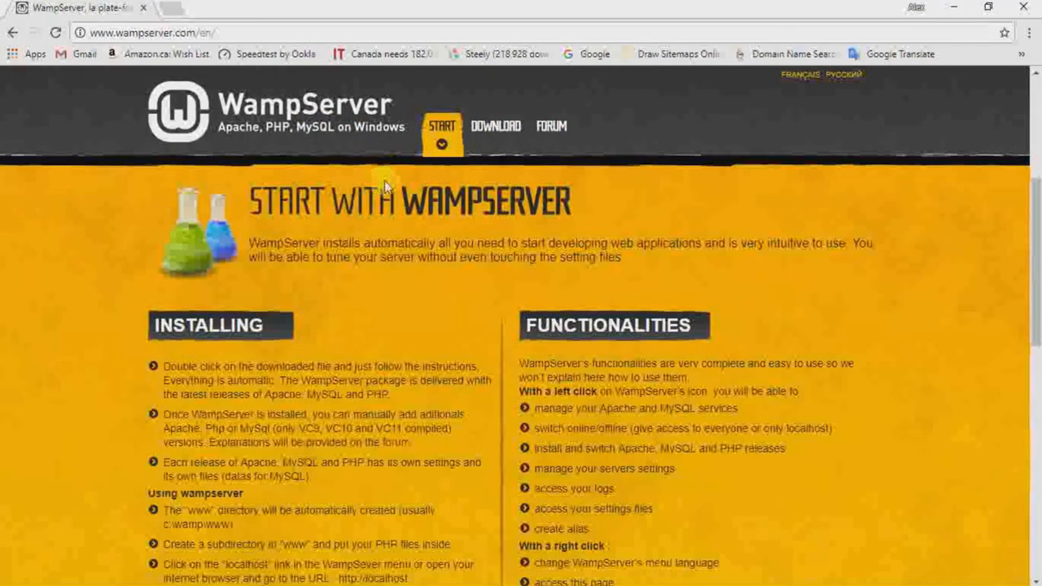
left_click(495, 127)
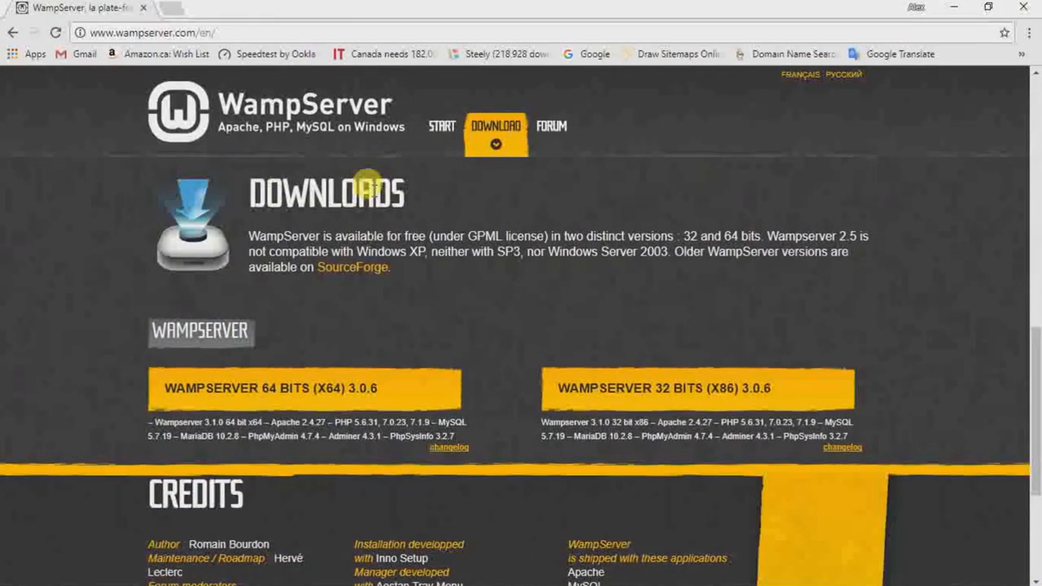
scroll("down", 3)
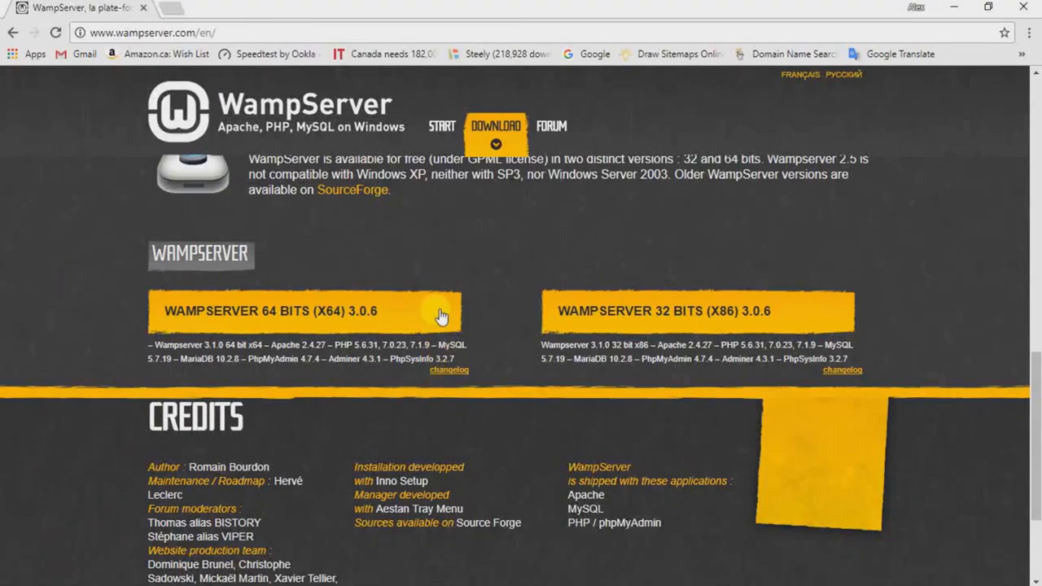
mouse_move(276, 274)
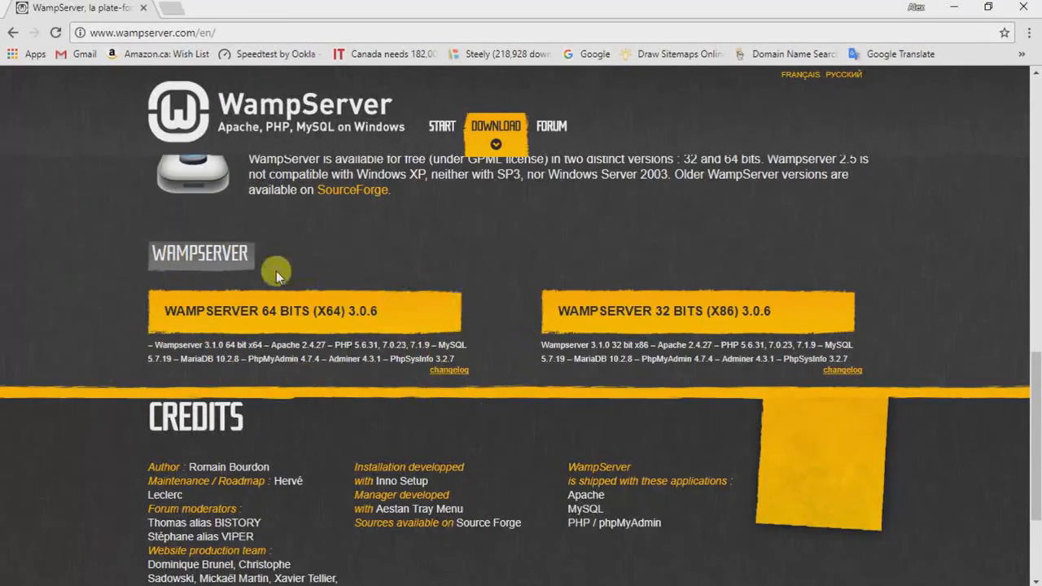
mouse_move(529, 262)
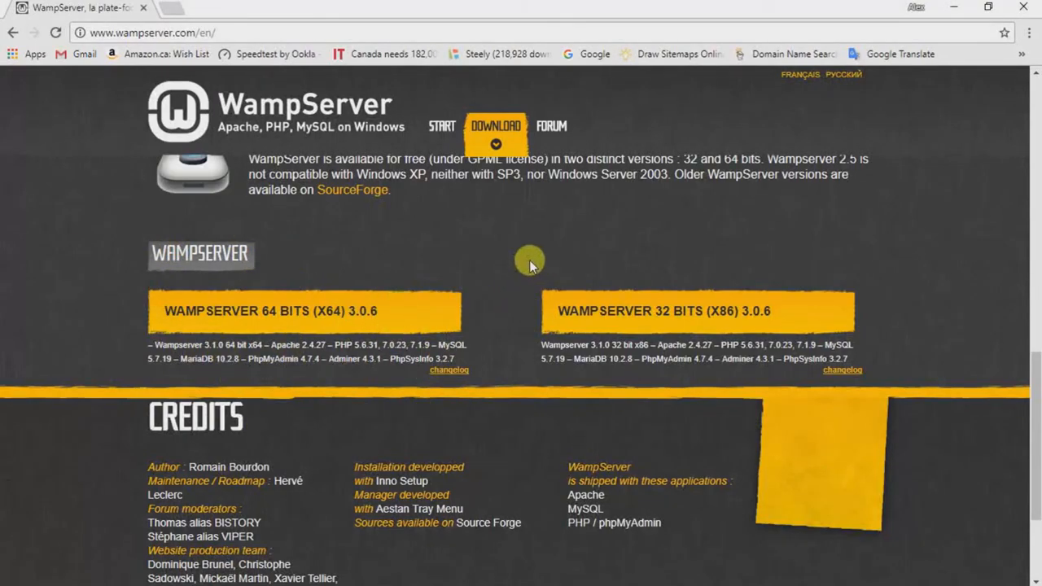
mouse_move(274, 311)
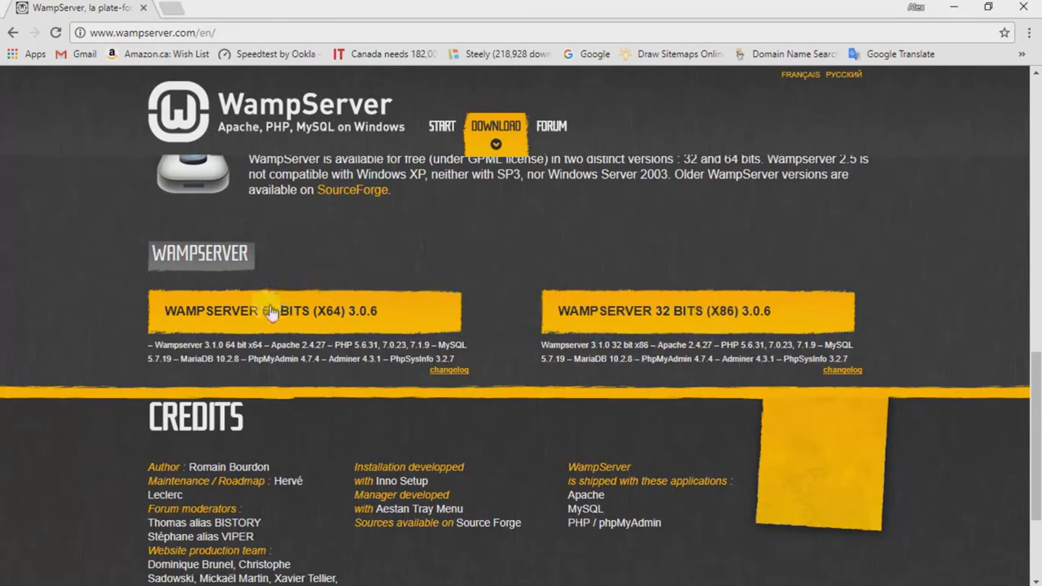
mouse_move(280, 311)
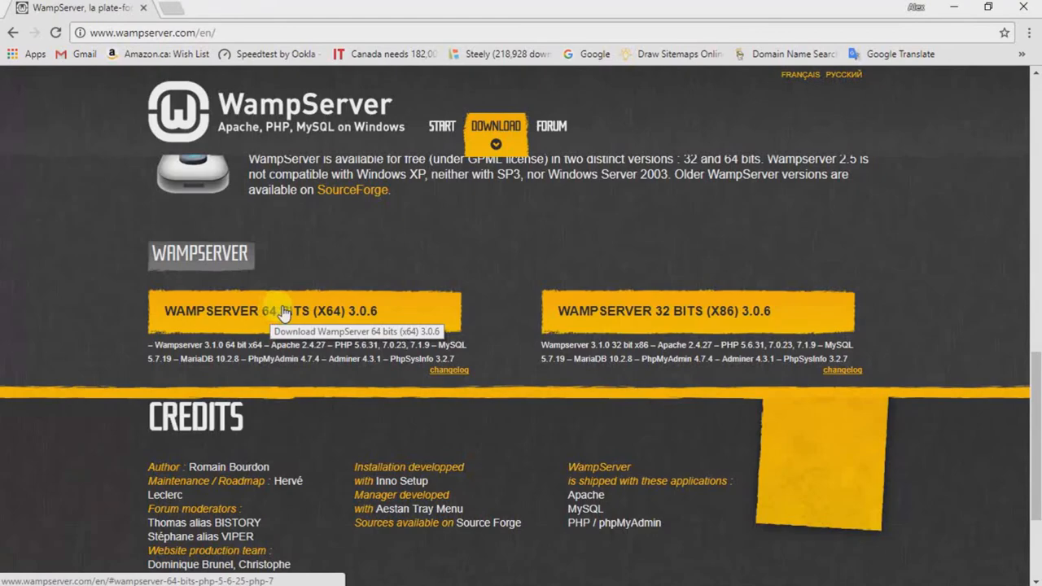
Choose the WampServer 64 bits (x64) 3.0.6 download and follow 'download directly' to SourceForge
left_click(303, 309)
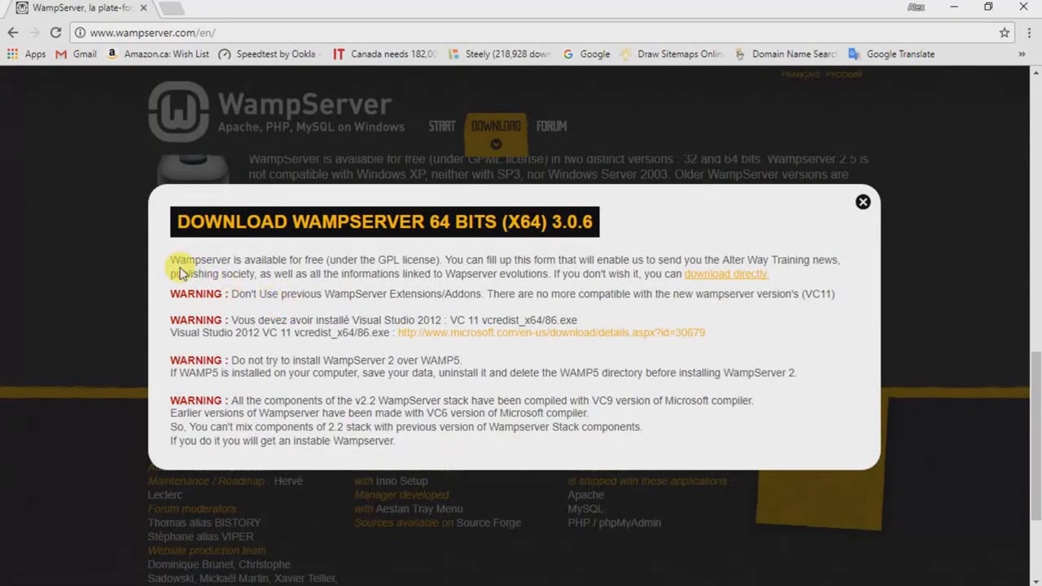
mouse_move(176, 261)
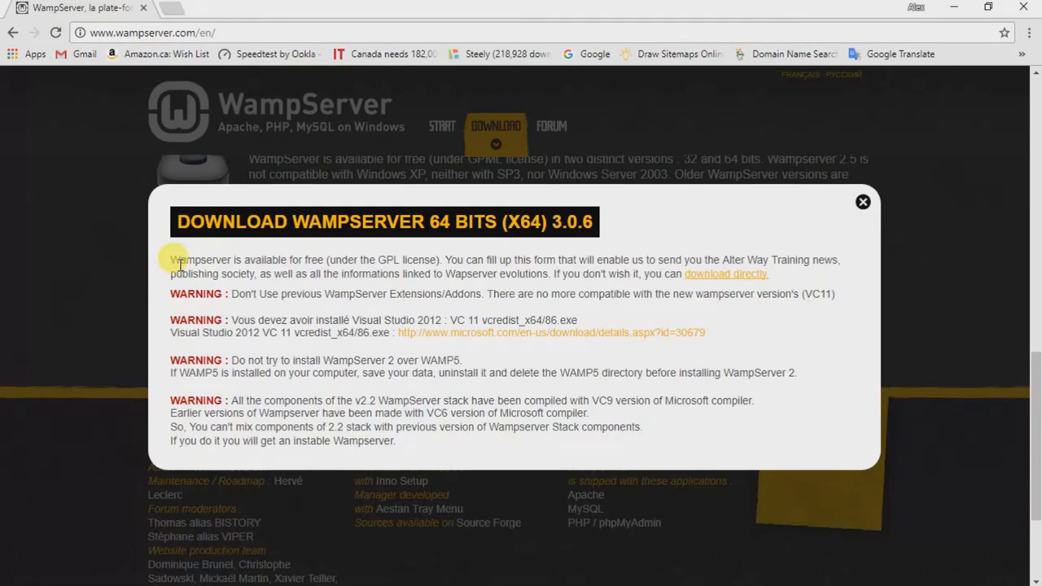
mouse_move(277, 247)
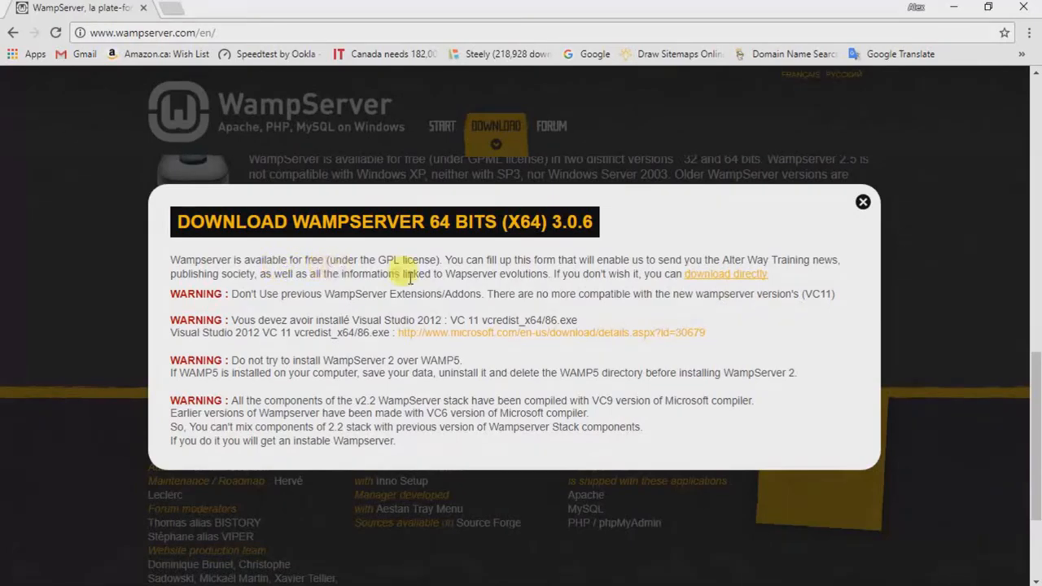
mouse_move(703, 277)
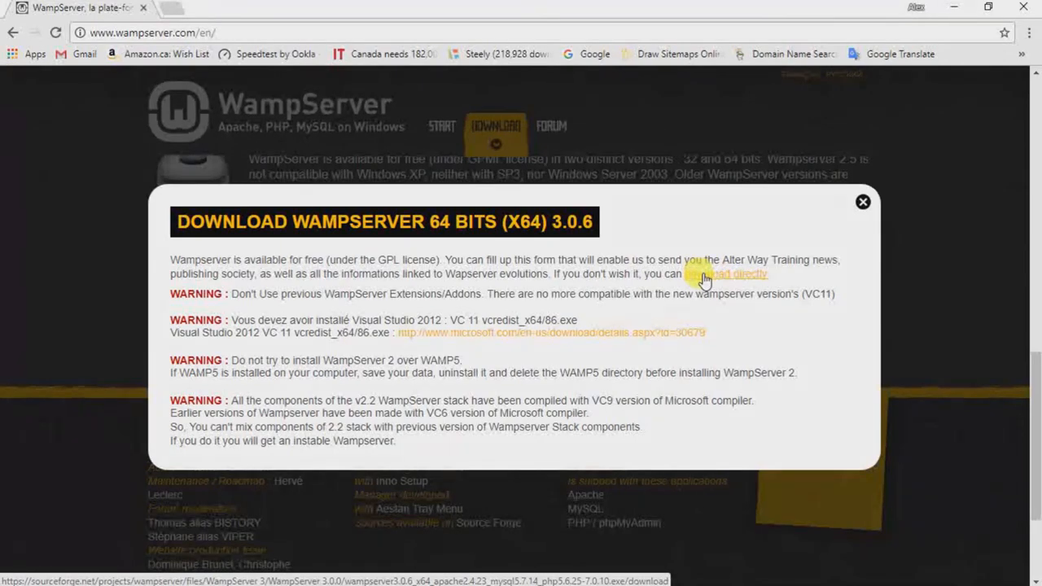
left_click(724, 274)
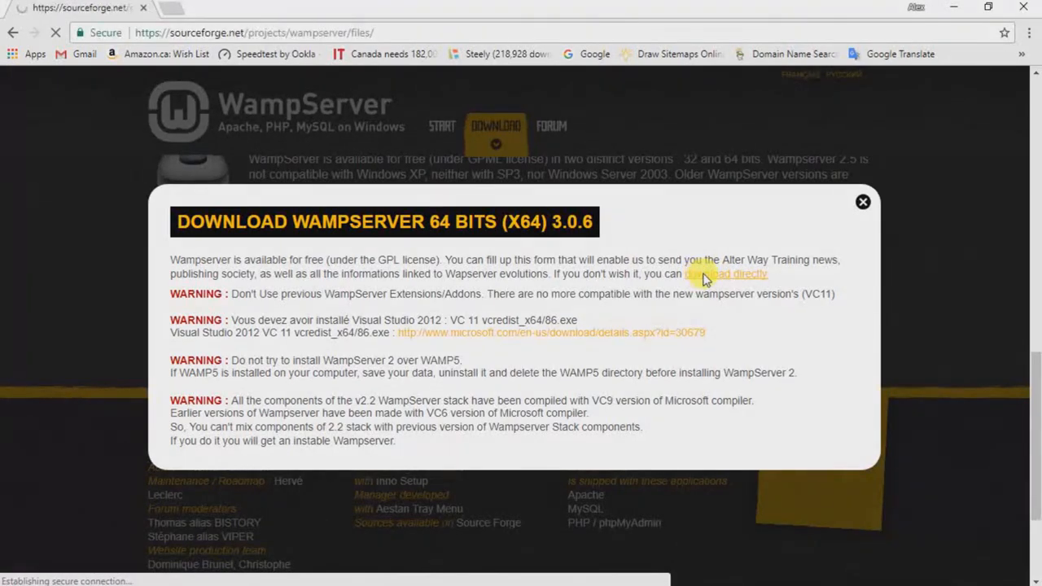
left_click(723, 273)
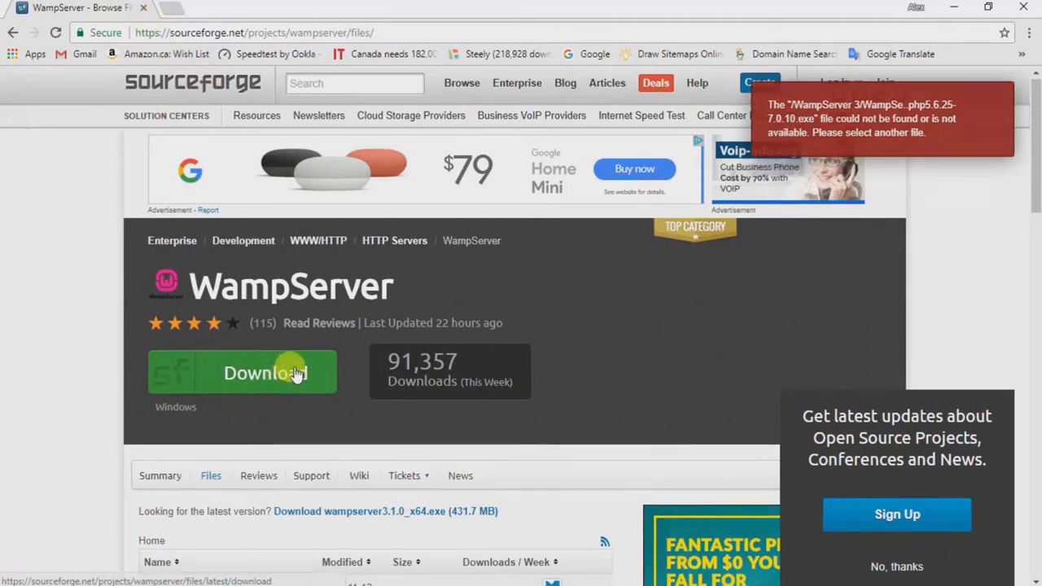
mouse_move(228, 197)
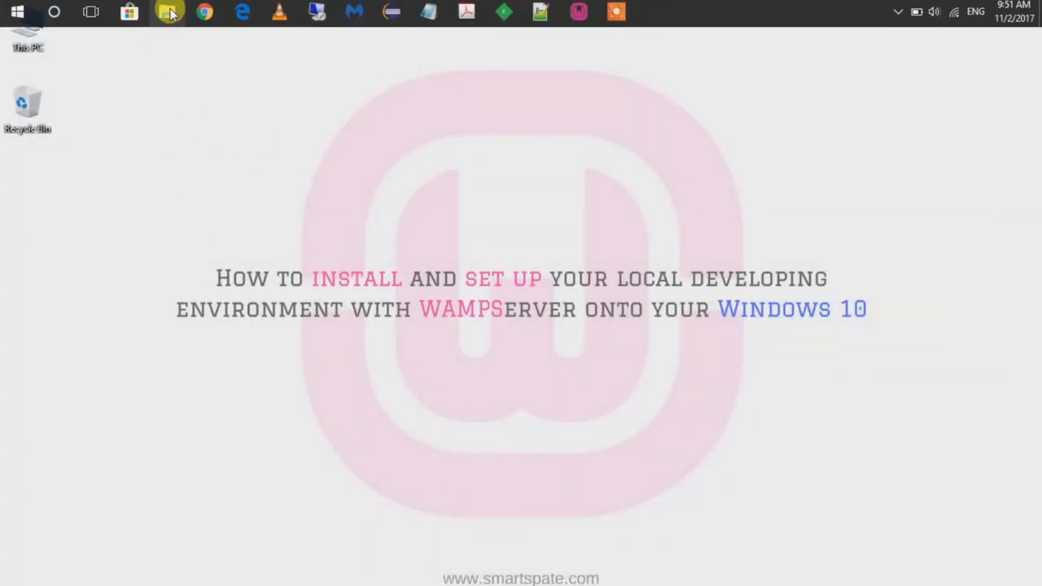
Browse Downloads > SOFTWARE in File Explorer and select the wampserver3.1.0_x64 installer
left_click(169, 13)
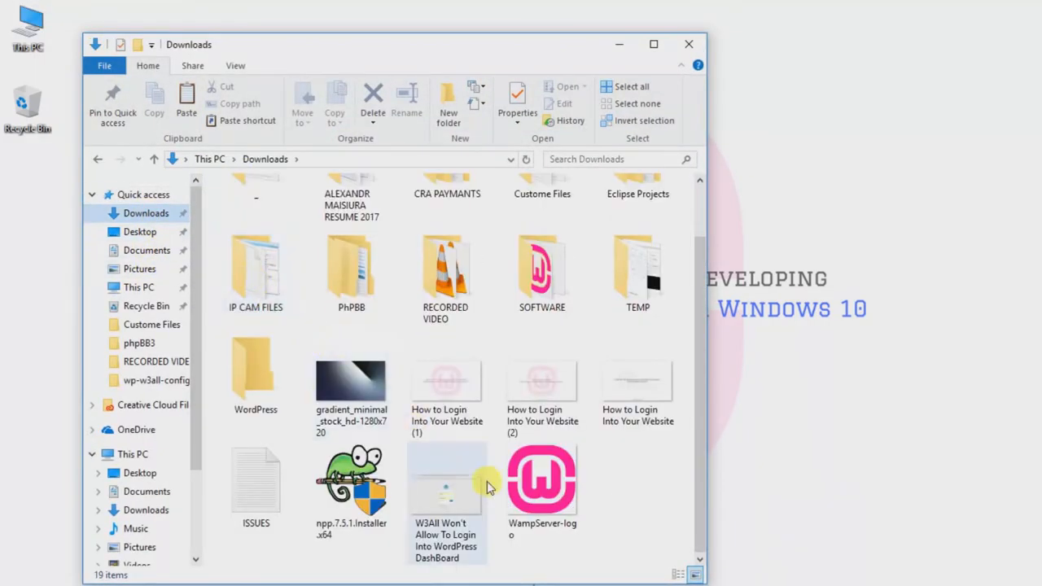
mouse_move(540, 480)
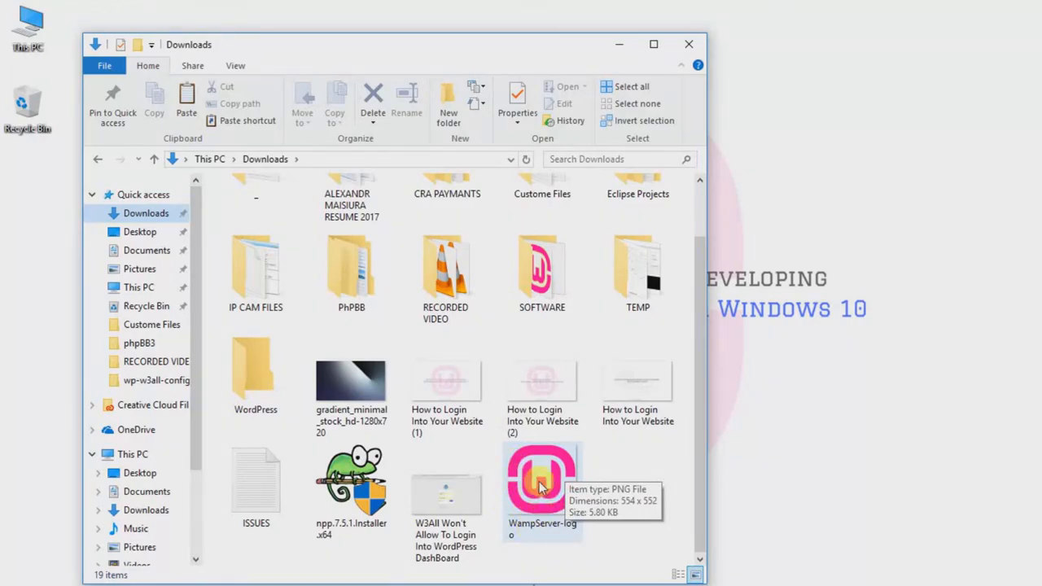
left_click(542, 480)
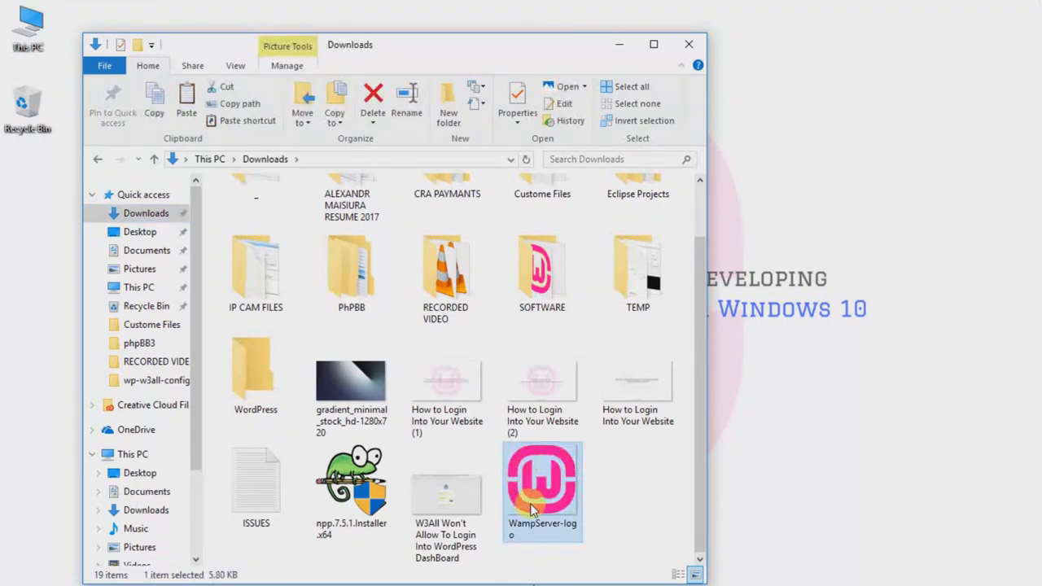
mouse_move(542, 269)
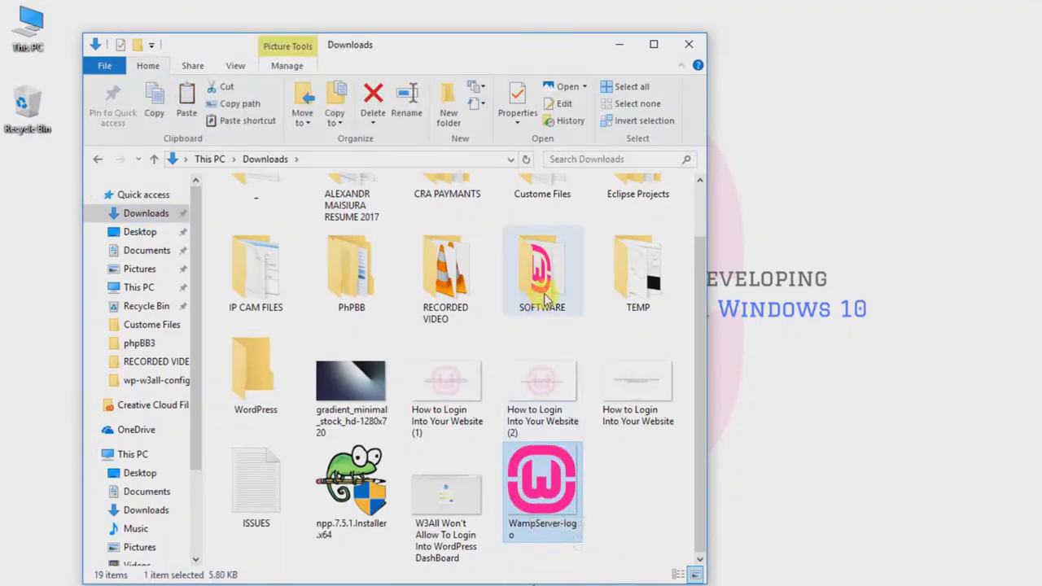
double_click(540, 268)
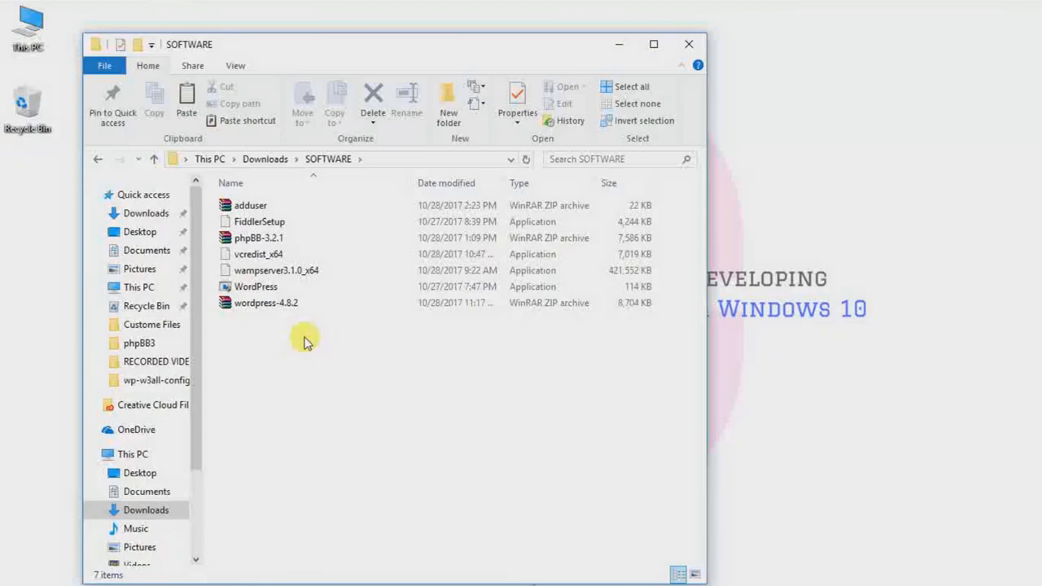
left_click(269, 237)
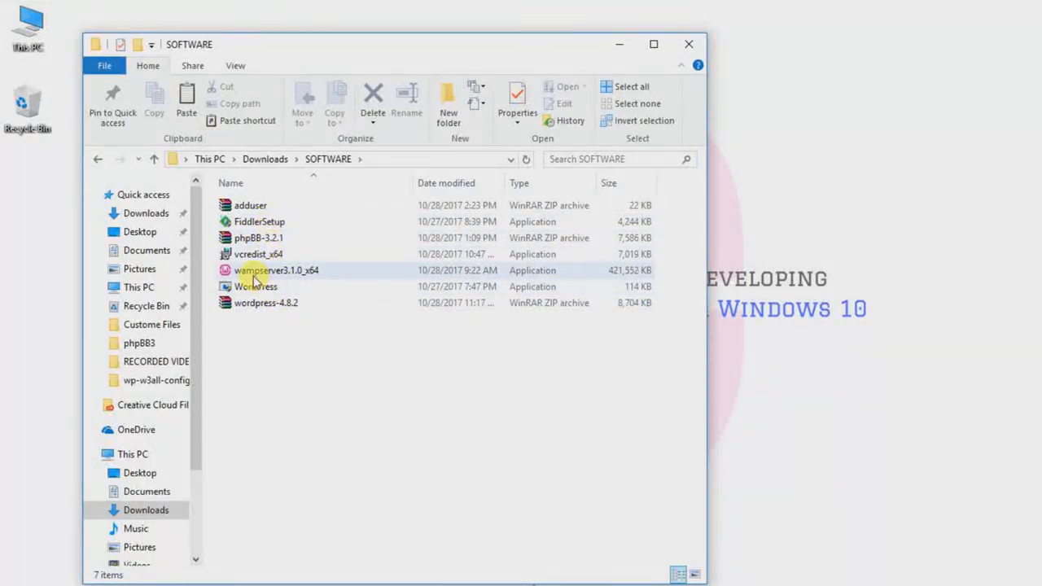
left_click(276, 271)
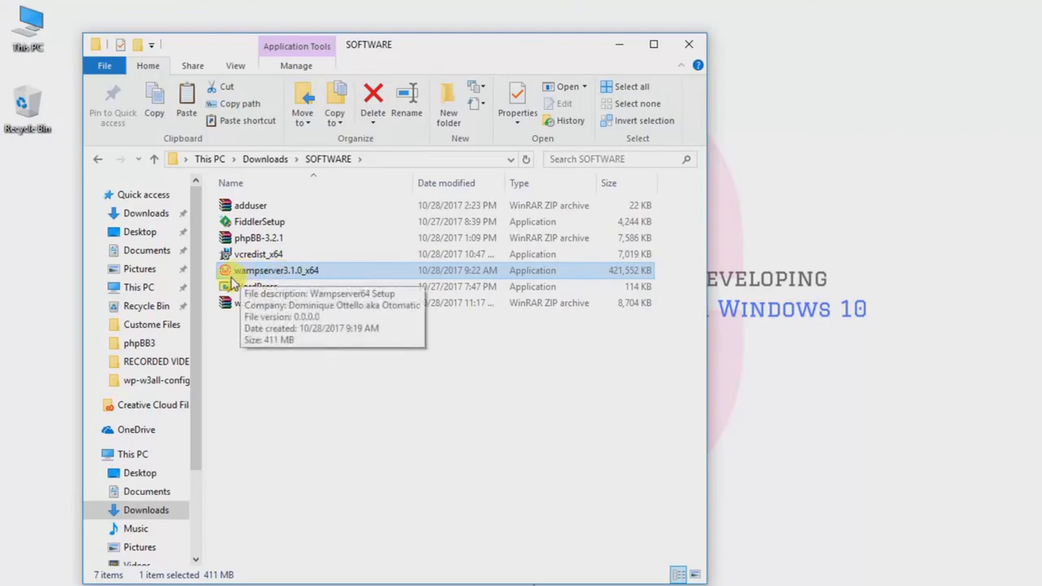
mouse_move(283, 283)
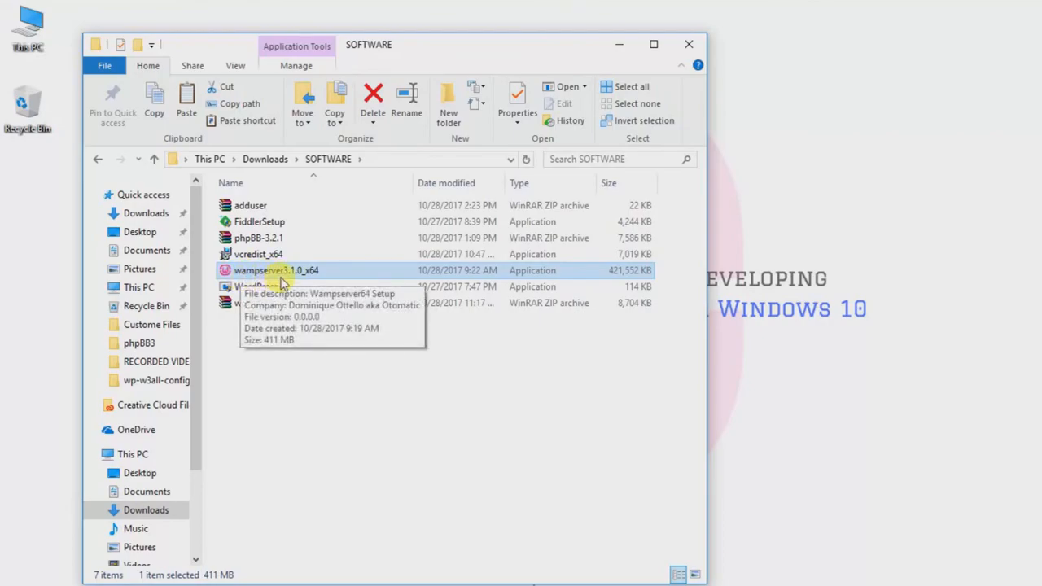
mouse_move(290, 280)
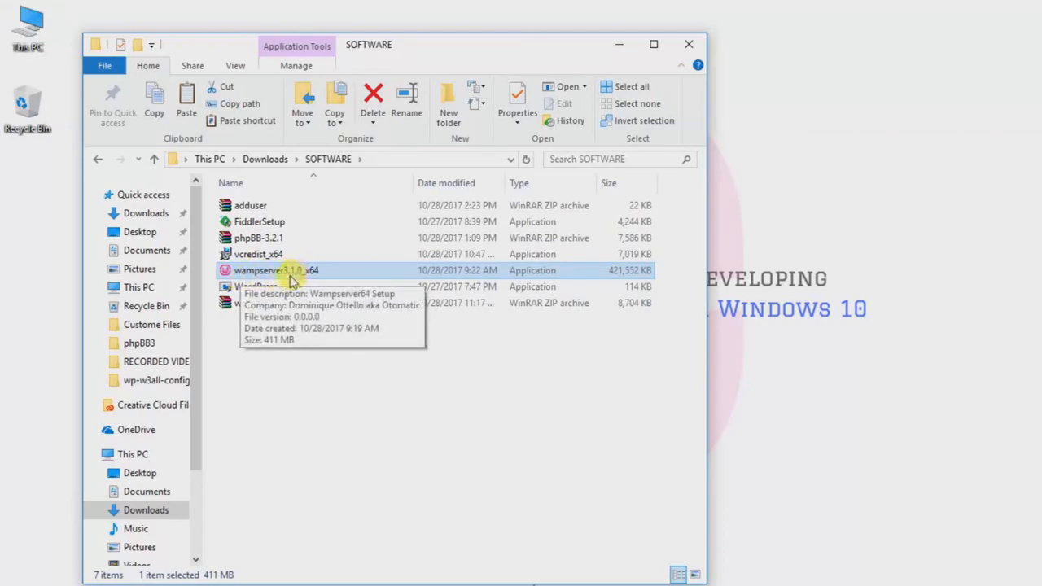
mouse_move(301, 277)
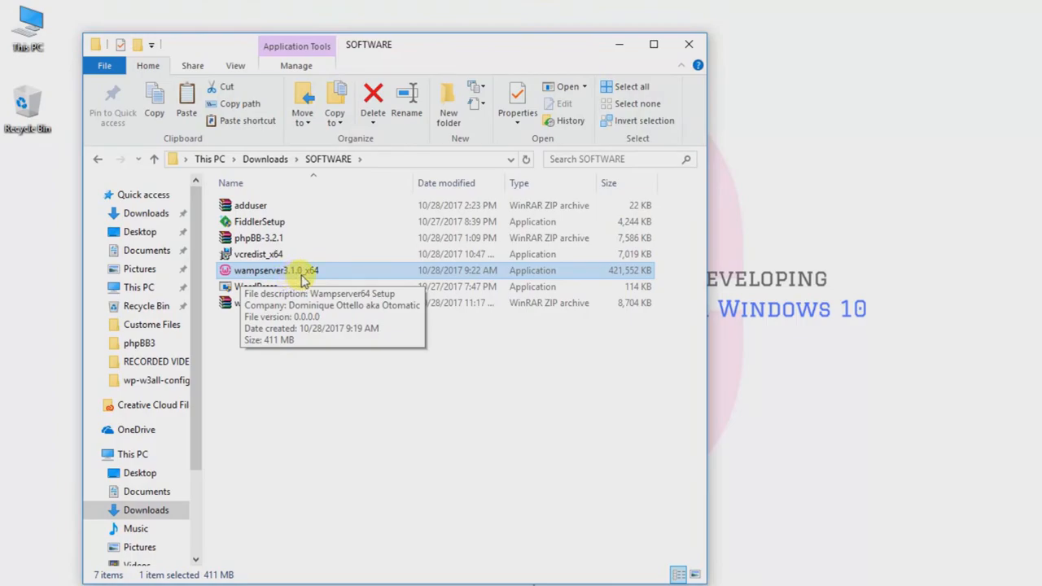
mouse_move(274, 280)
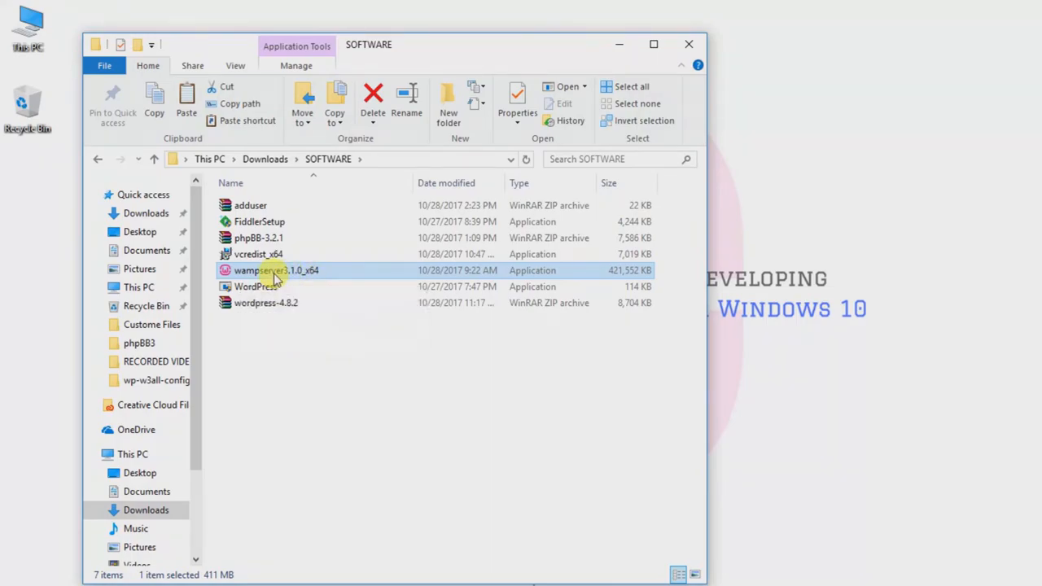
right_click(275, 270)
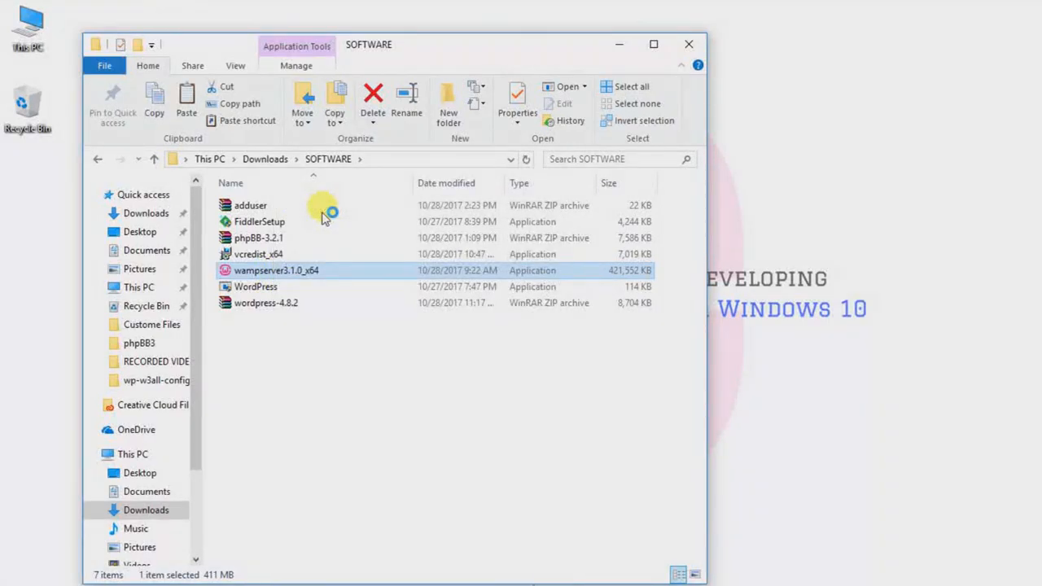
mouse_move(329, 260)
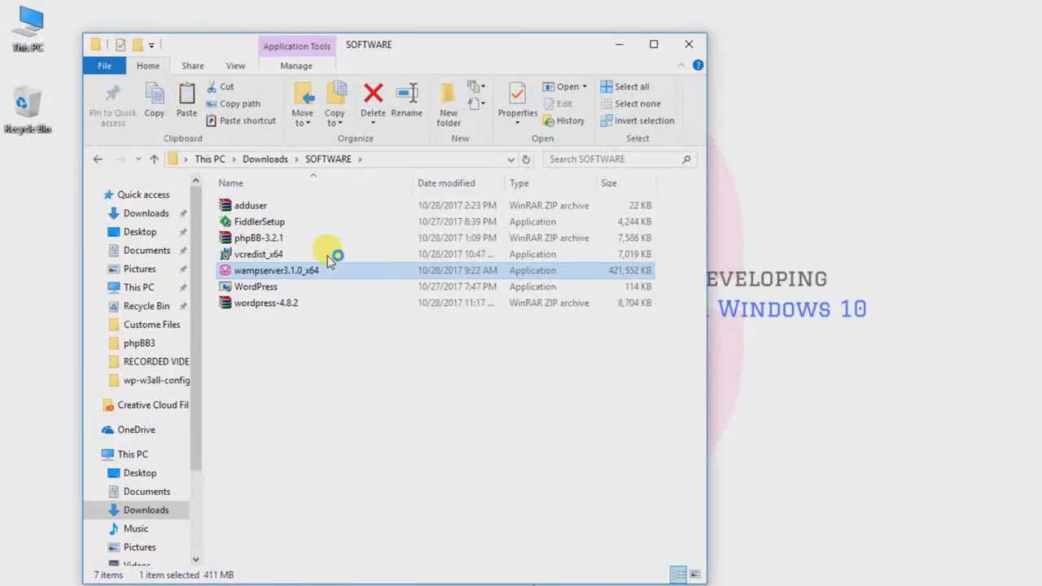
mouse_move(309, 291)
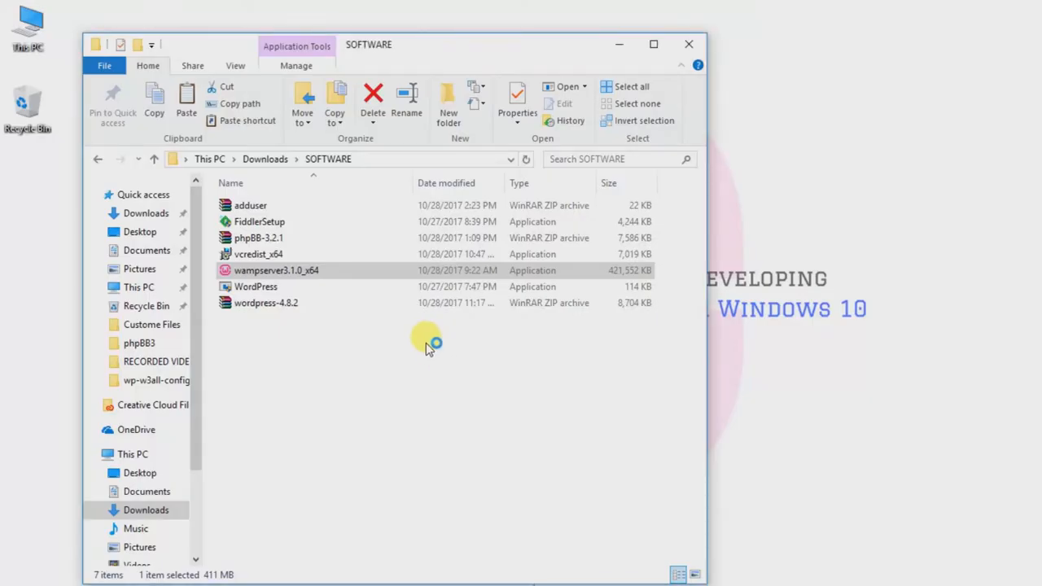
Launch the WampServer installer in English and accept the license agreement
double_click(276, 270)
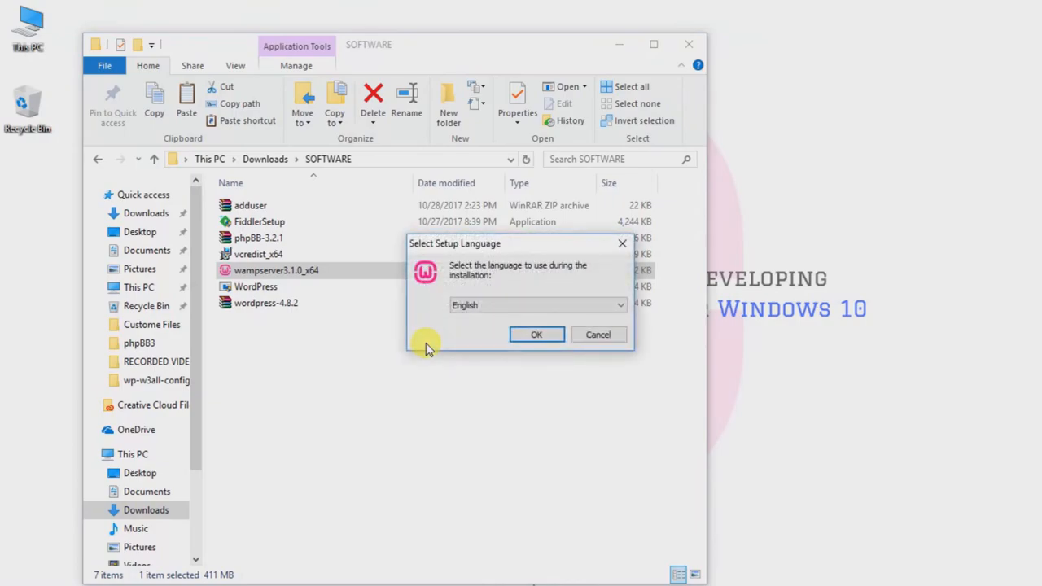
mouse_move(661, 277)
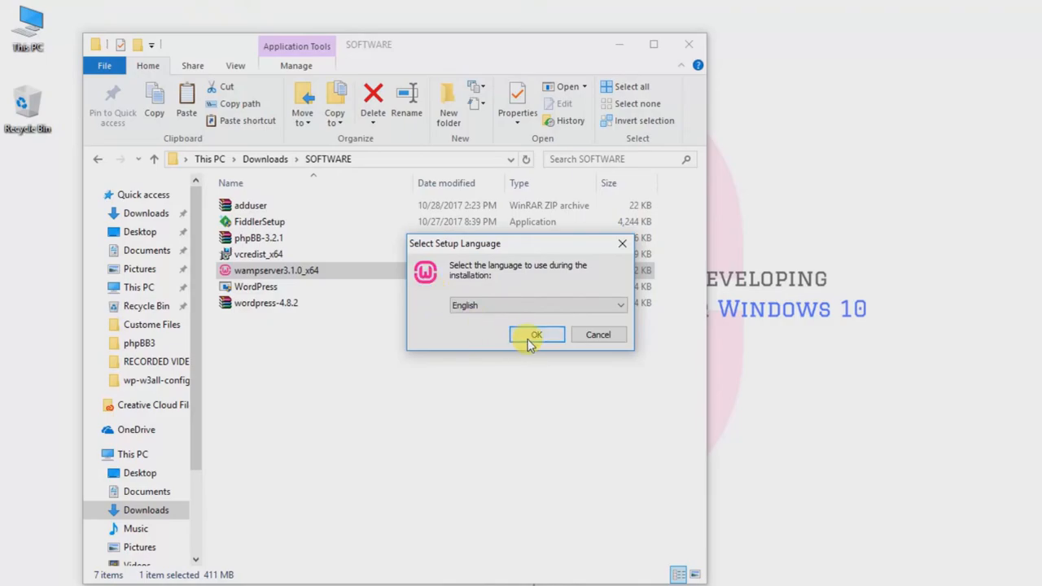
left_click(537, 335)
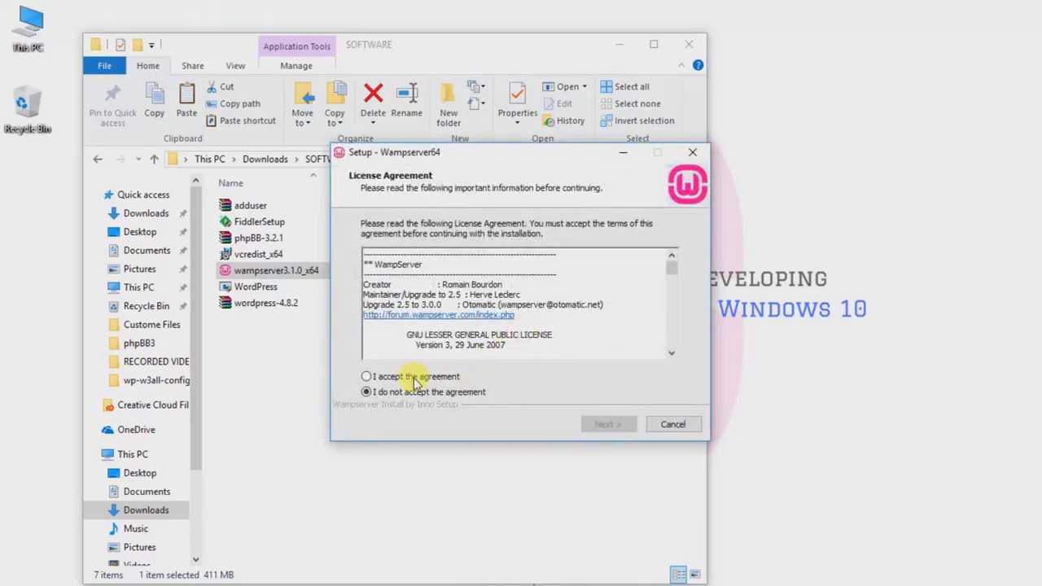
left_click(366, 376)
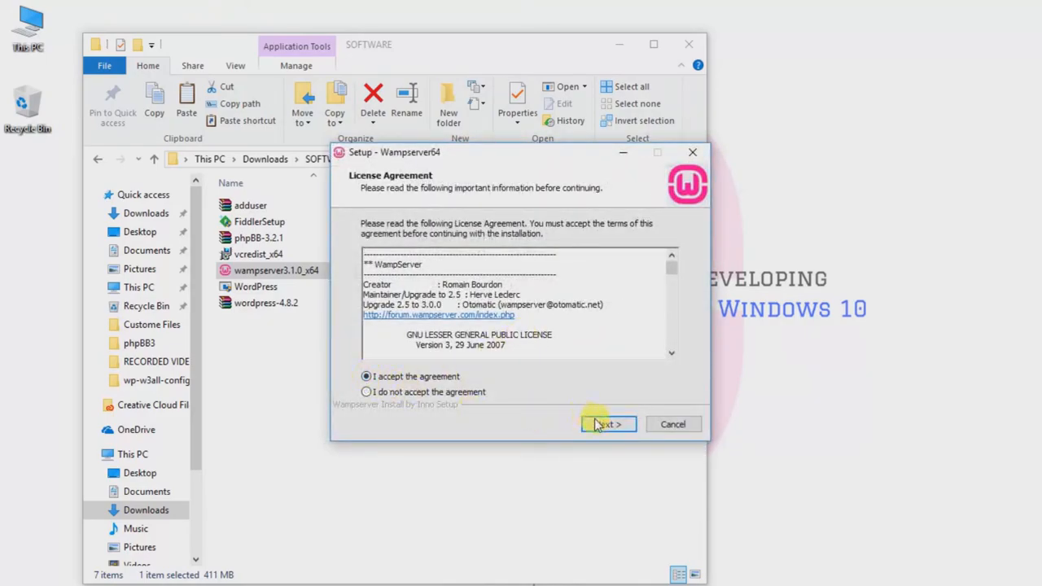
left_click(609, 423)
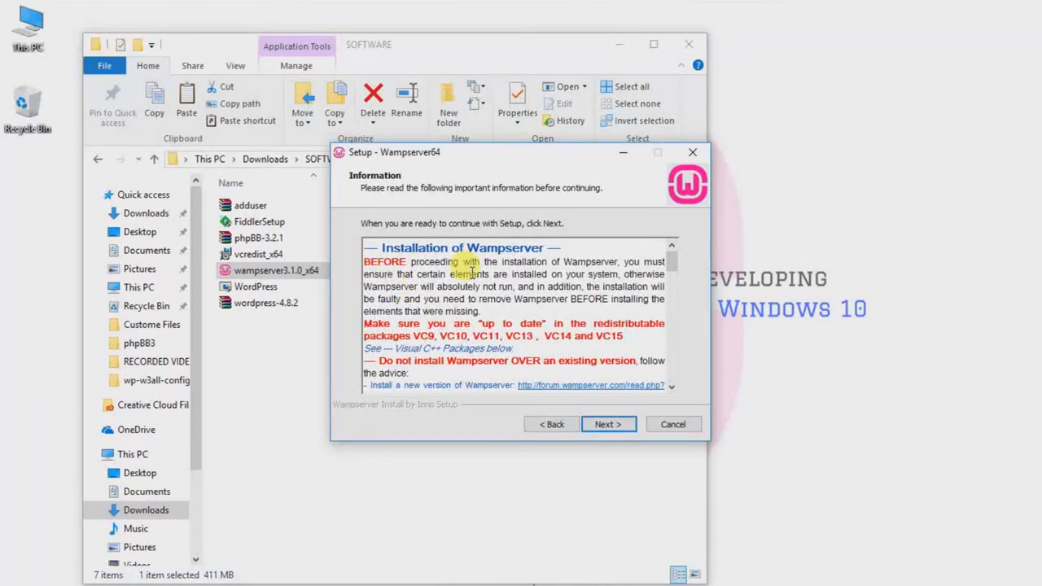
Read through the pre-install information about required Visual C++ packages
scroll("down", 3)
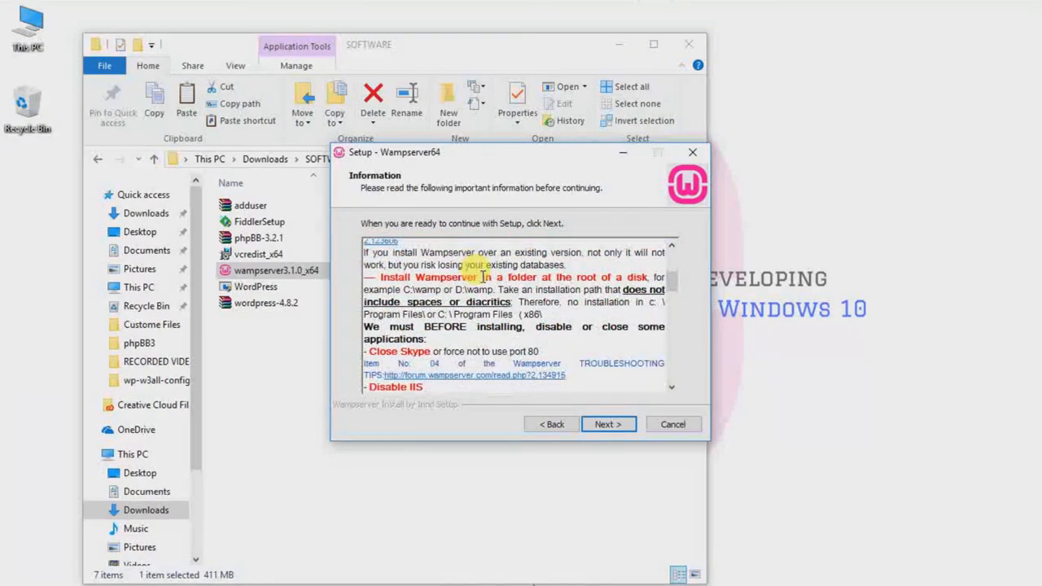
scroll("down", 3)
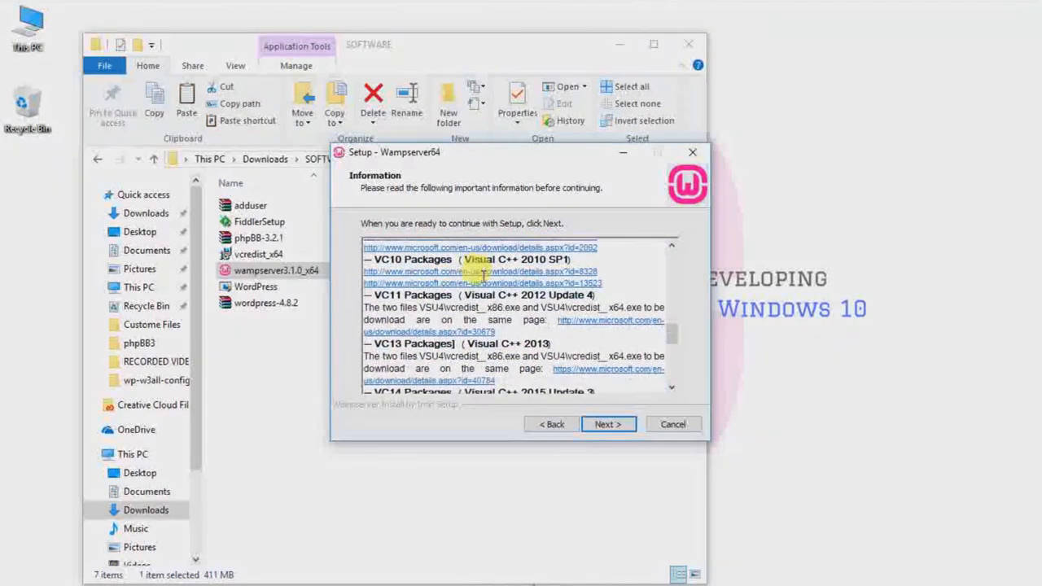
scroll("down", 3)
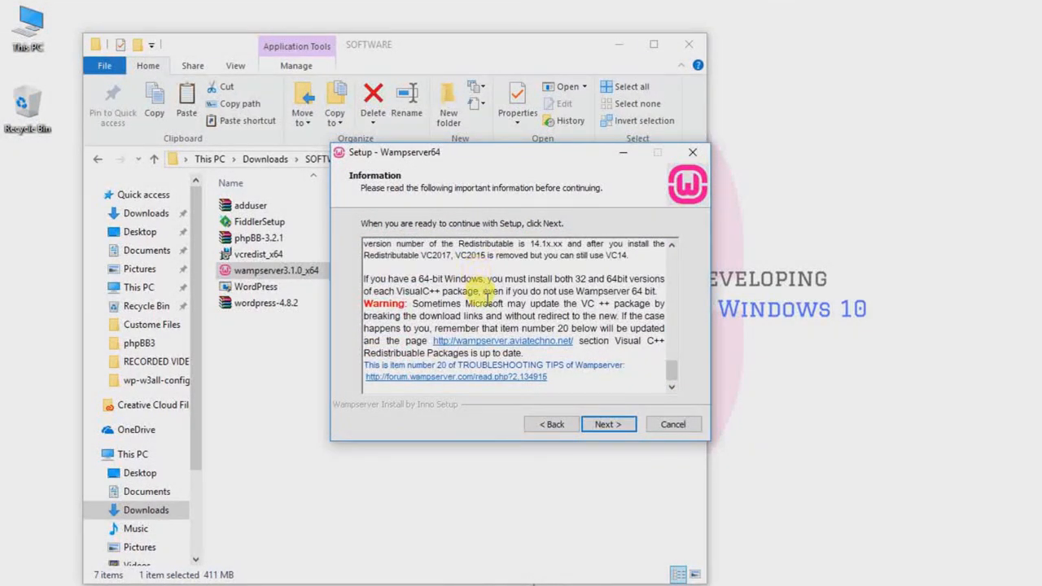
scroll("down", 3)
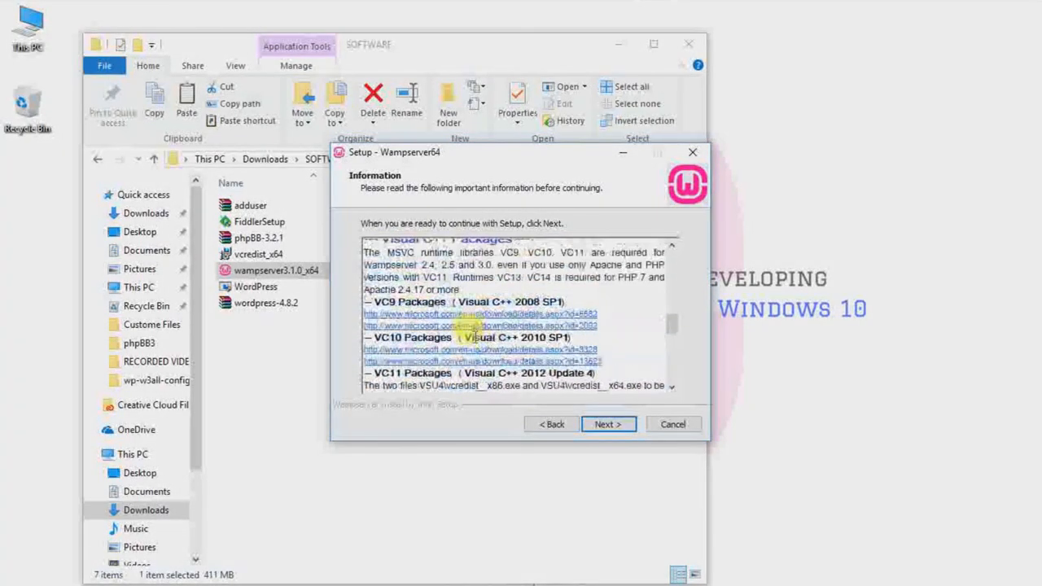
scroll("up", 3)
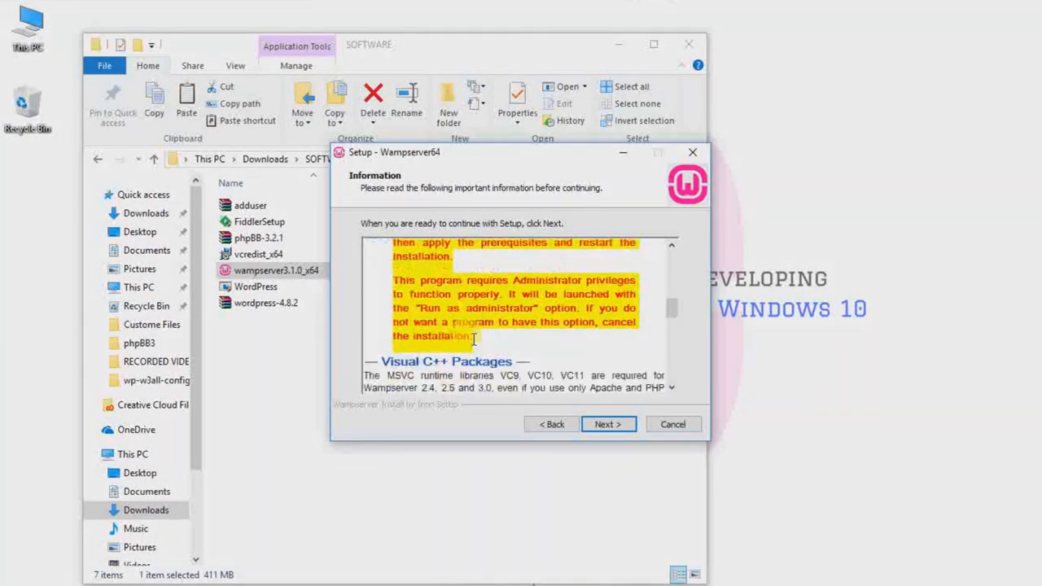
scroll("down", 3)
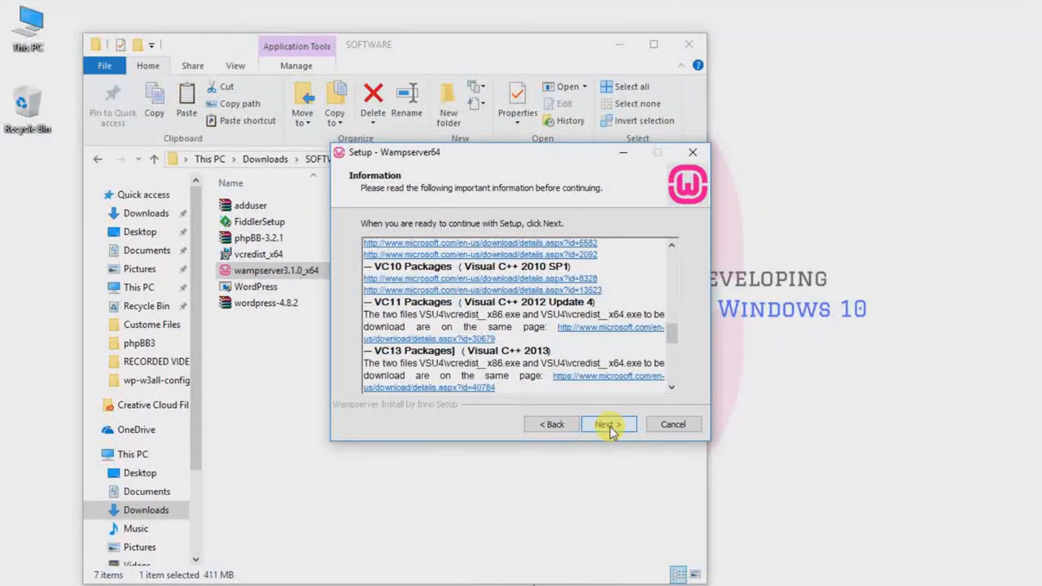
mouse_move(694, 157)
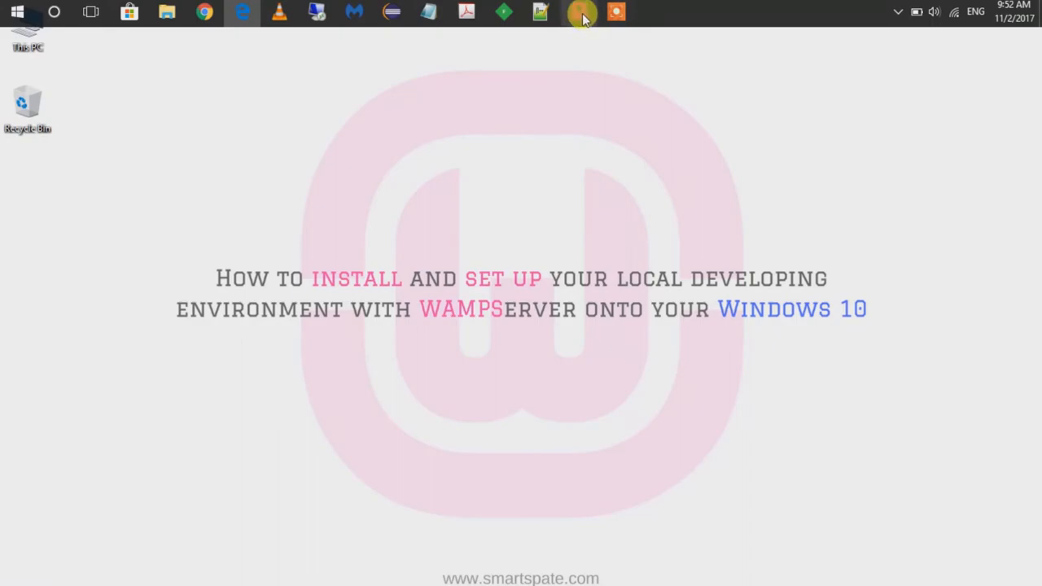
mouse_move(507, 132)
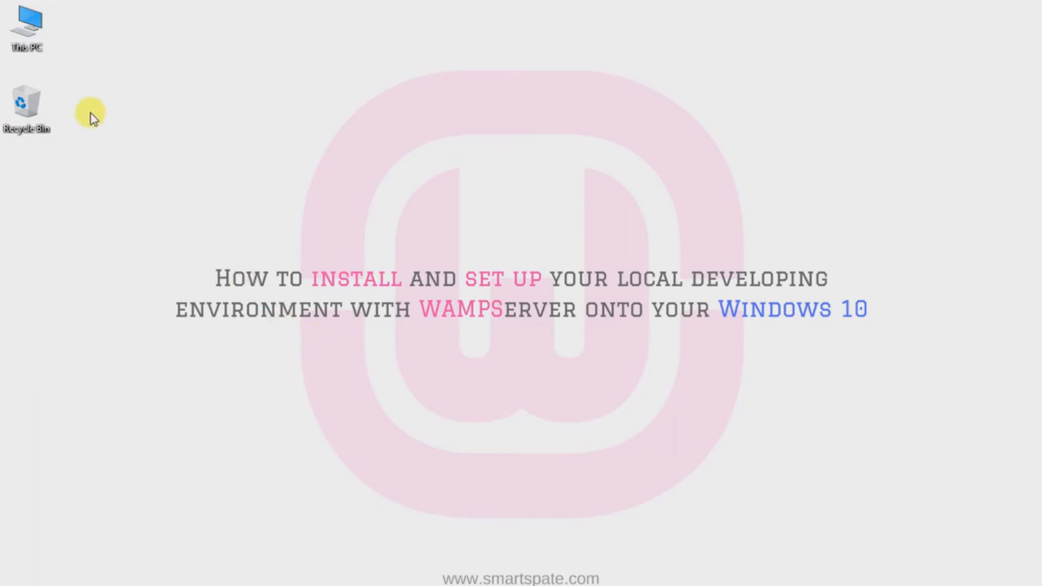
mouse_move(88, 160)
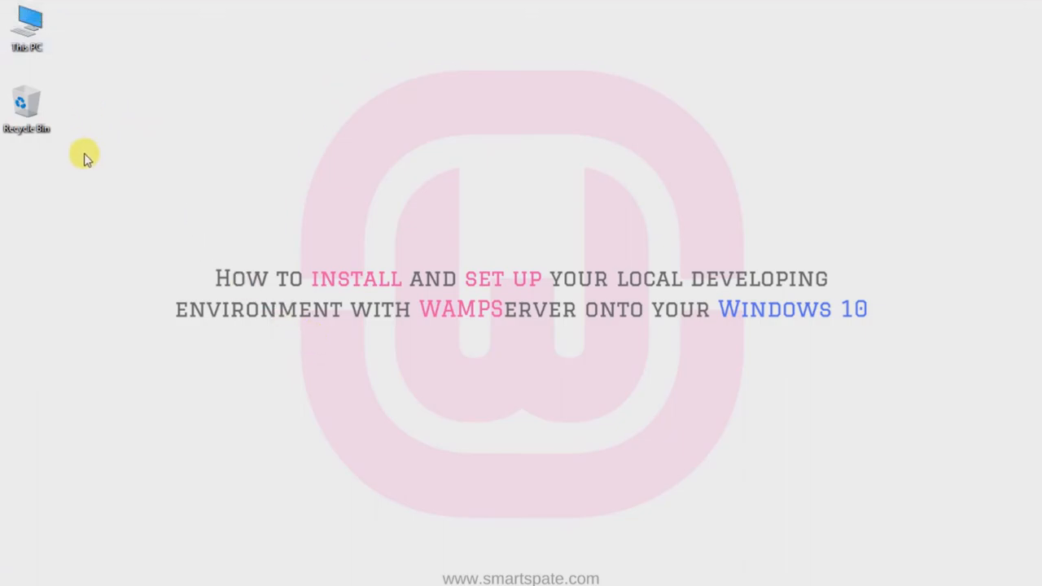
mouse_move(25, 179)
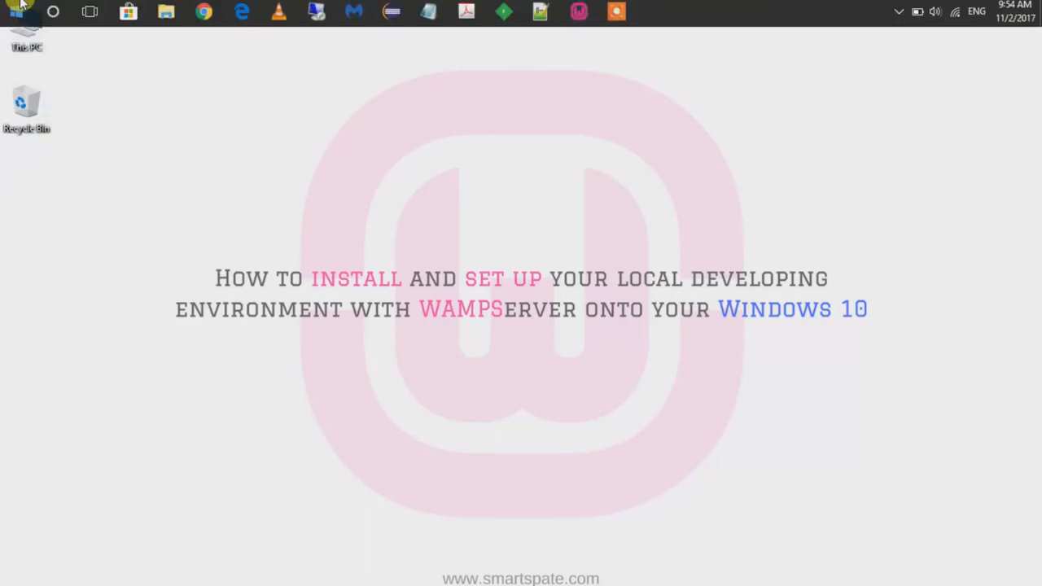
mouse_move(29, 194)
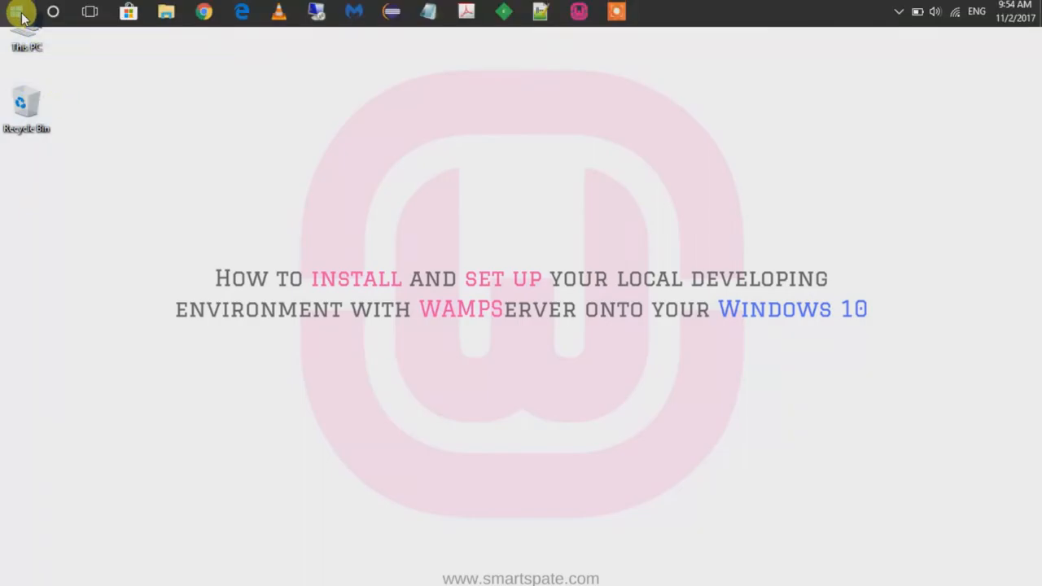
Search the Start menu for 'wampserver64' to find the Wampserver64 desktop app
left_click(17, 12)
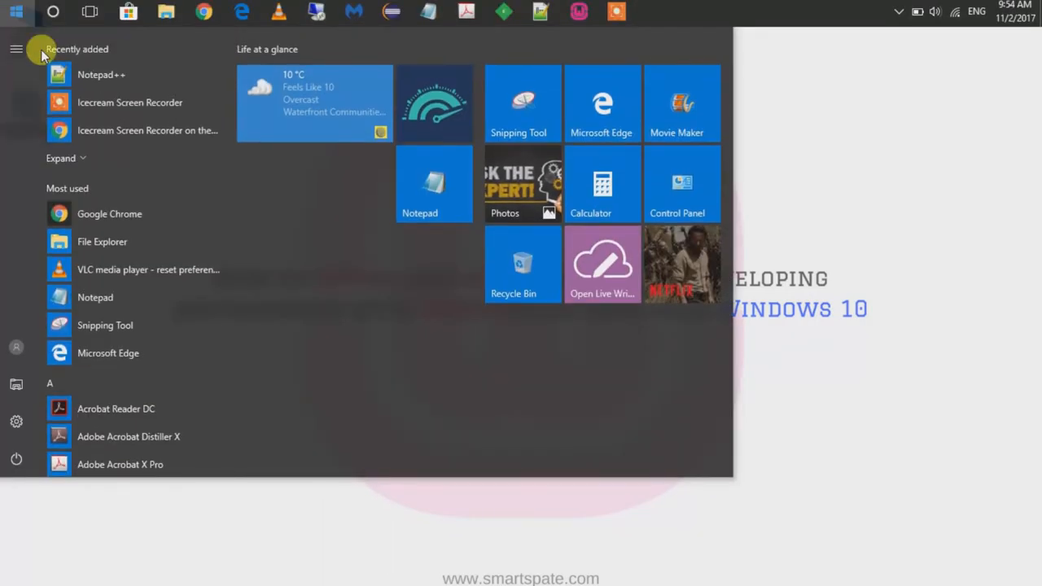
scroll("down", 3)
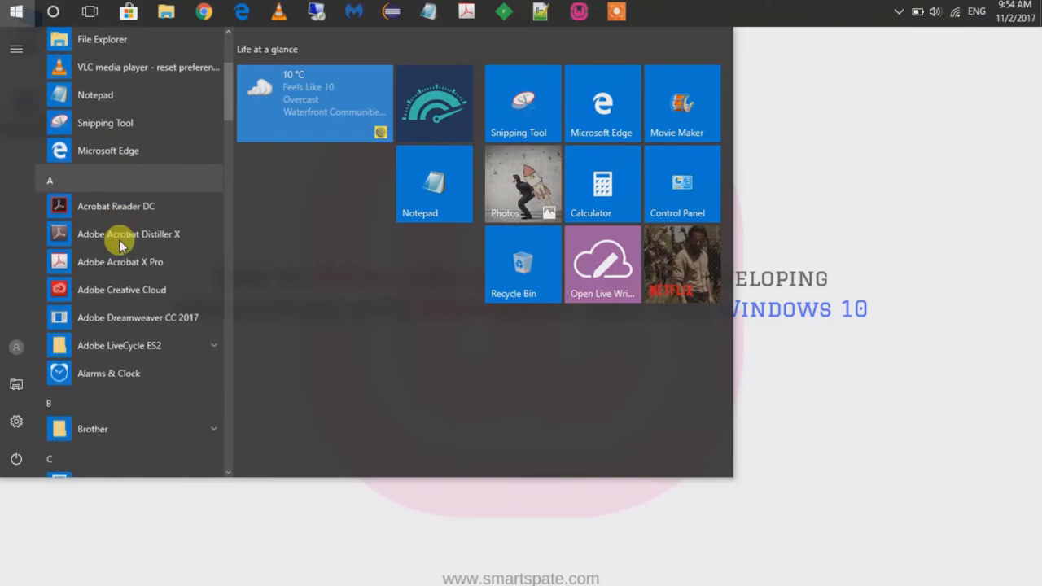
scroll("down", 3)
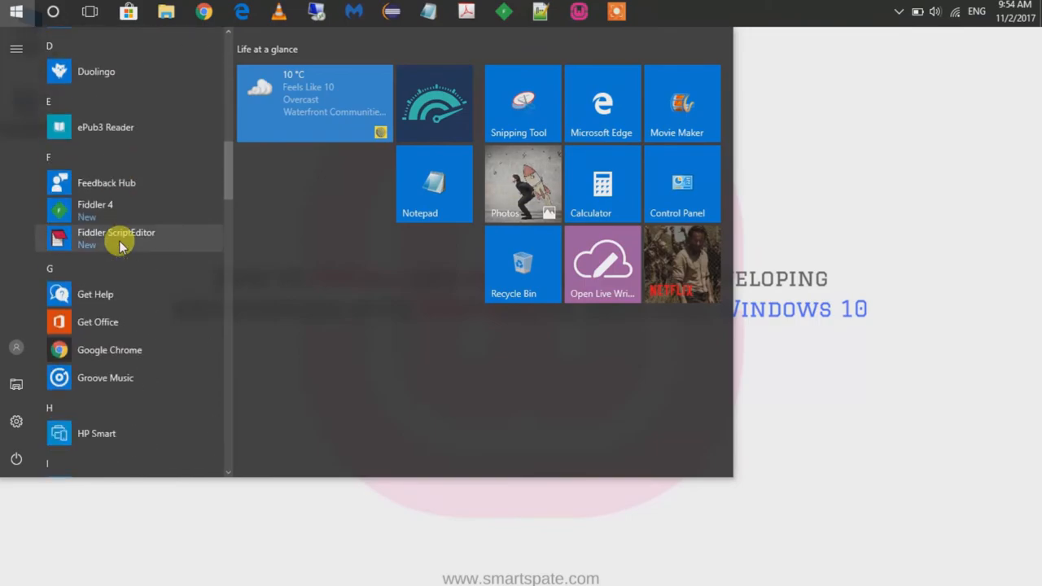
scroll("up", 3)
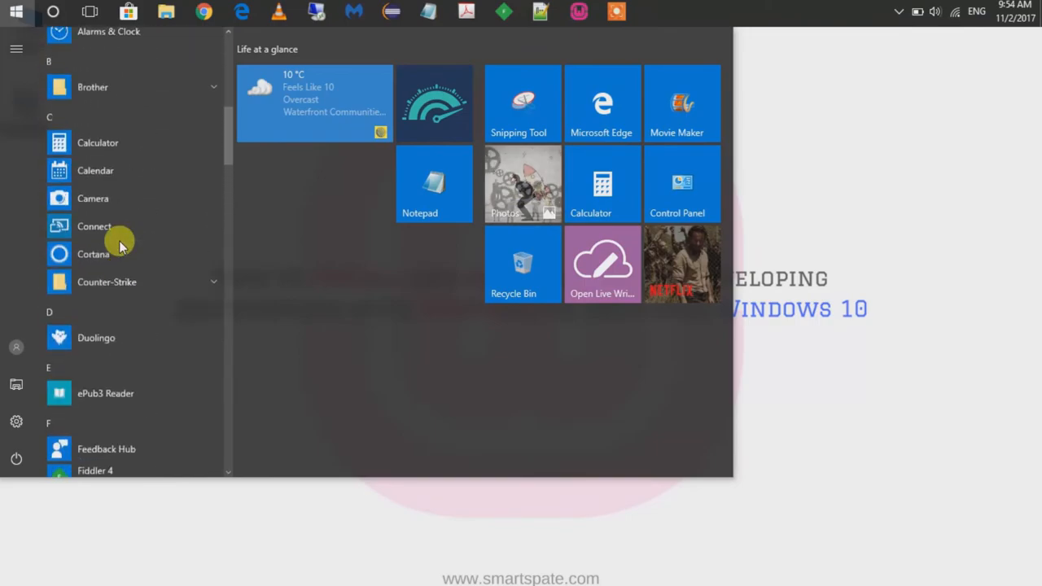
scroll("up", 3)
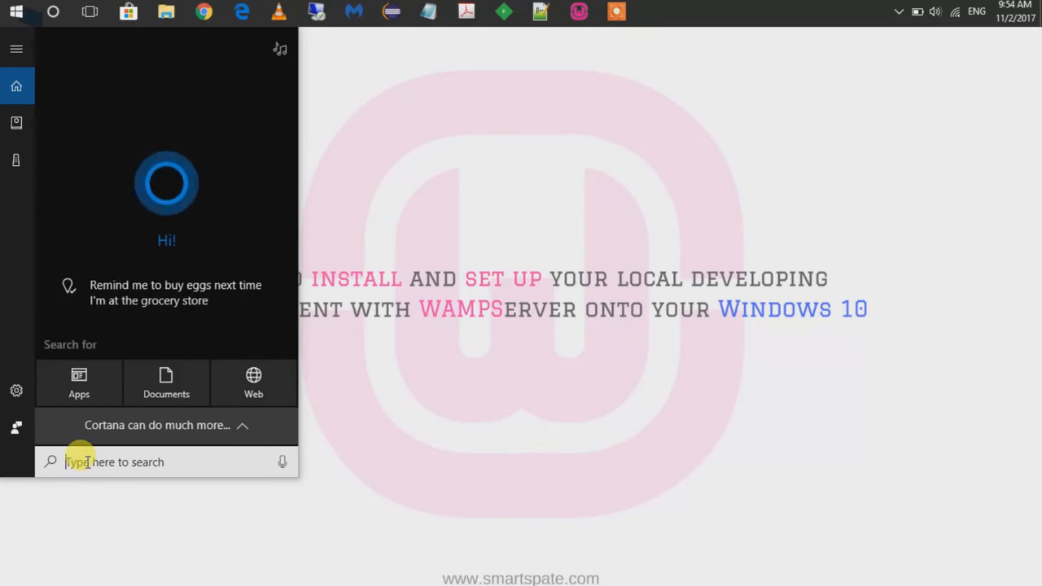
type("wampserver64")
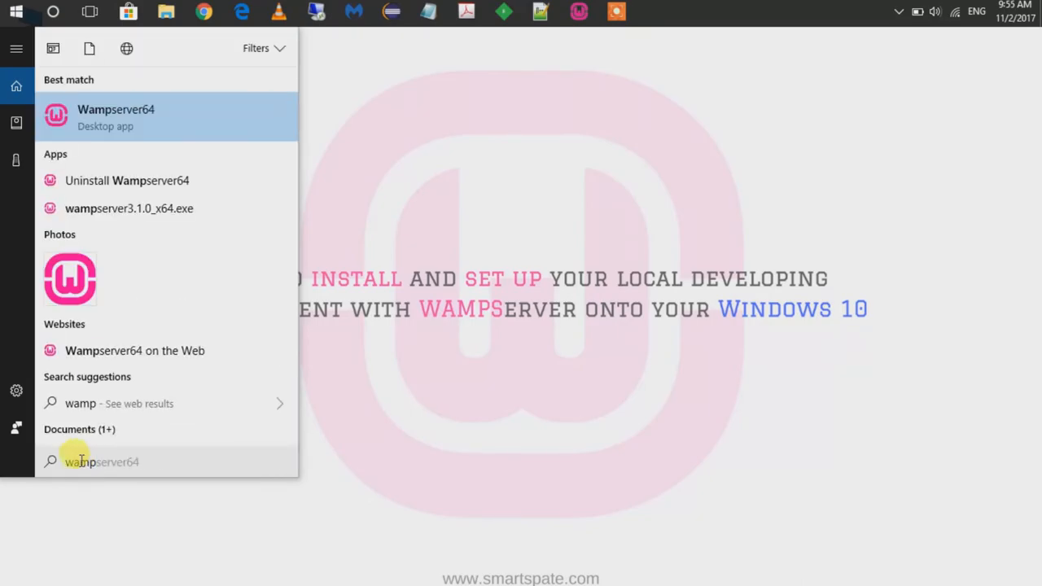
mouse_move(114, 118)
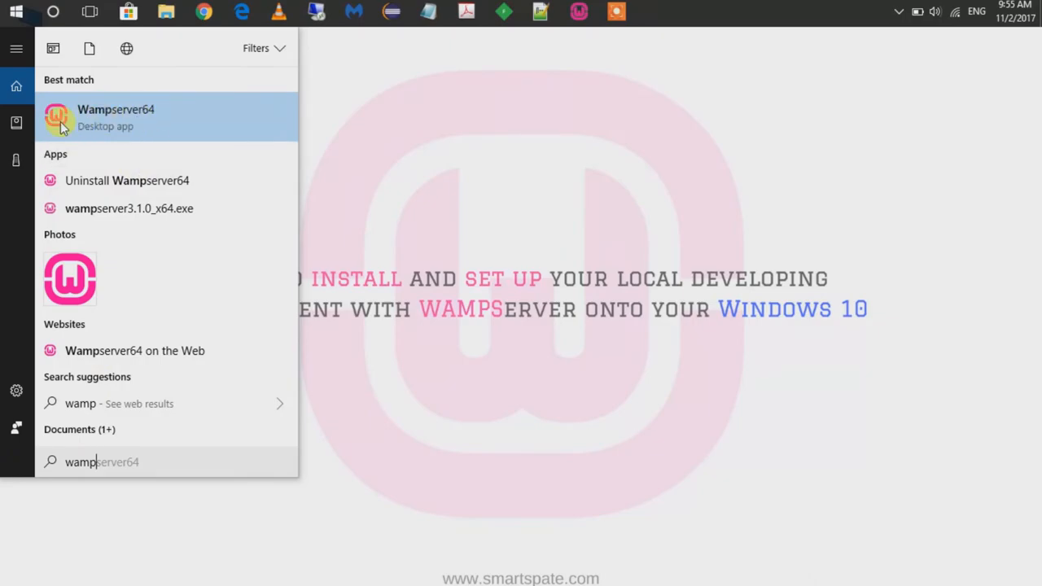
mouse_move(145, 121)
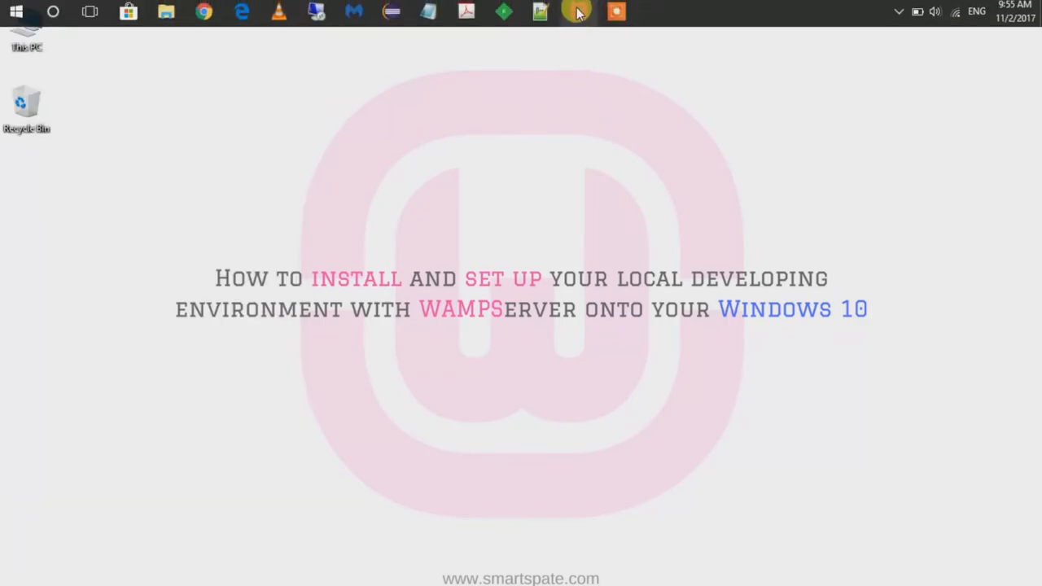
mouse_move(579, 11)
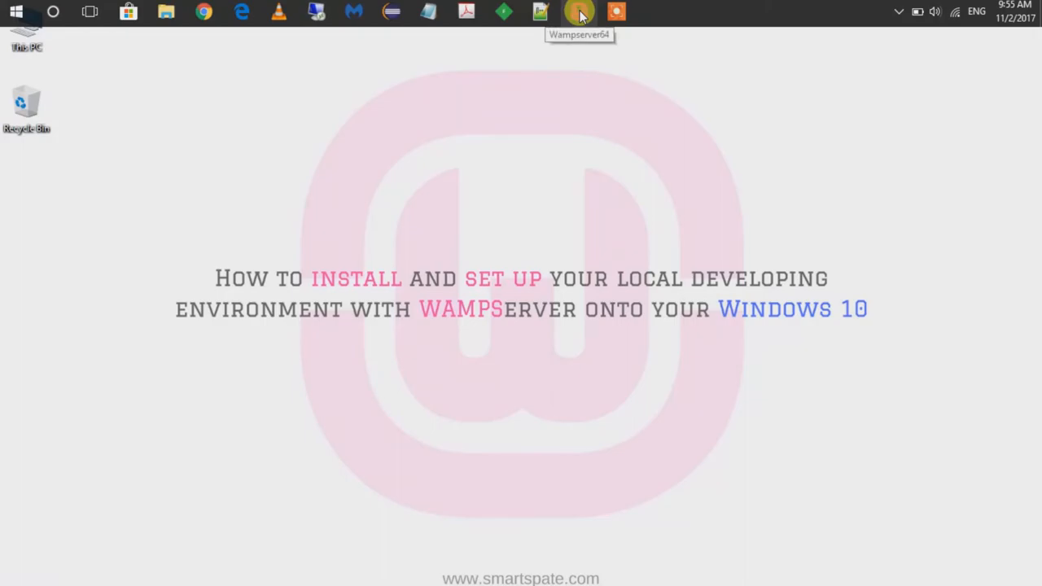
mouse_move(586, 130)
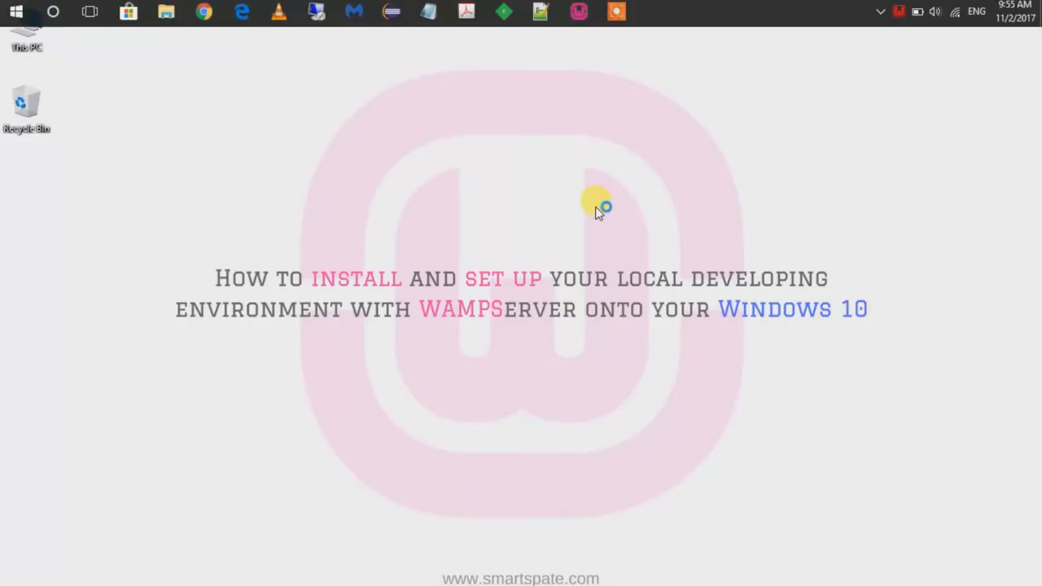
mouse_move(882, 49)
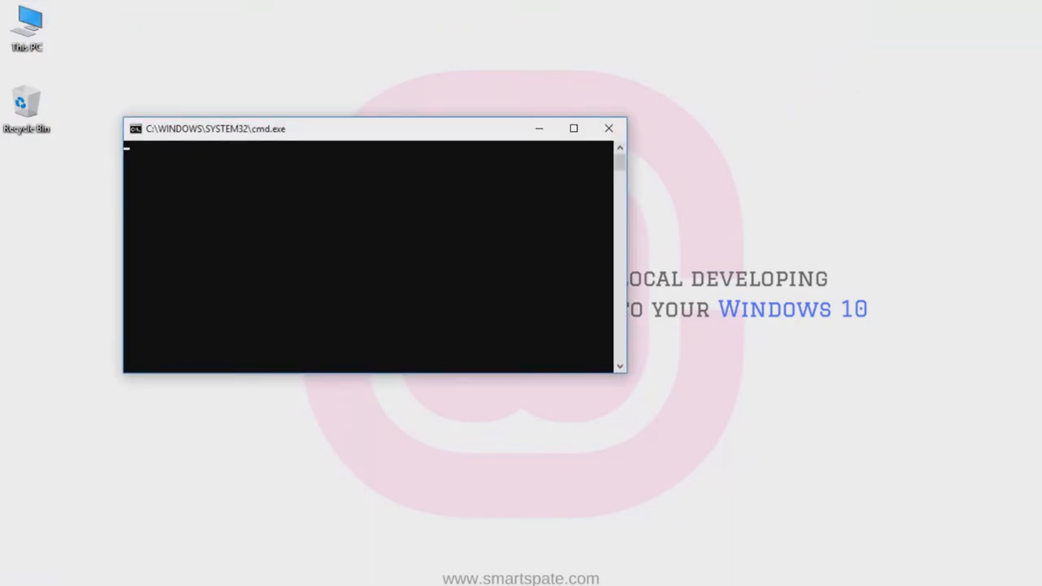
Let WampServer finish launching until its tray icon appears on the desktop
left_click(609, 127)
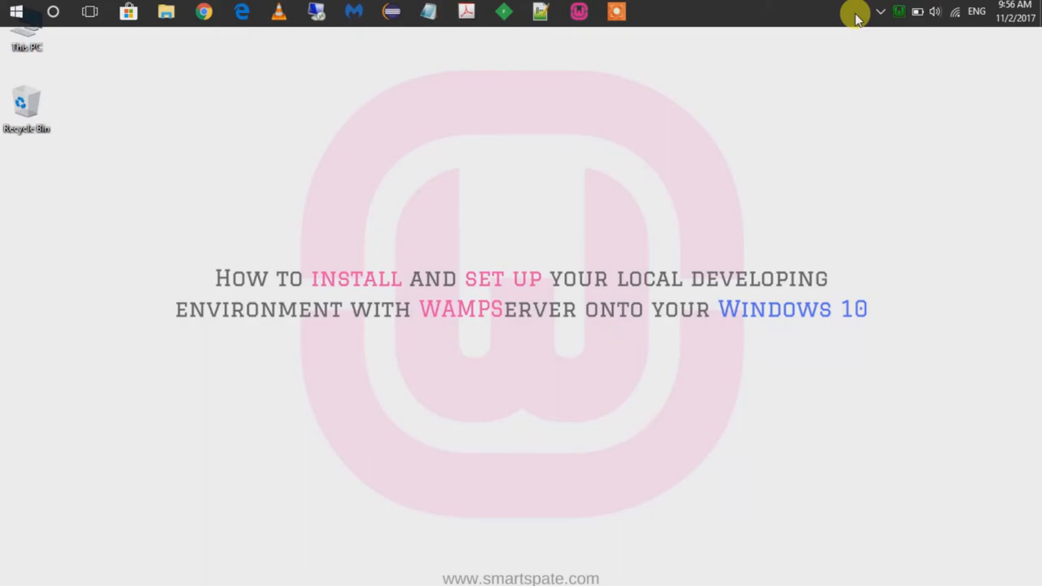
mouse_move(968, 8)
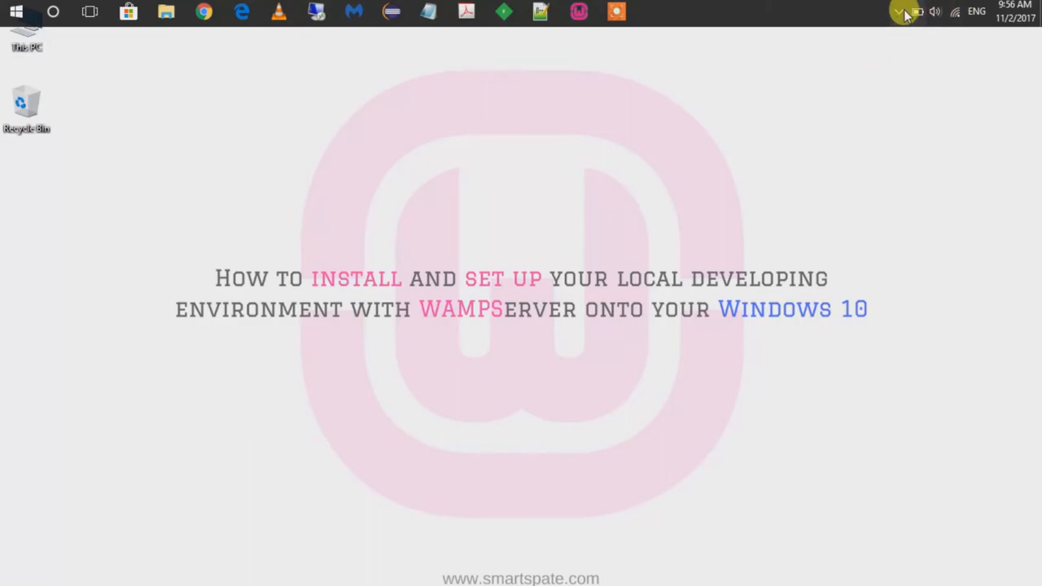
Bring up the WampServer tray icon's context menu to browse its Tools and Language options
left_click(899, 13)
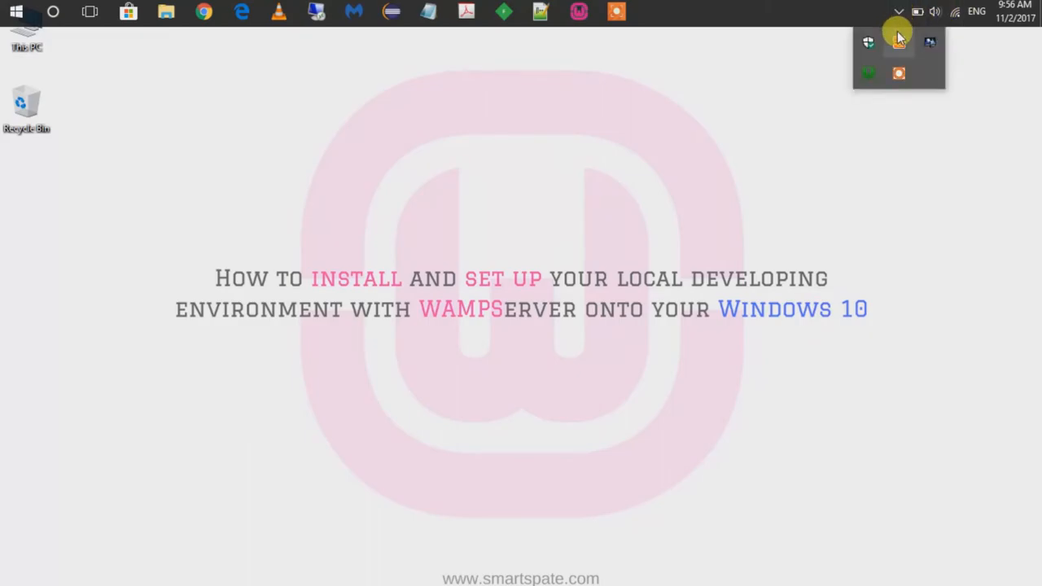
mouse_move(867, 73)
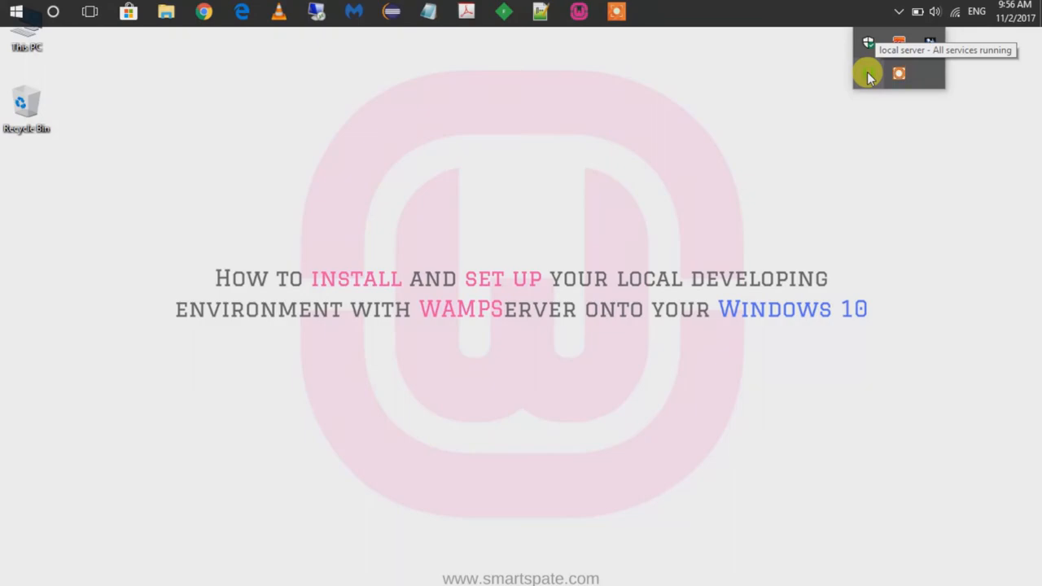
left_click(866, 73)
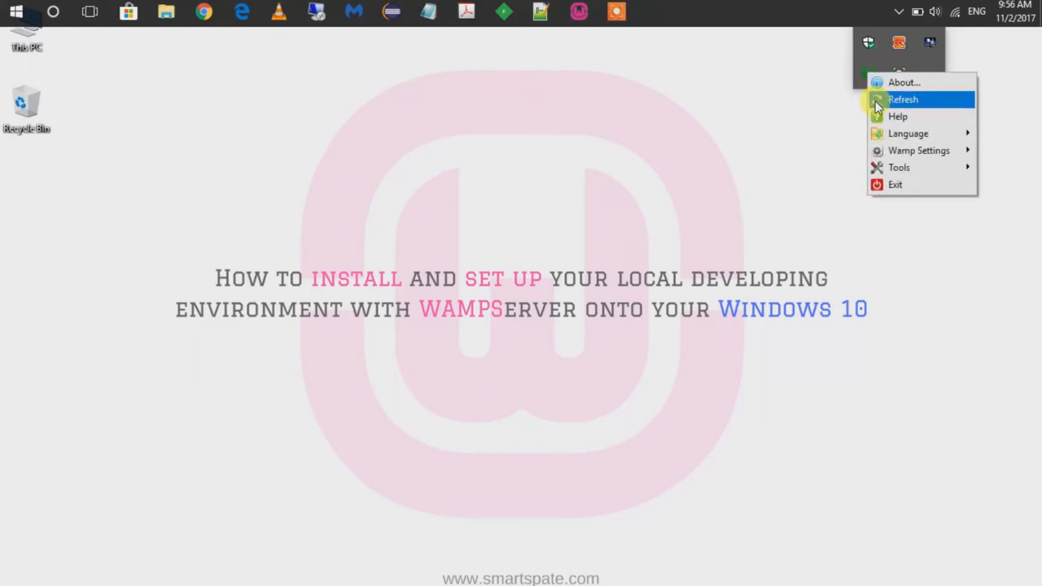
mouse_move(897, 115)
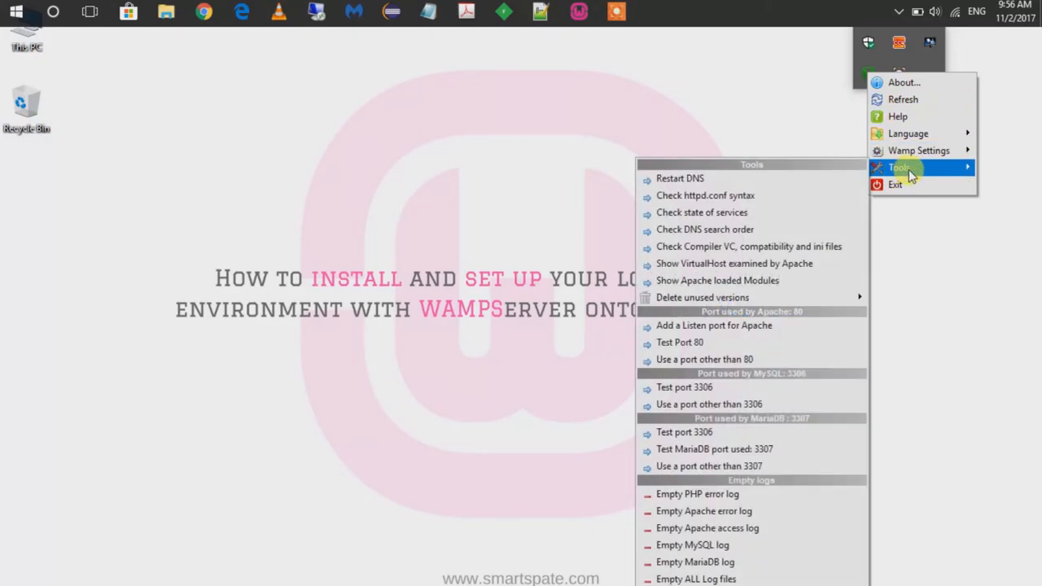
mouse_move(741, 246)
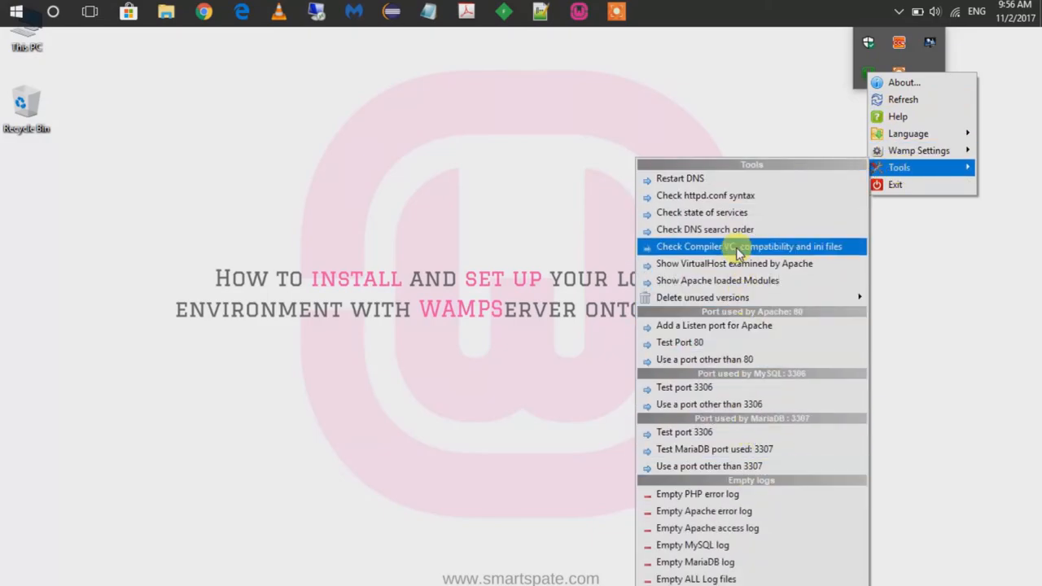
mouse_move(729, 430)
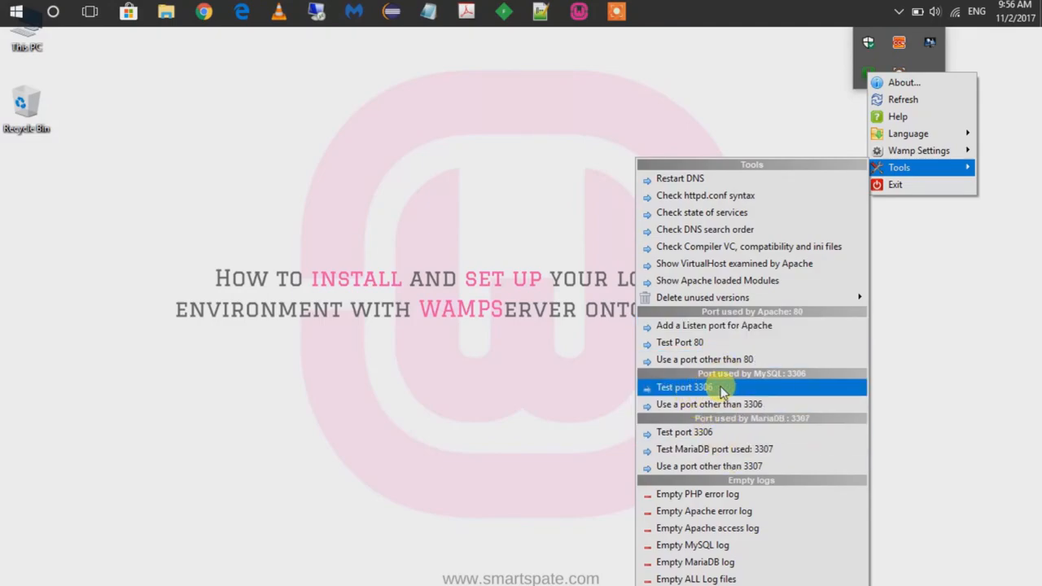
mouse_move(700, 359)
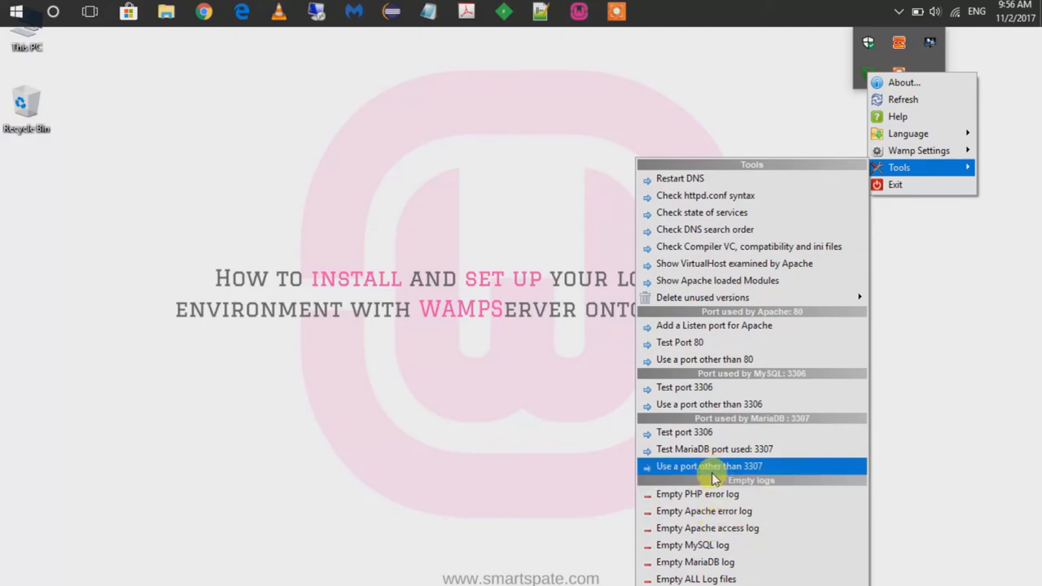
mouse_move(706, 342)
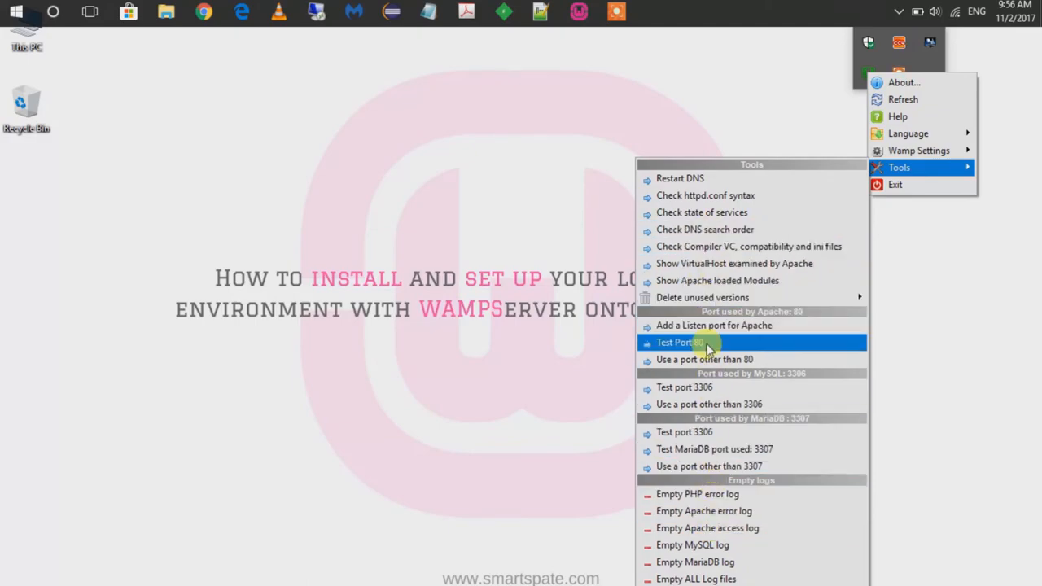
mouse_move(741, 296)
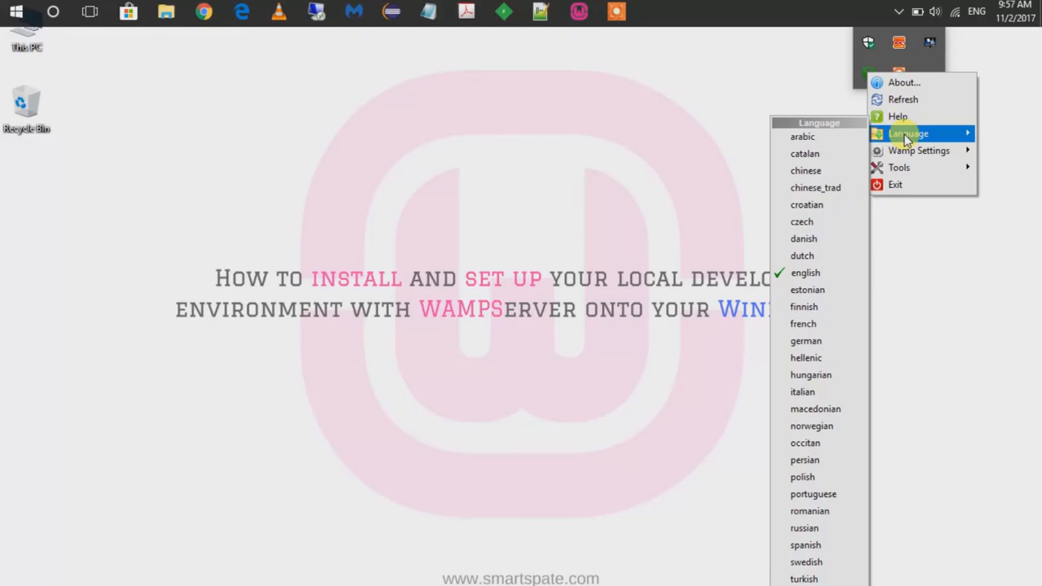
mouse_move(801, 477)
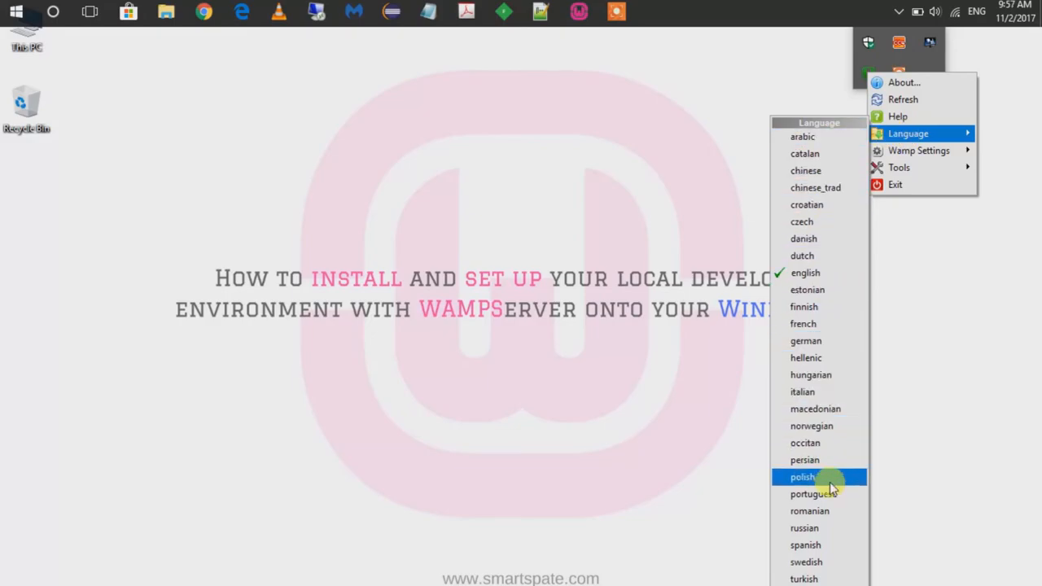
mouse_move(908, 134)
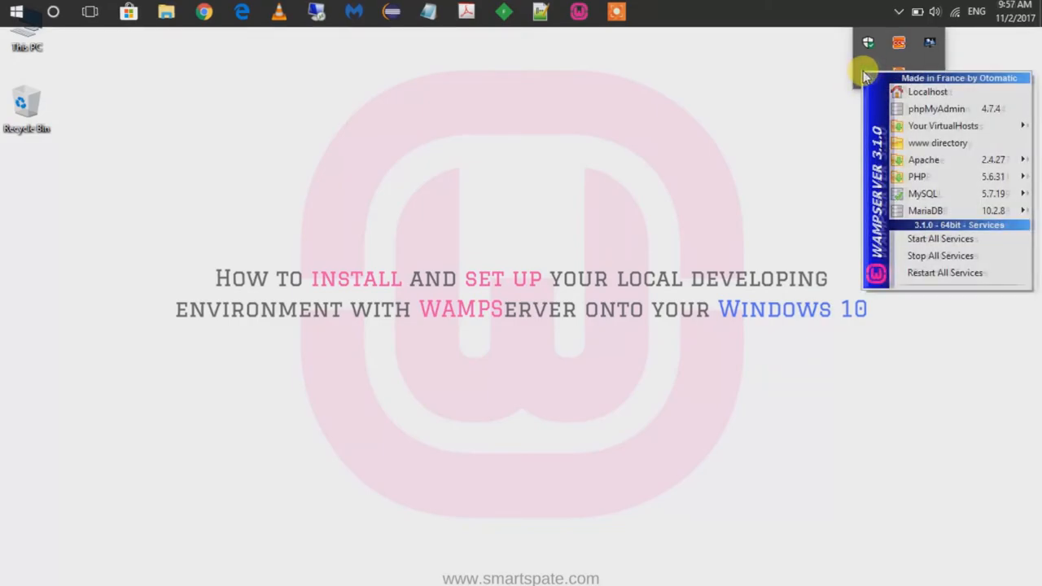
mouse_move(940, 107)
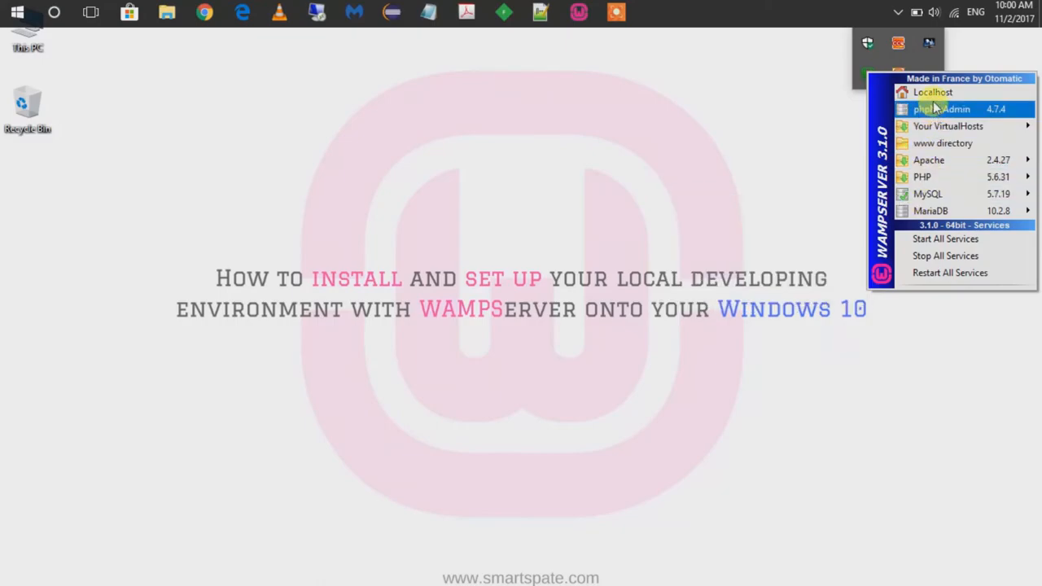
mouse_move(931, 91)
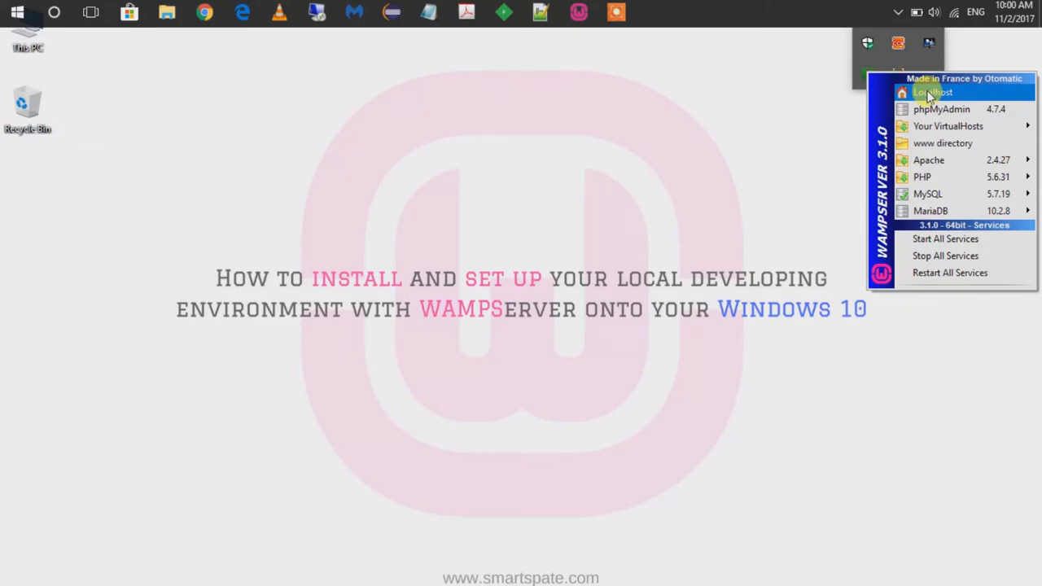
mouse_move(941, 110)
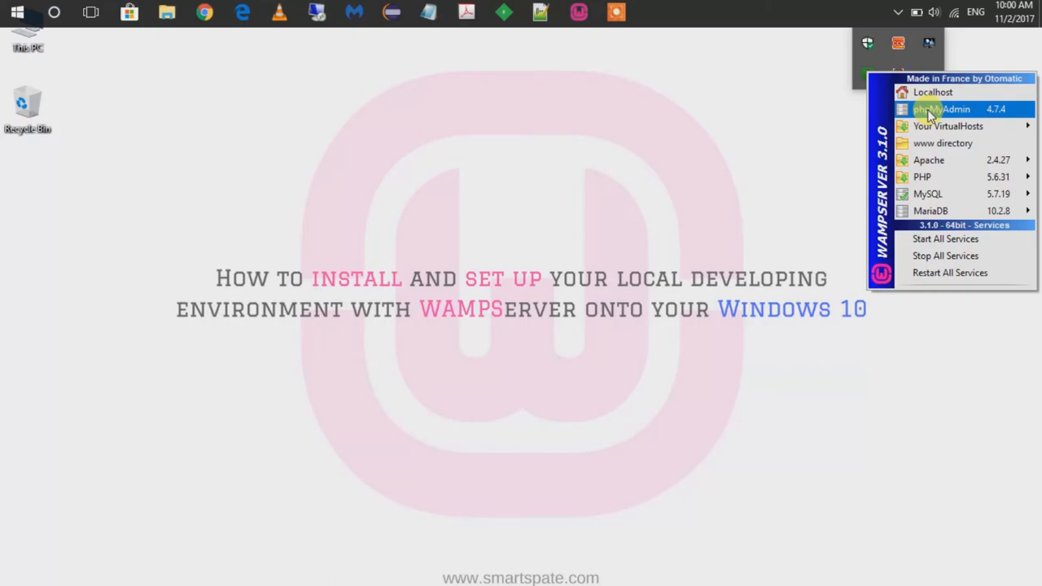
Launch phpMyAdmin from the WampServer tray menu, landing on a localhost HTTP 404 page
left_click(940, 107)
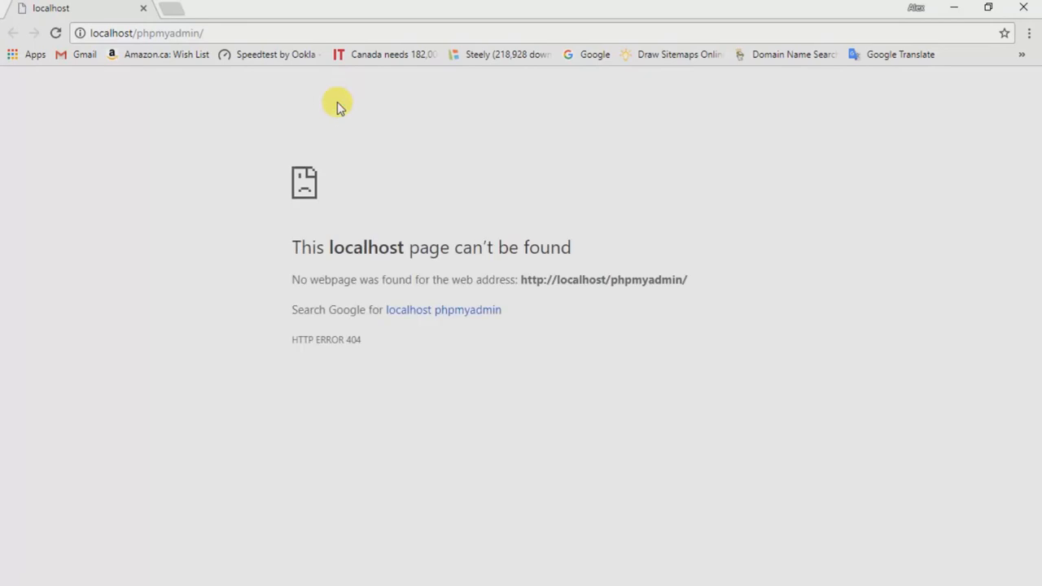
mouse_move(170, 104)
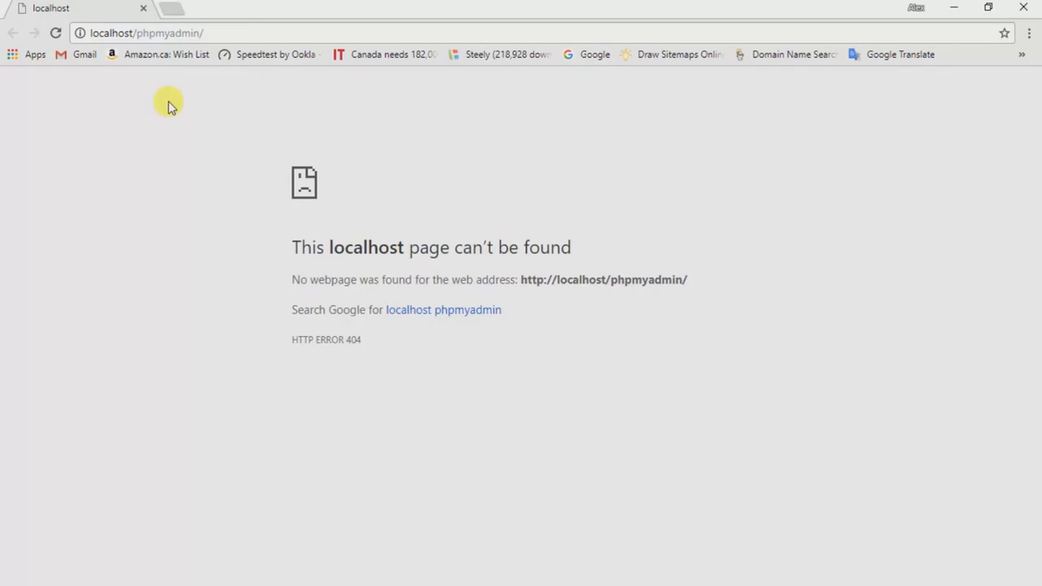
mouse_move(746, 119)
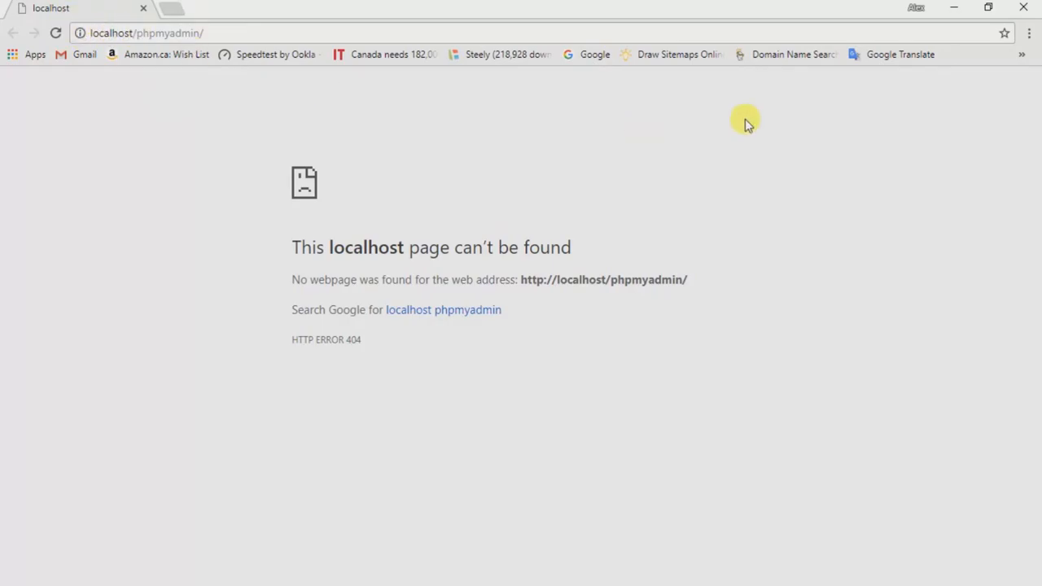
mouse_move(952, 15)
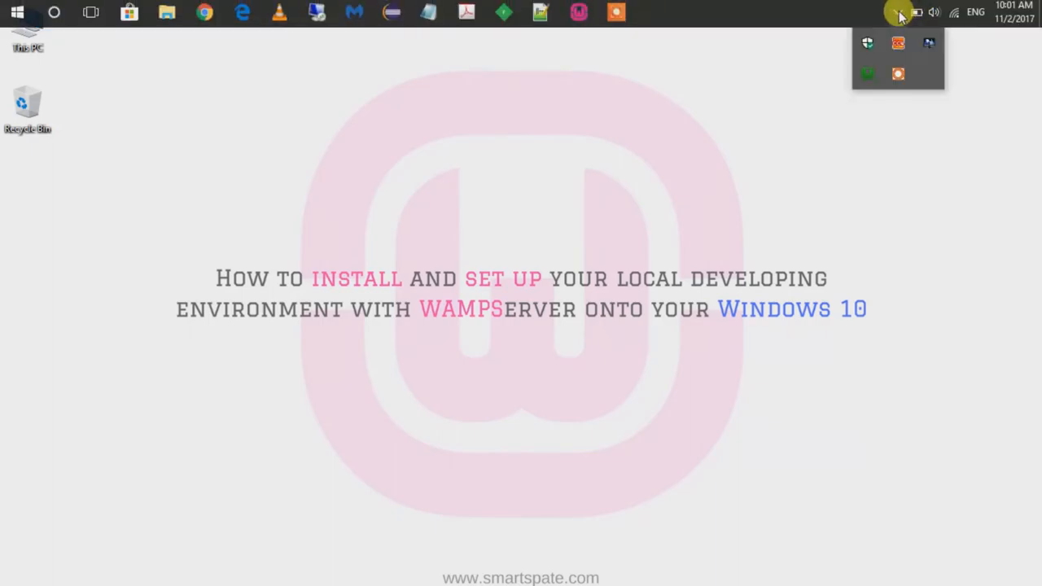
mouse_move(866, 73)
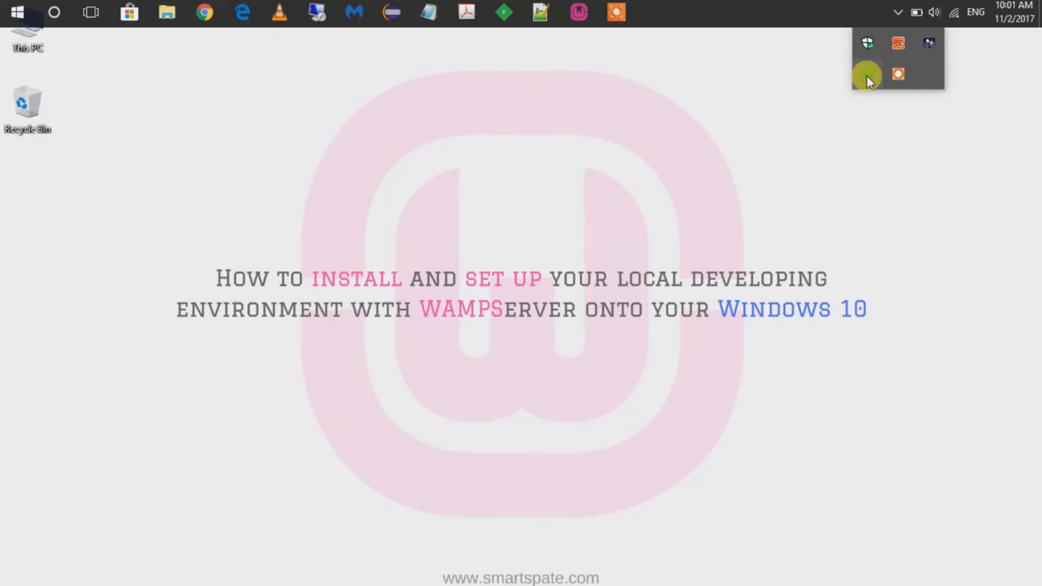
Check Apache's httpd.conf Listen lines use port 2869, then return to the localhost error page
left_click(866, 75)
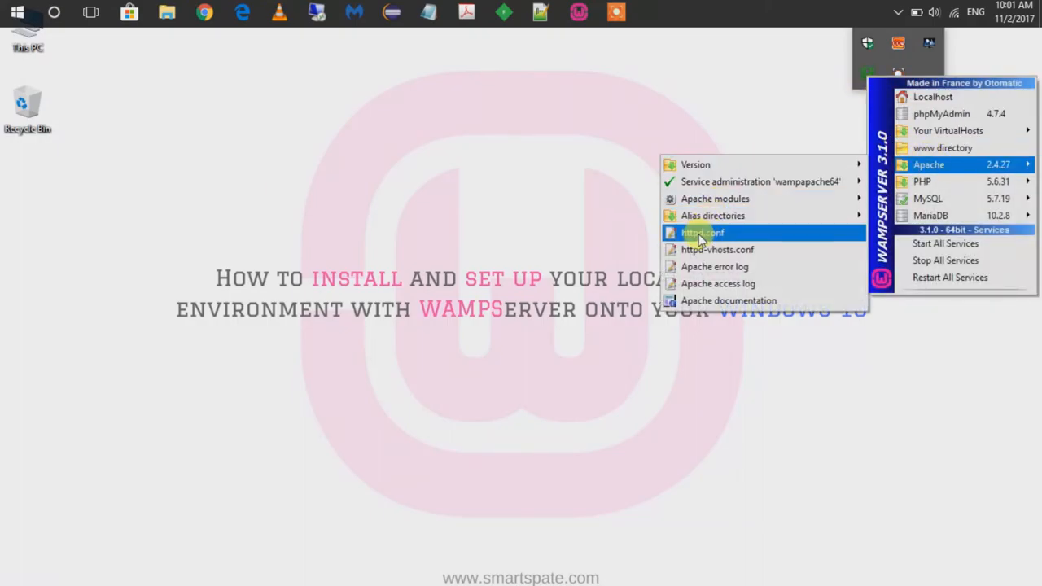
left_click(702, 233)
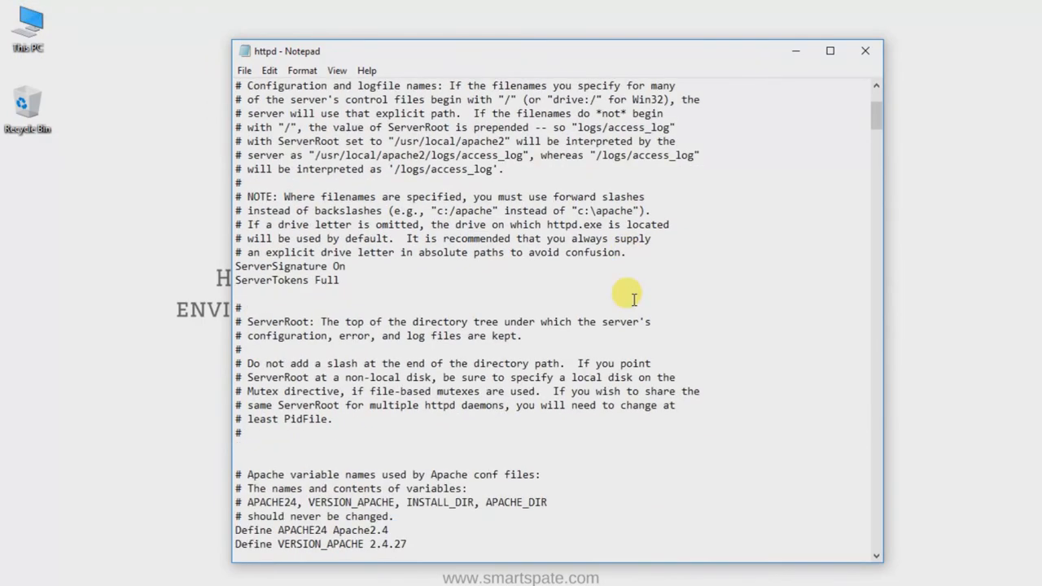
scroll("down", 3)
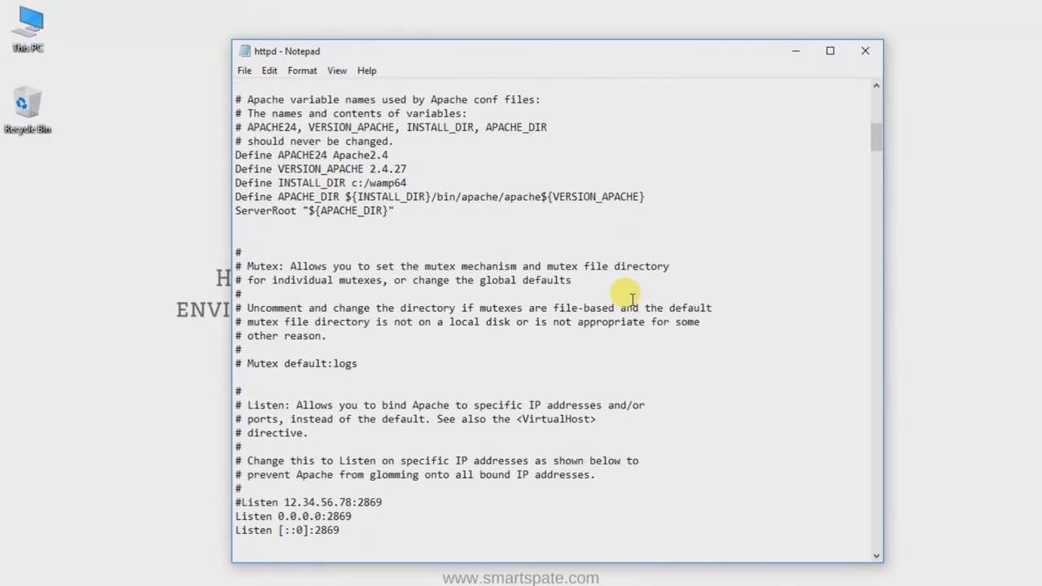
double_click(368, 418)
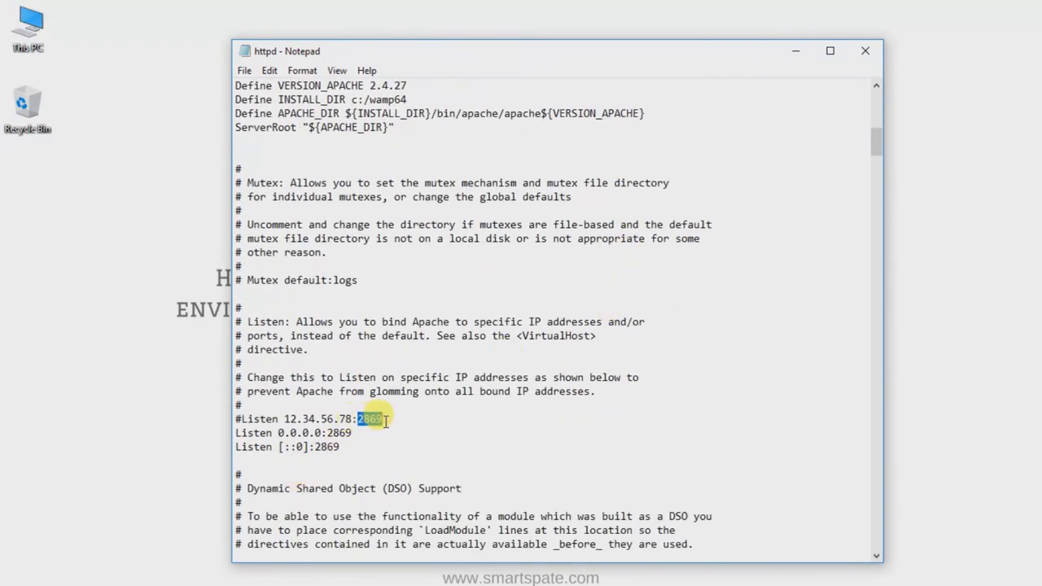
left_click(864, 50)
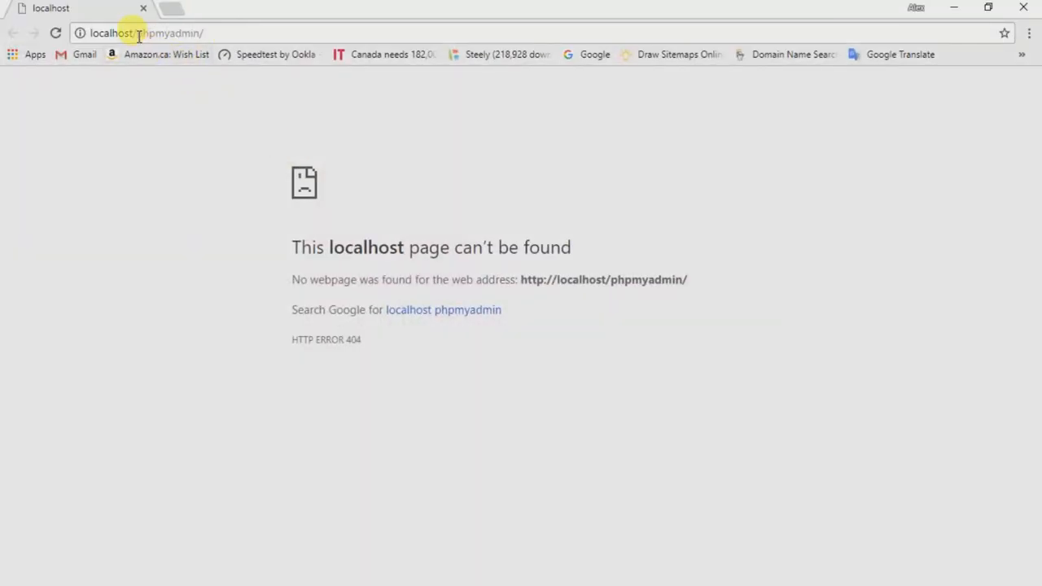
Edit the address to localhost:2869/phpmyadmin so the phpMyAdmin login page appears
left_click(146, 32)
type(":2869")
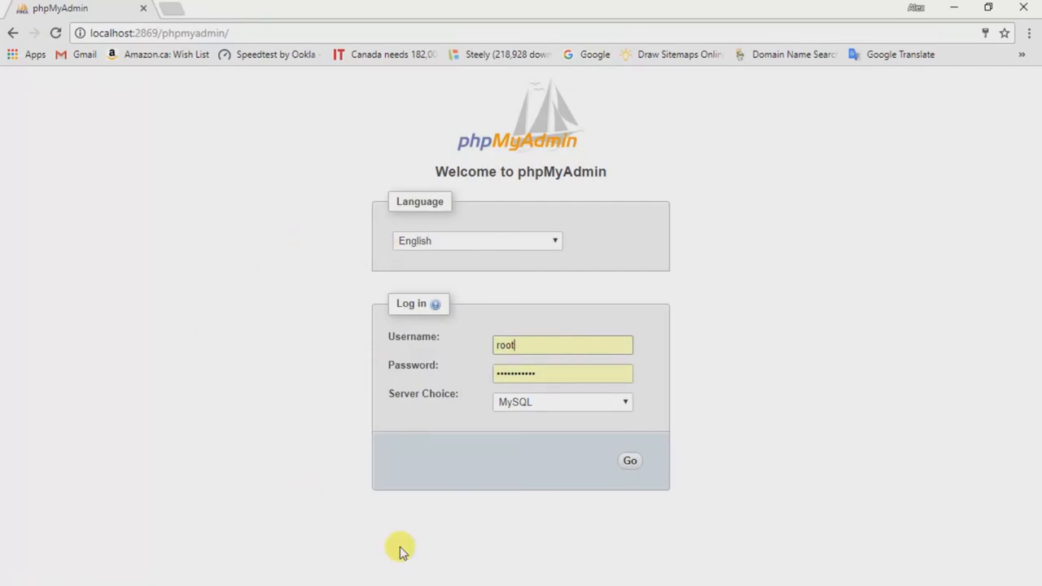
mouse_move(464, 427)
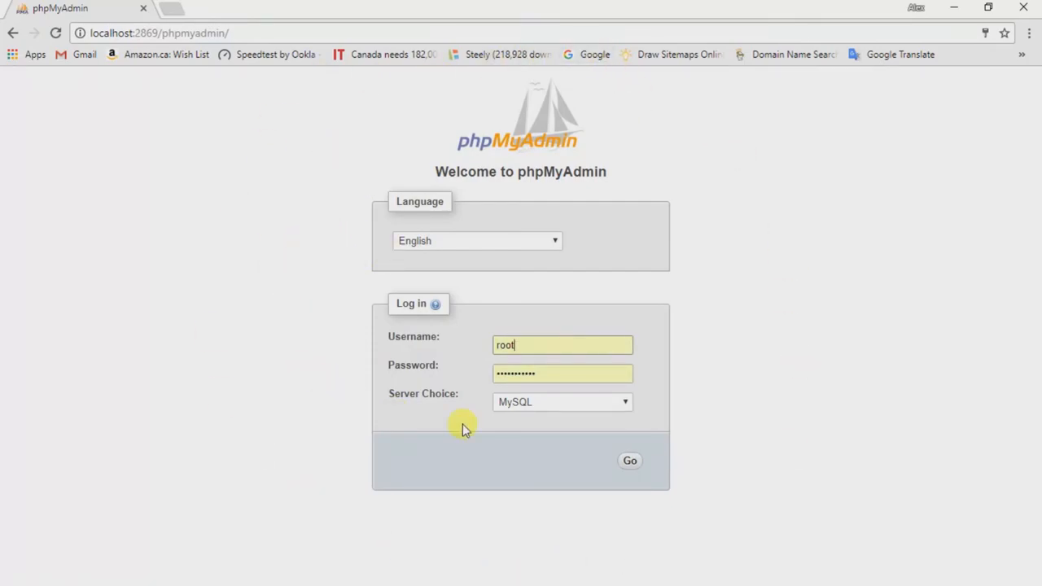
mouse_move(283, 219)
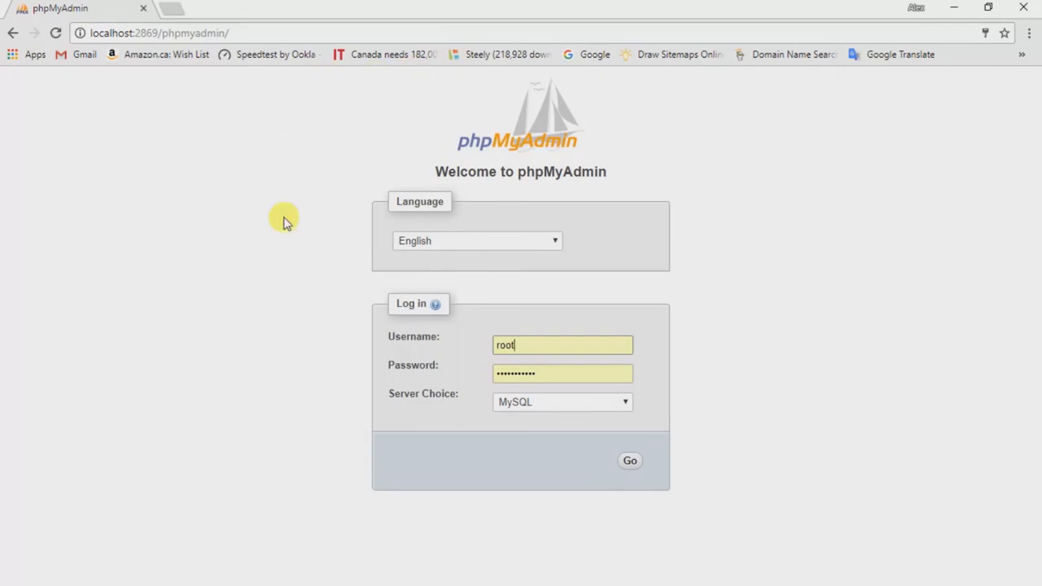
mouse_move(283, 404)
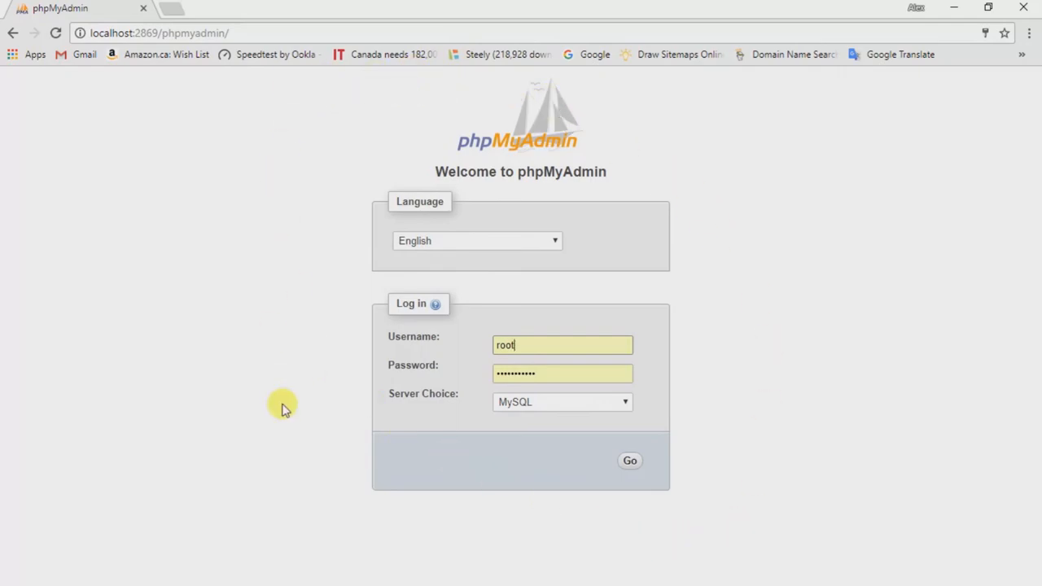
mouse_move(665, 149)
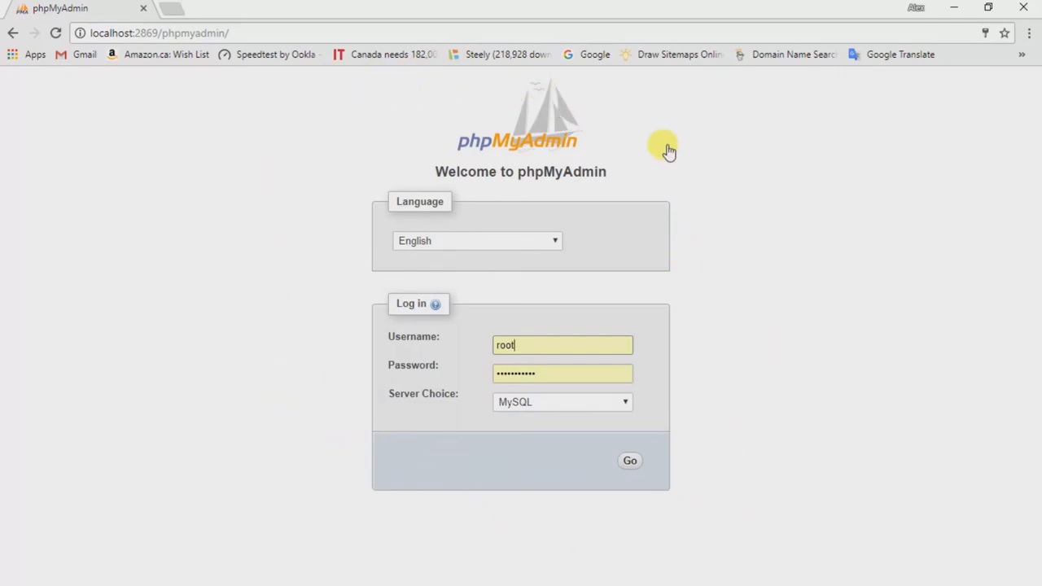
mouse_move(373, 84)
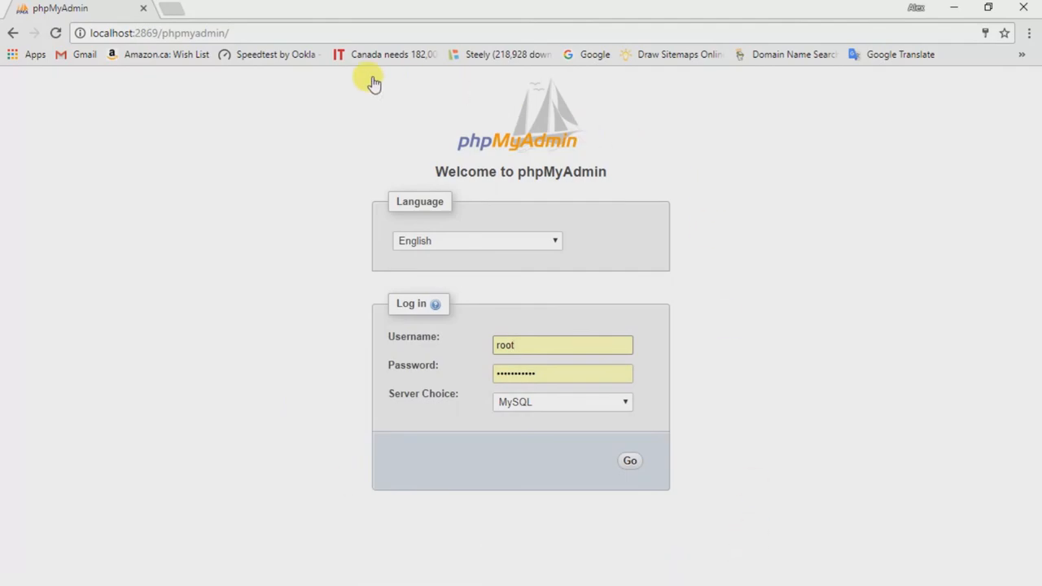
mouse_move(716, 214)
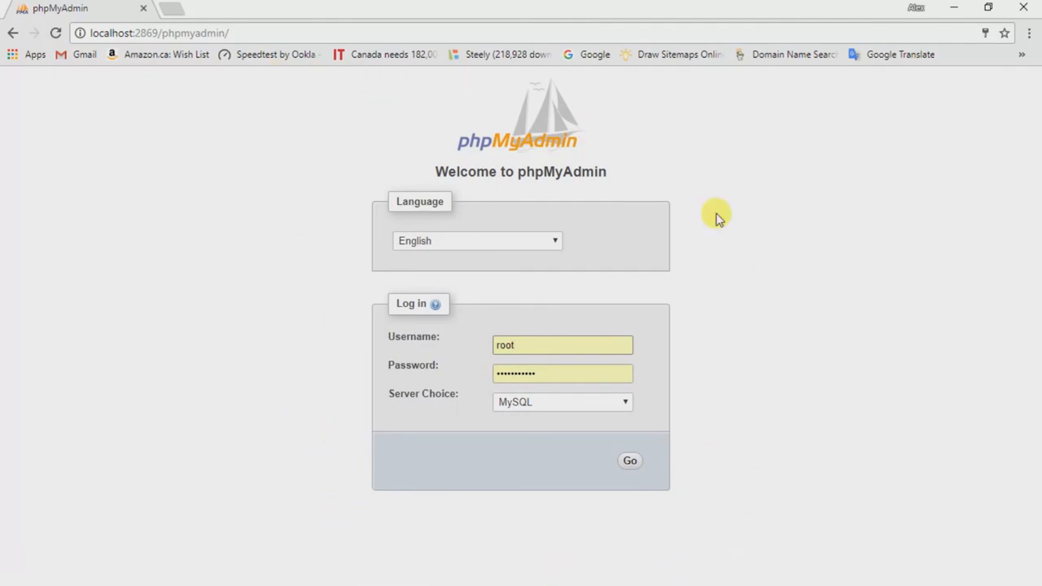
mouse_move(703, 499)
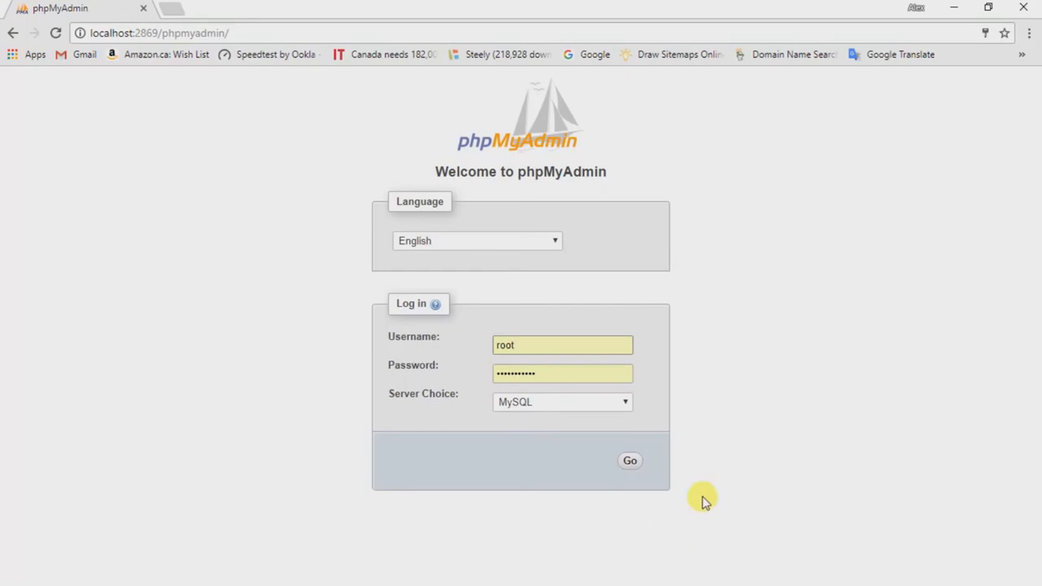
mouse_move(316, 333)
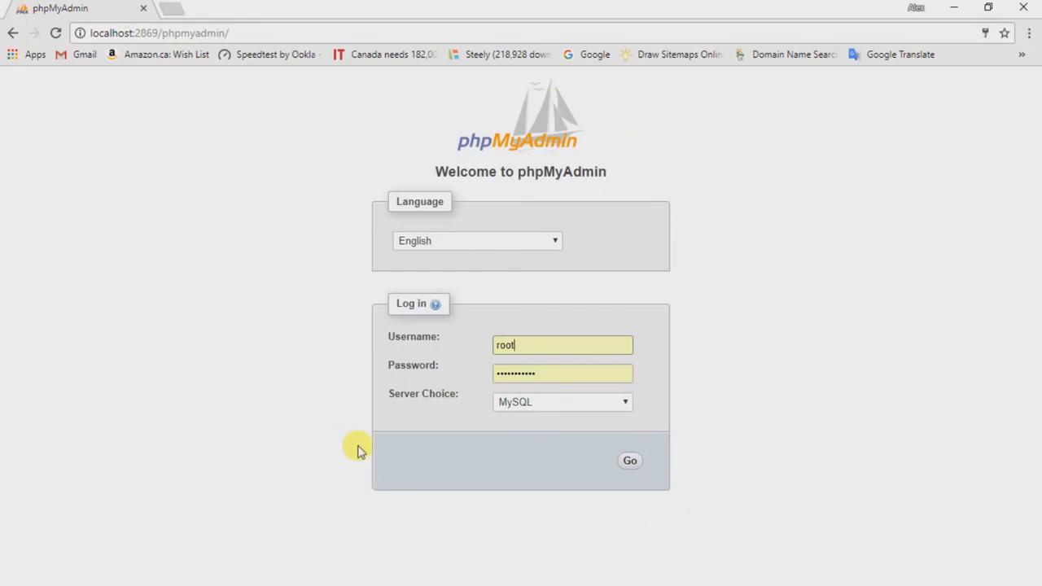
mouse_move(492, 104)
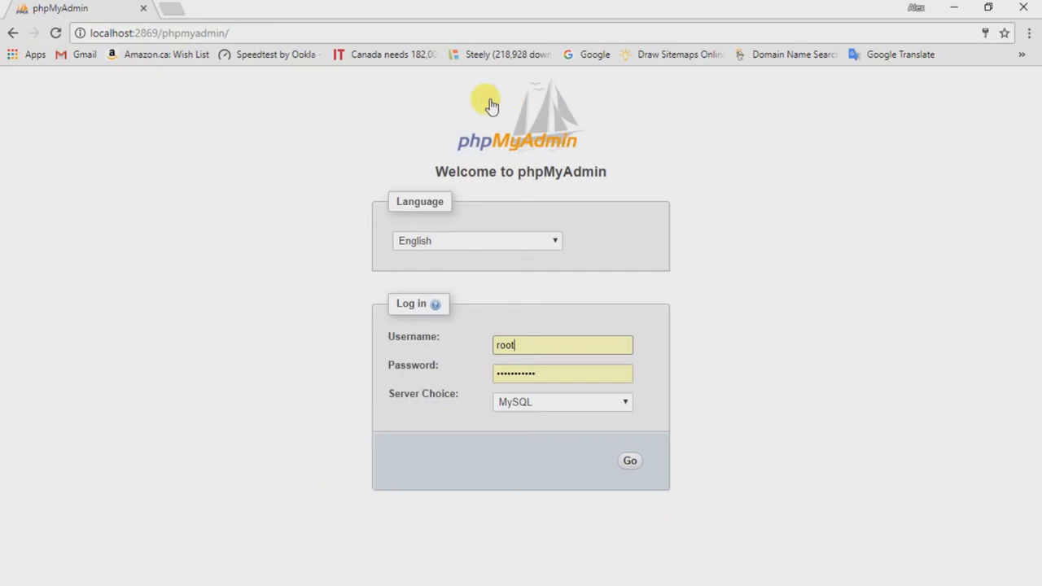
mouse_move(717, 427)
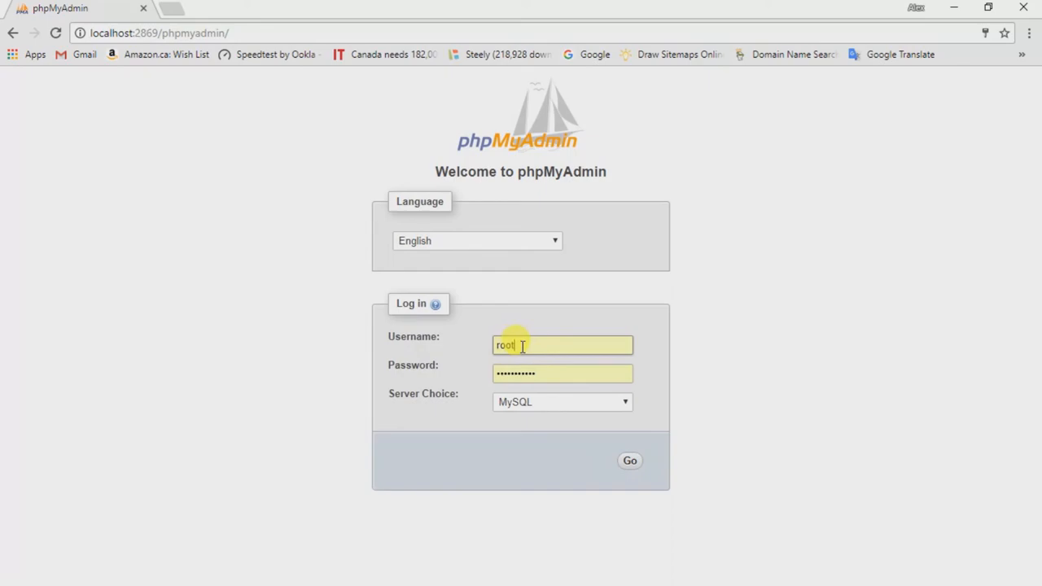
Submit the phpMyAdmin login as root with a password, getting the #1045 access denied error
left_click(562, 345)
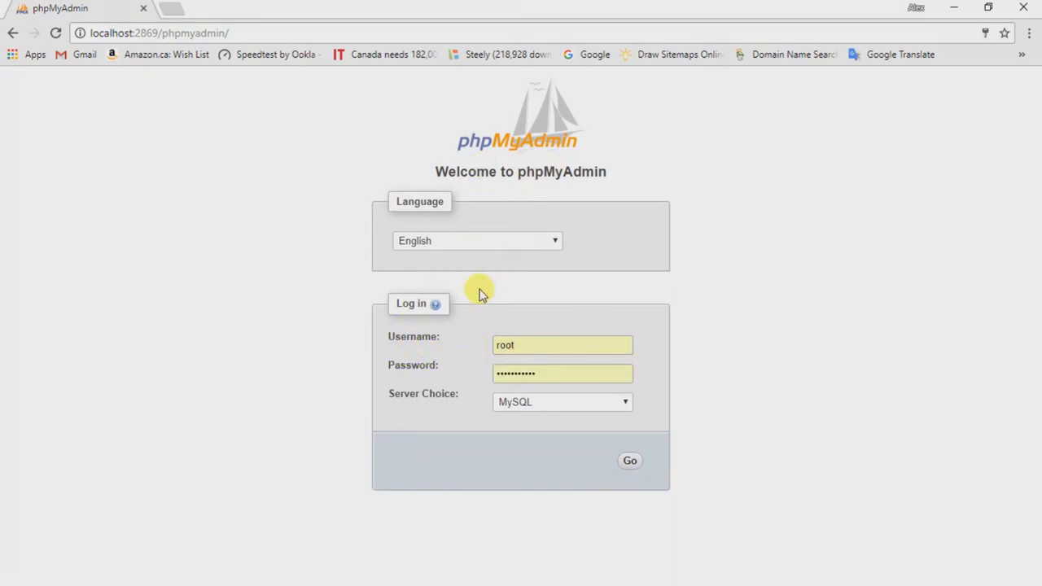
mouse_move(449, 342)
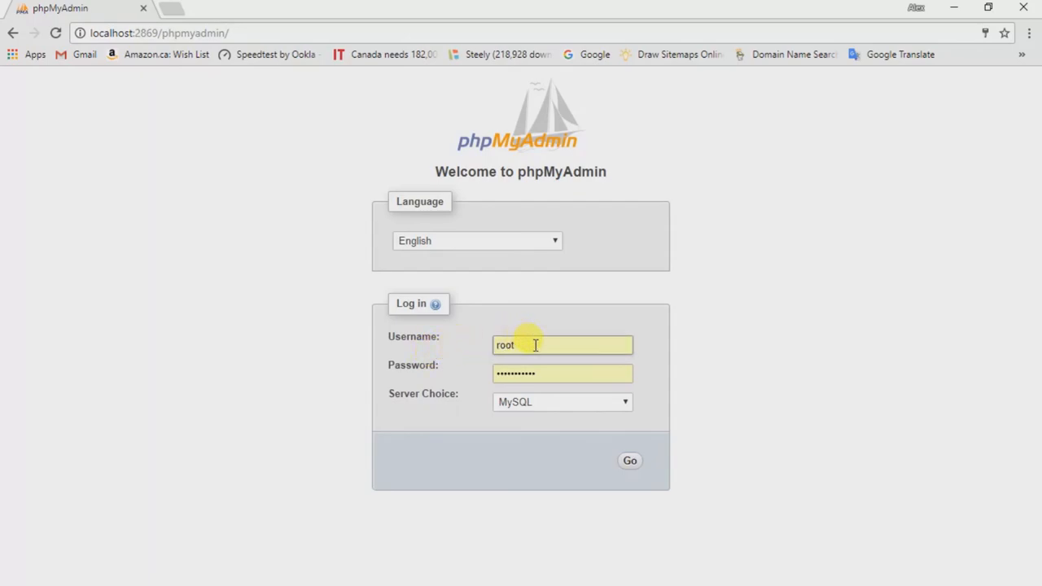
left_click(561, 373)
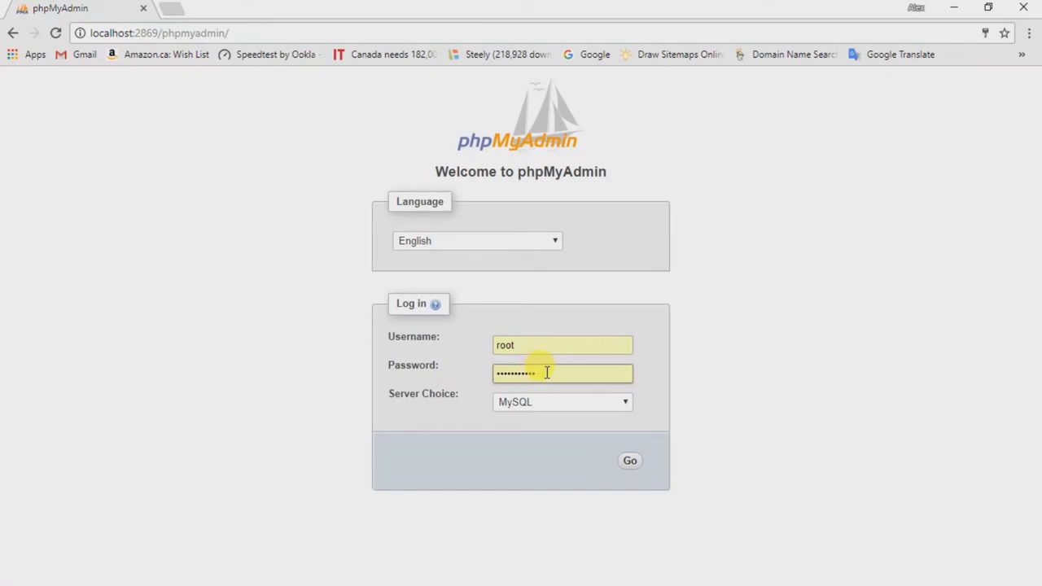
left_click(628, 460)
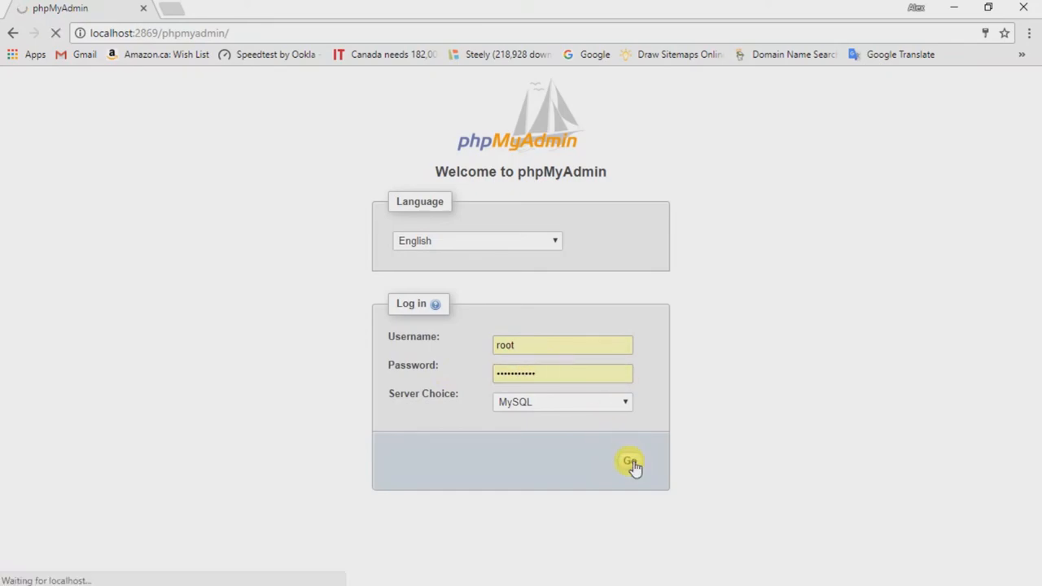
left_click(632, 463)
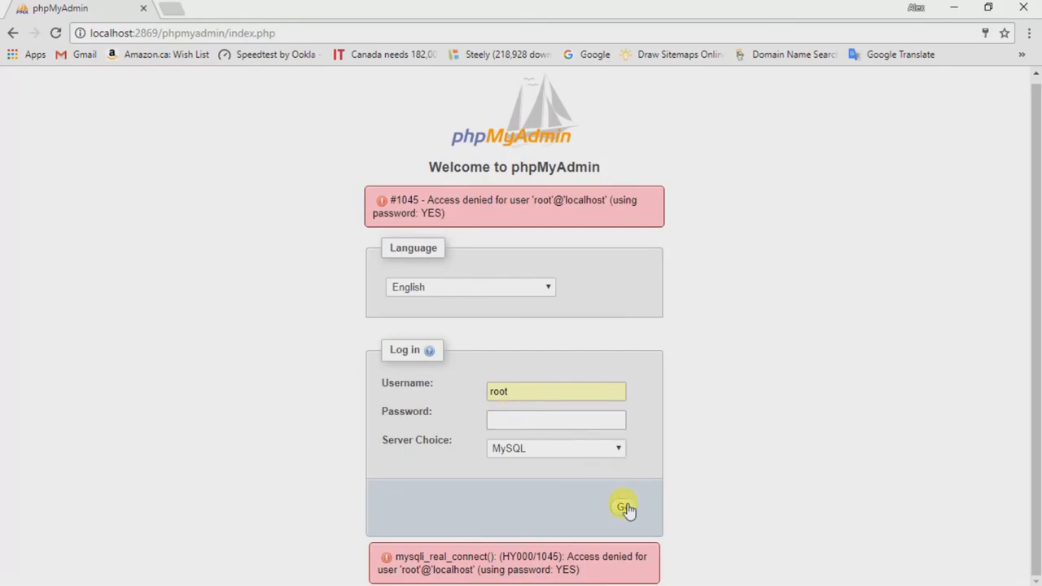
Retry the root login with the password left blank
left_click(624, 506)
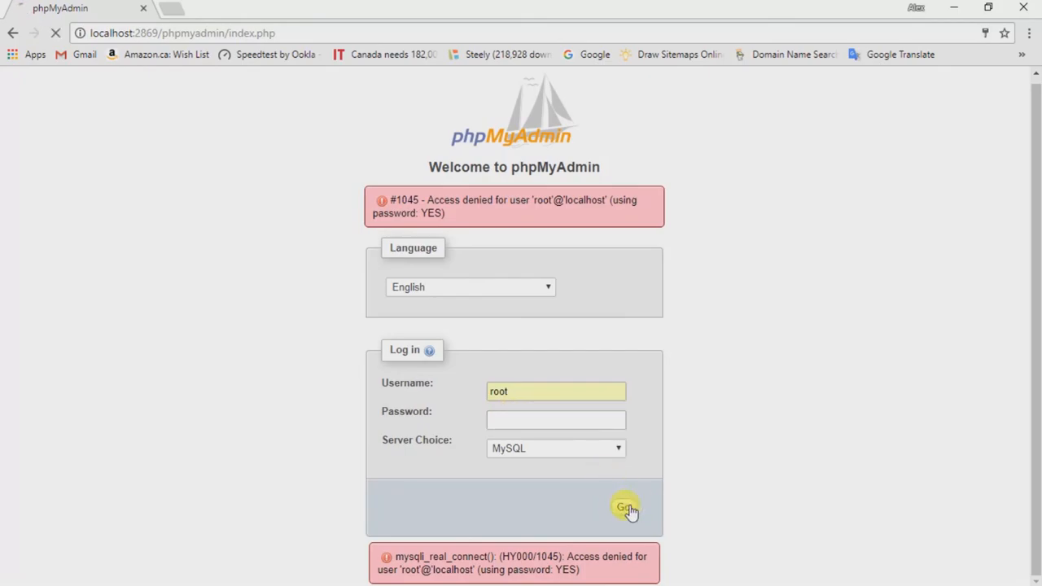
left_click(624, 507)
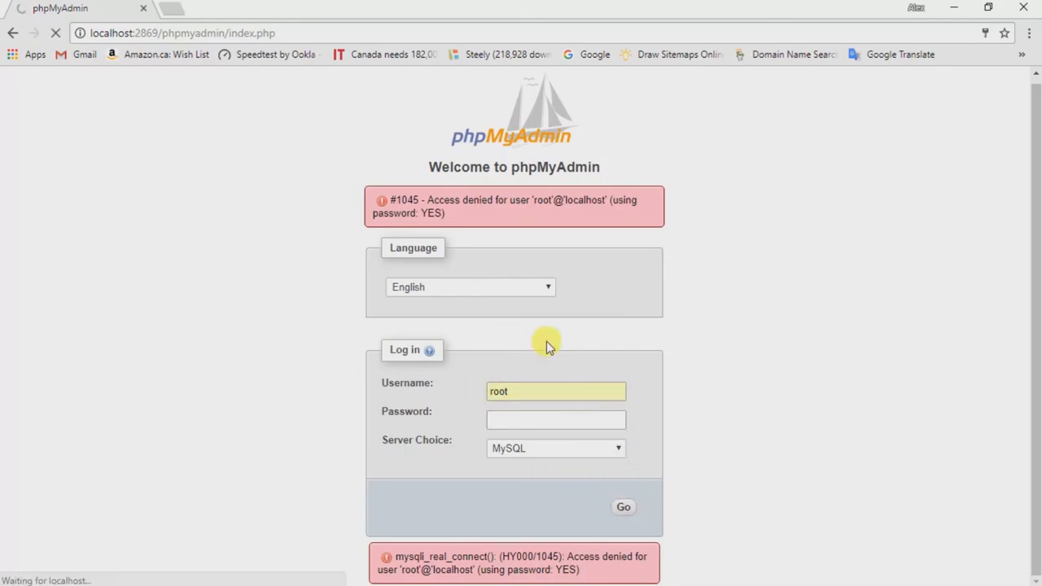
mouse_move(546, 368)
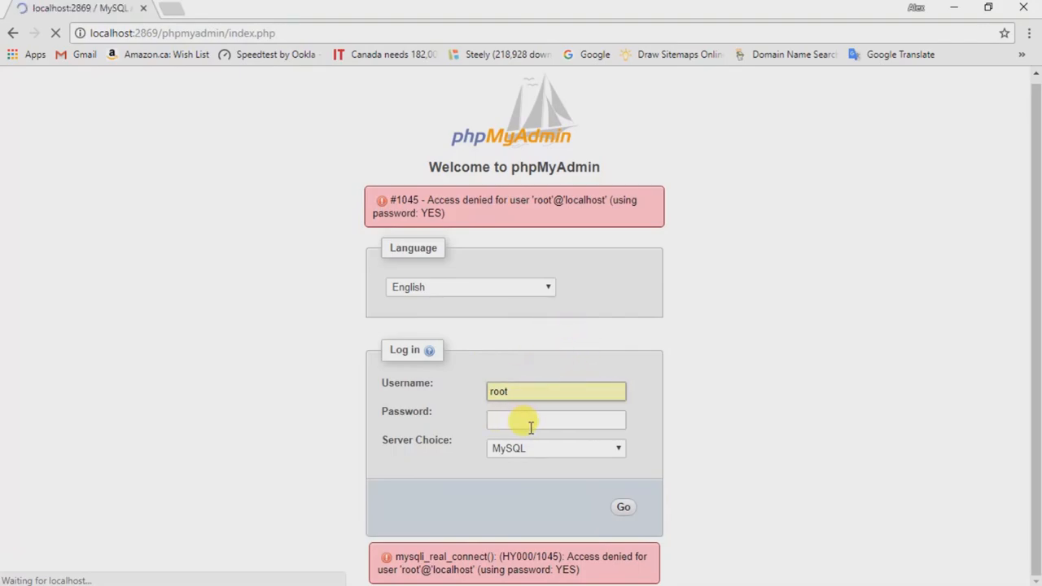
Complete the root login and land on phpMyAdmin's home page with server details
left_click(622, 506)
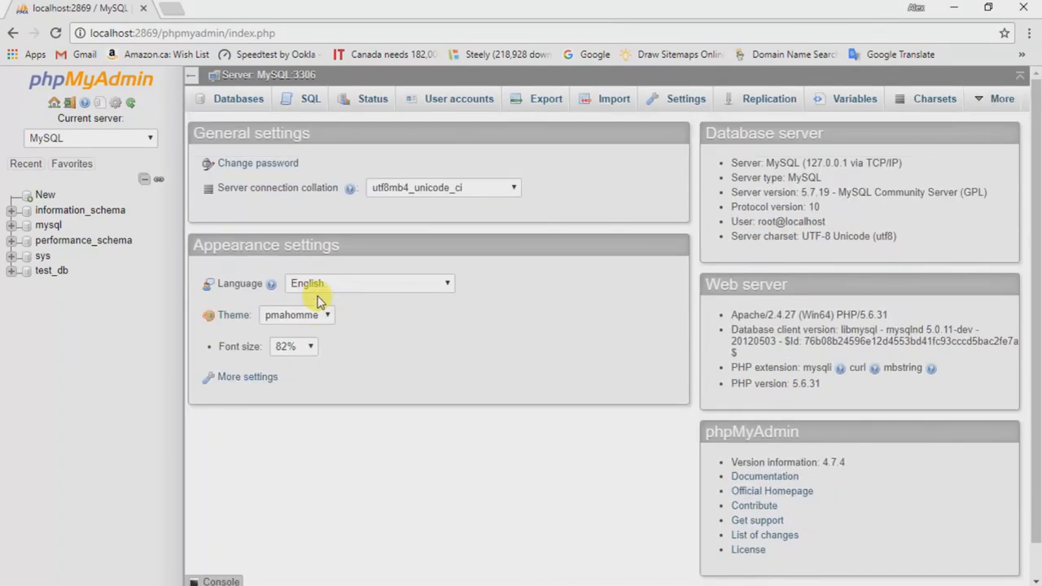
mouse_move(443, 228)
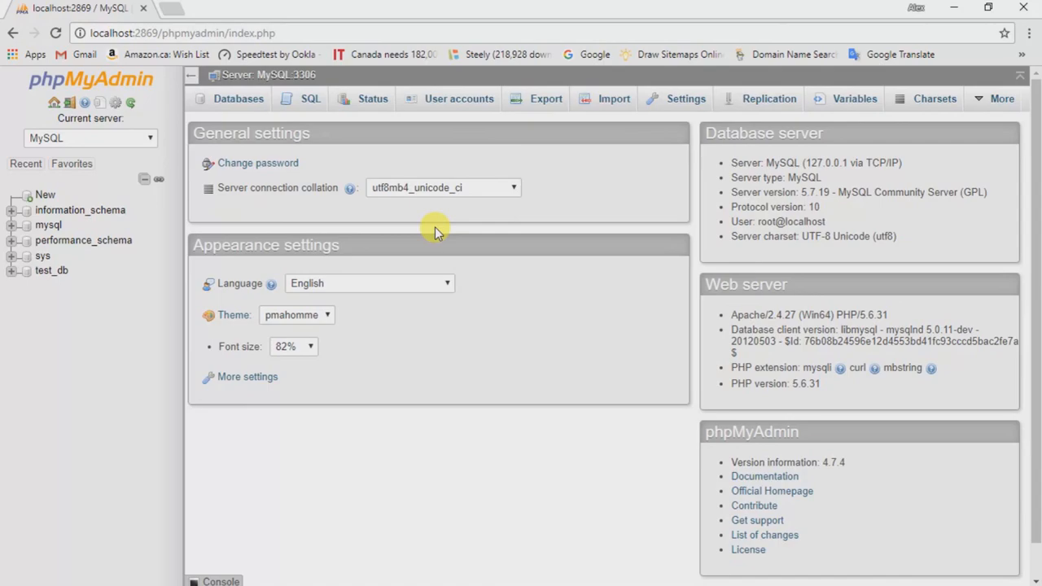
mouse_move(324, 205)
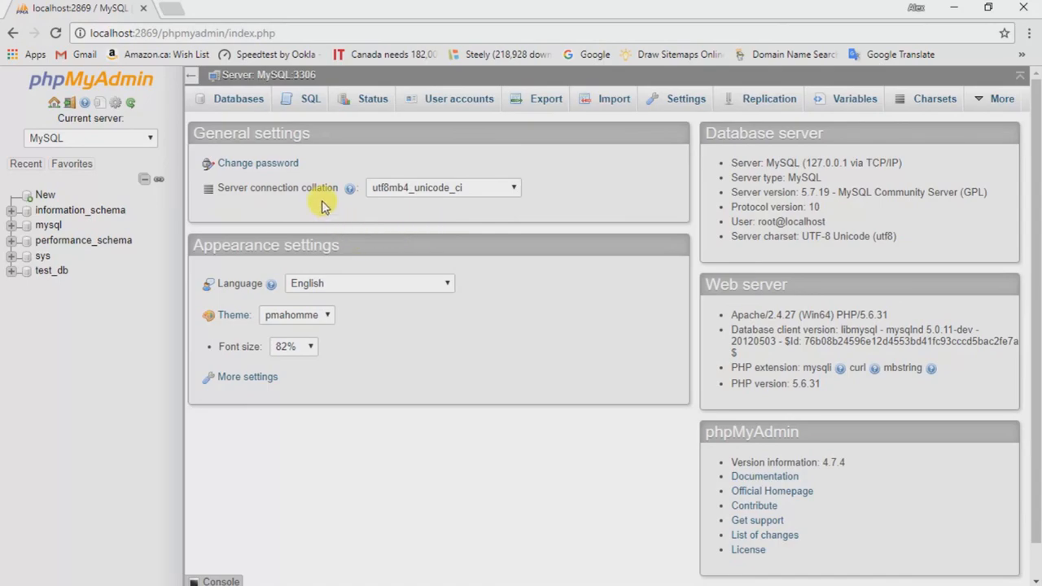
mouse_move(592, 336)
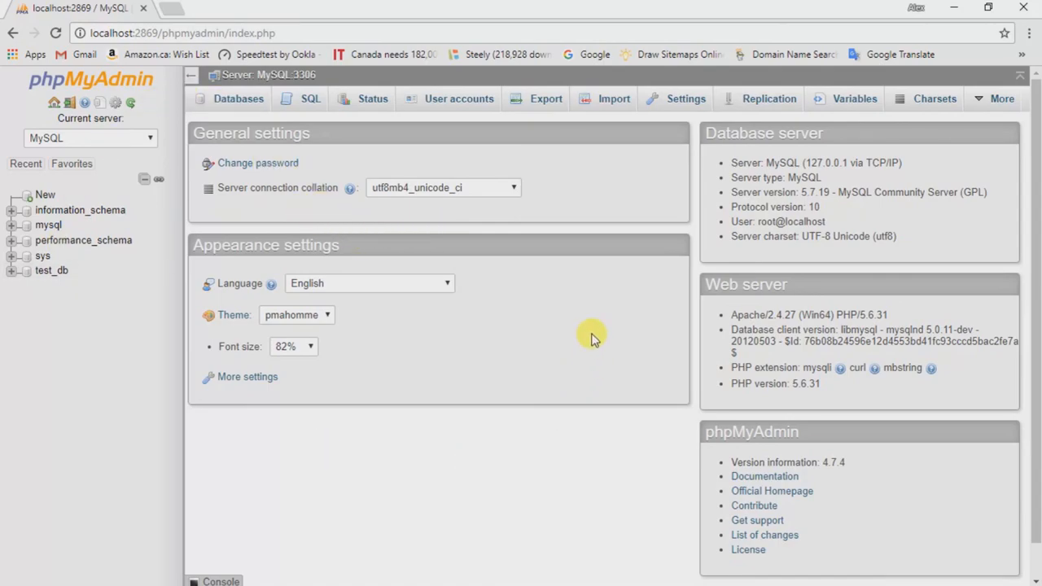
mouse_move(280, 134)
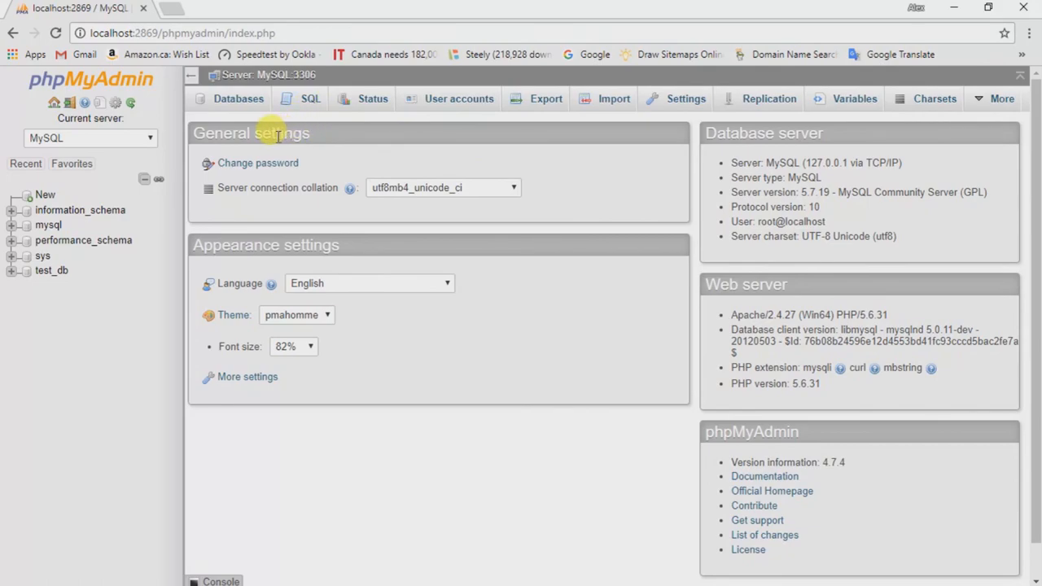
Show the server's database list on the Databases tab
left_click(238, 99)
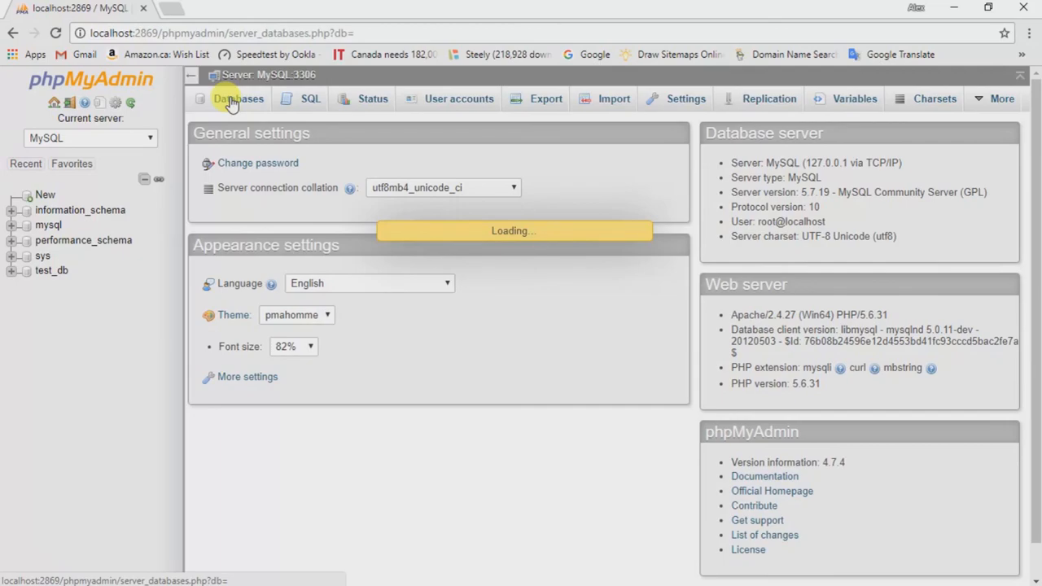
left_click(238, 99)
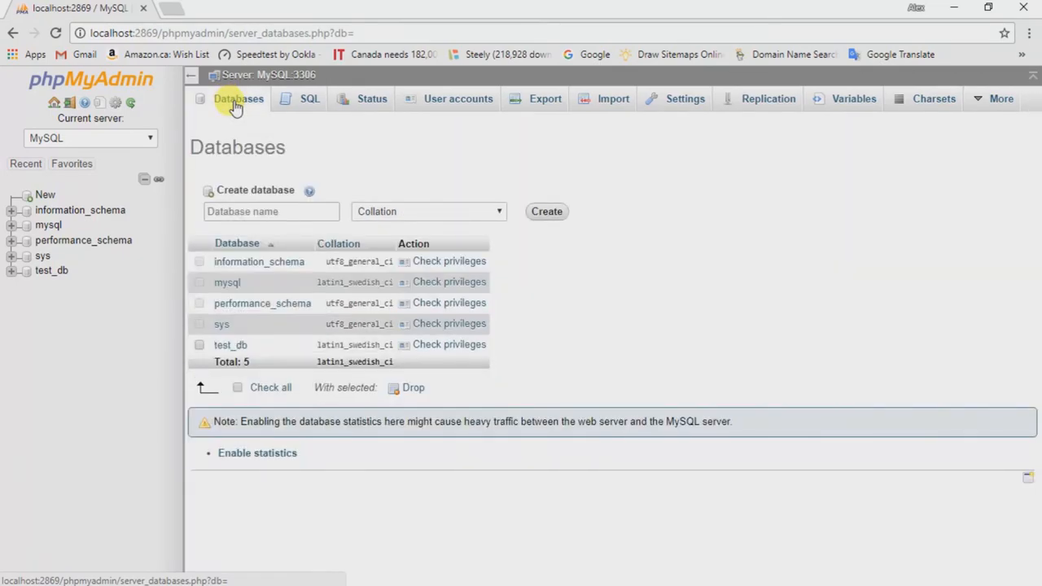
mouse_move(236, 114)
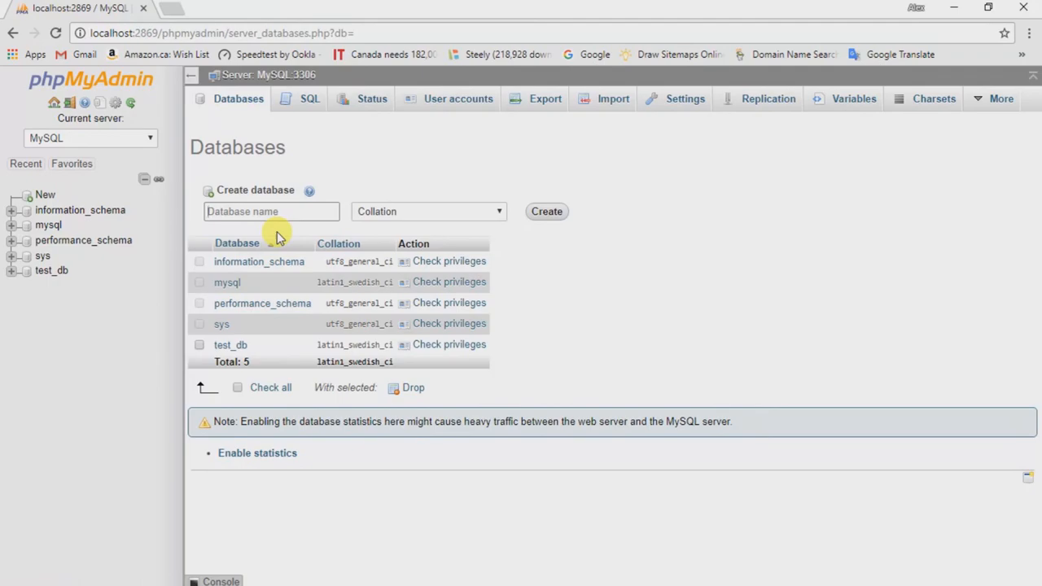
Enter a new database name so test_db is created alongside the four system schemas
type("my")
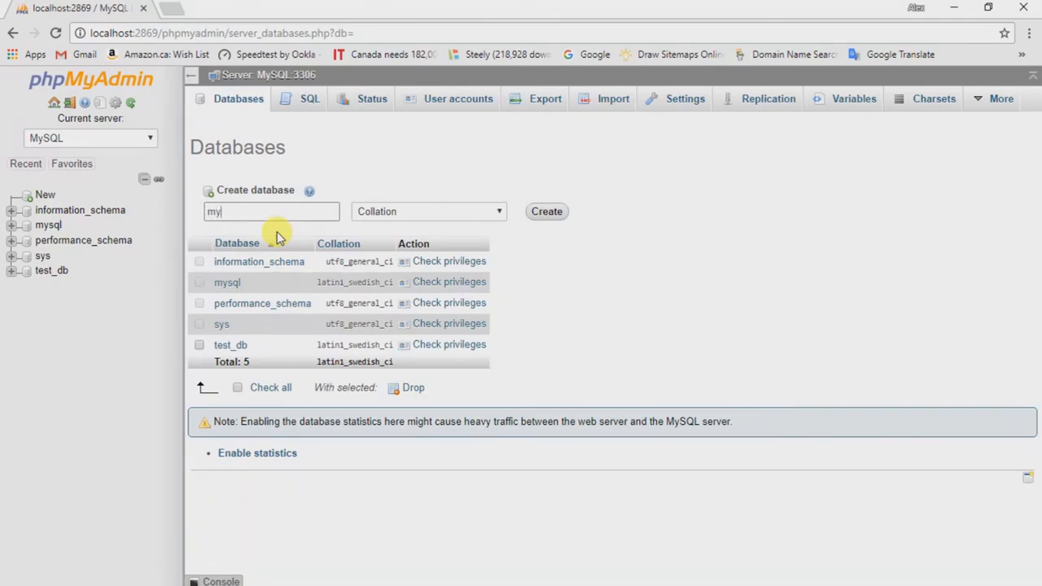
type("_fisr")
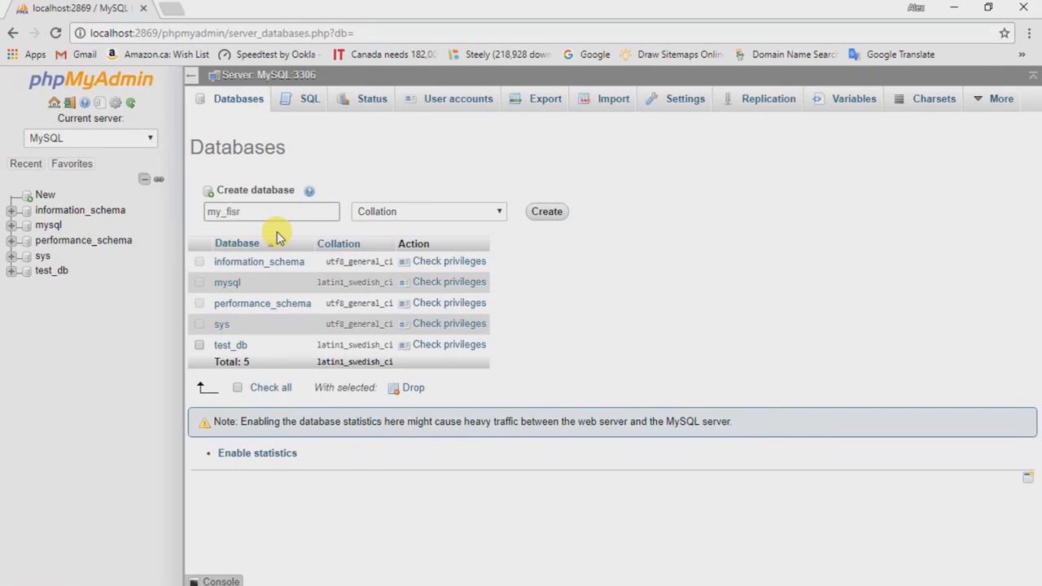
key("BackSpace")
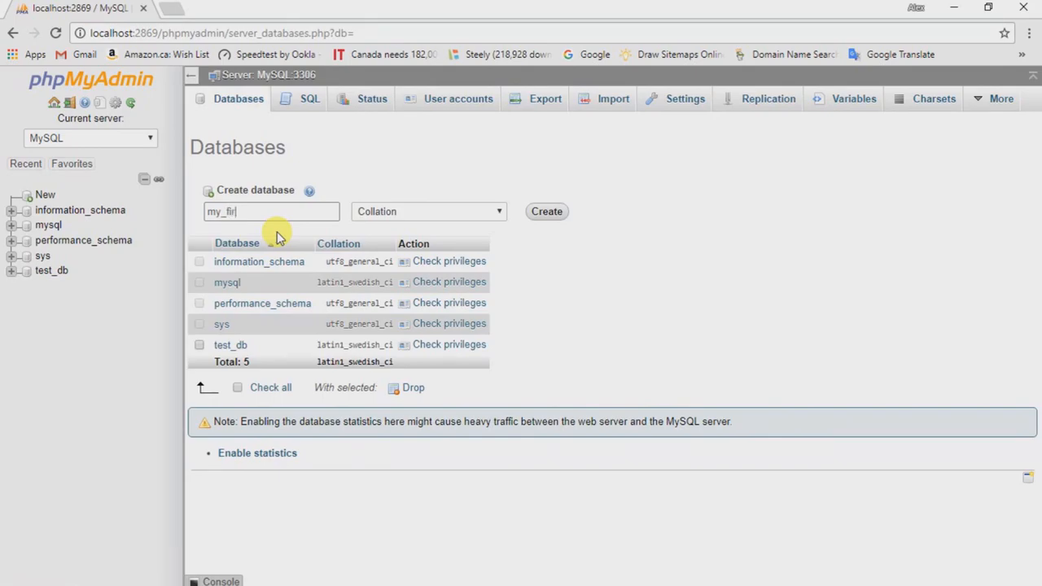
type("st")
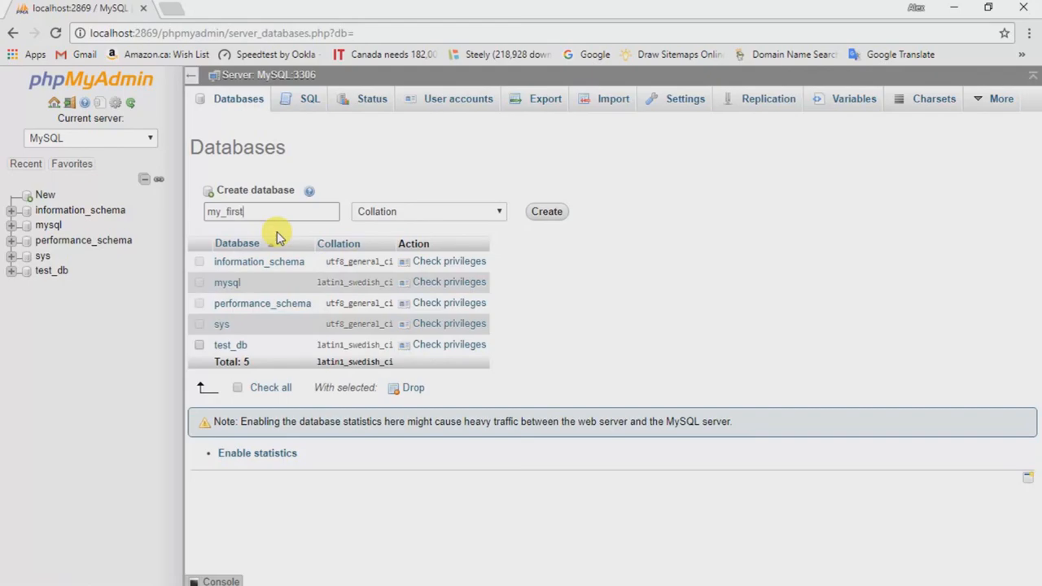
type("_databa")
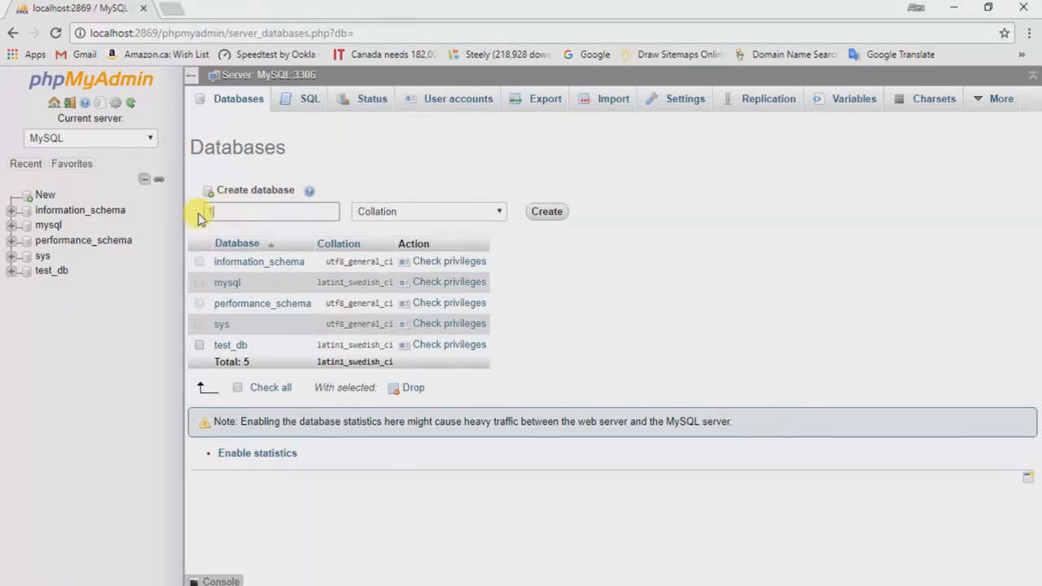
type("_d")
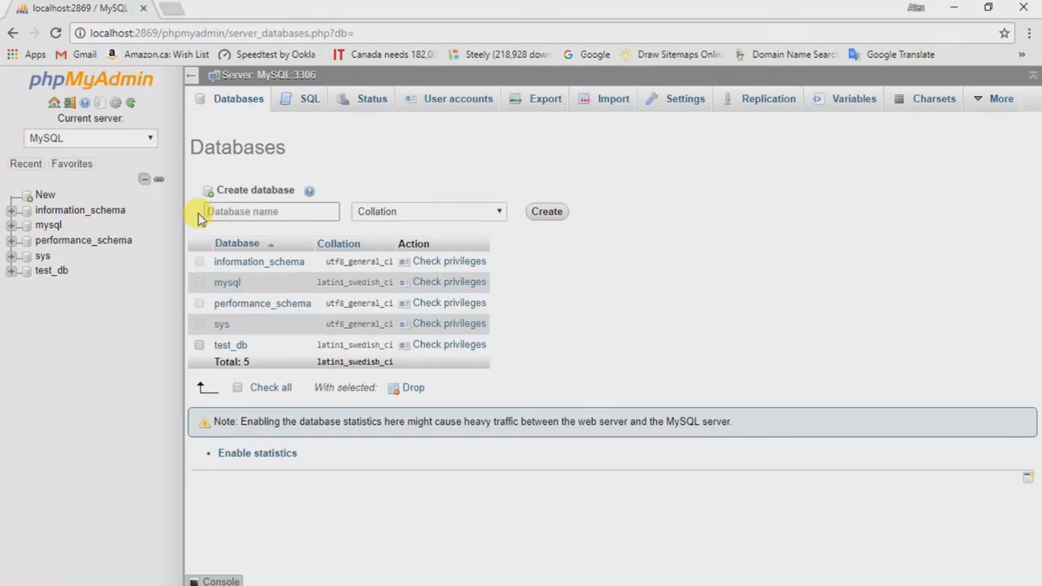
left_click(268, 212)
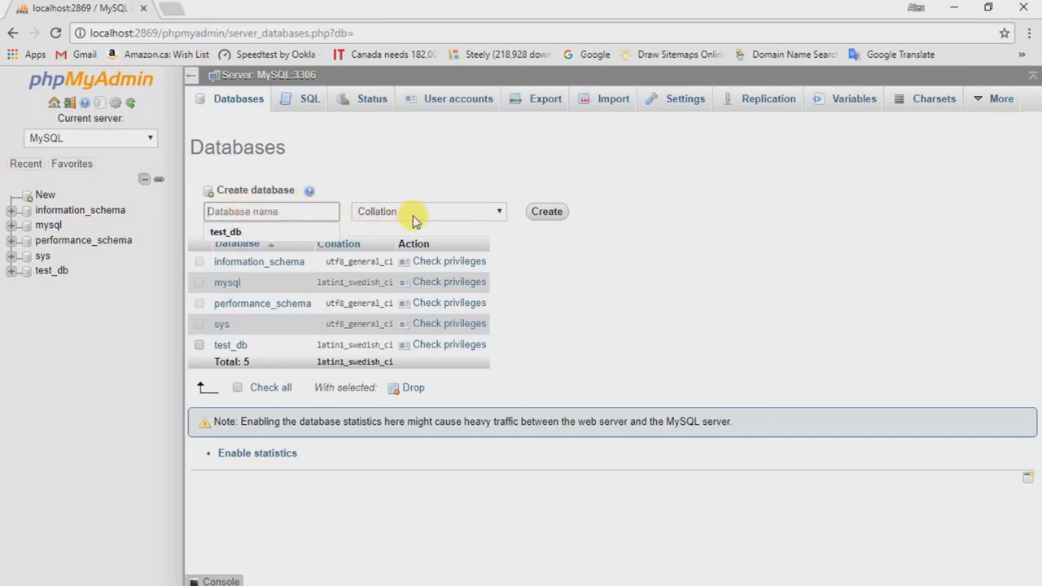
left_click(427, 211)
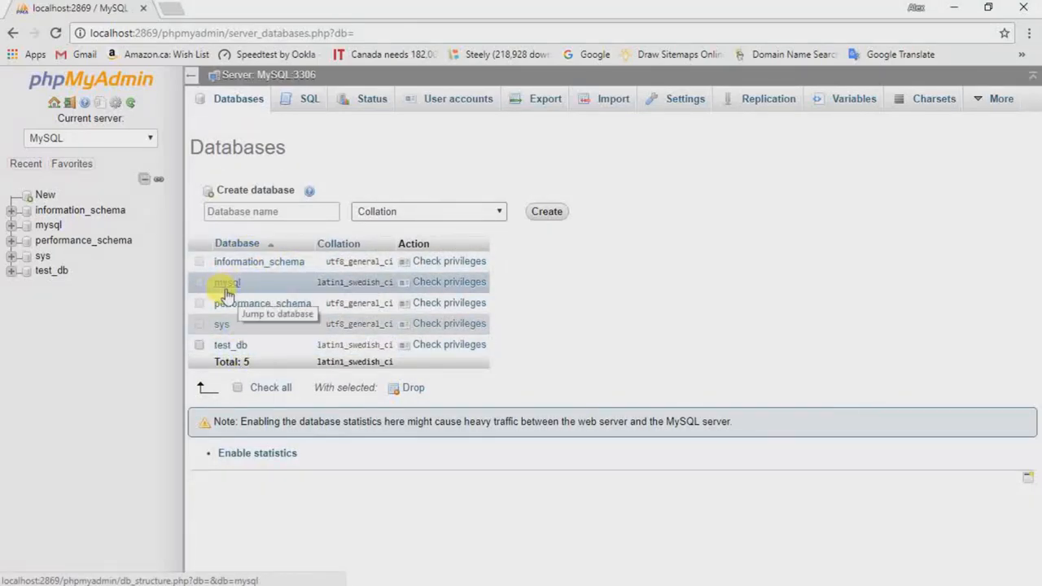
mouse_move(236, 324)
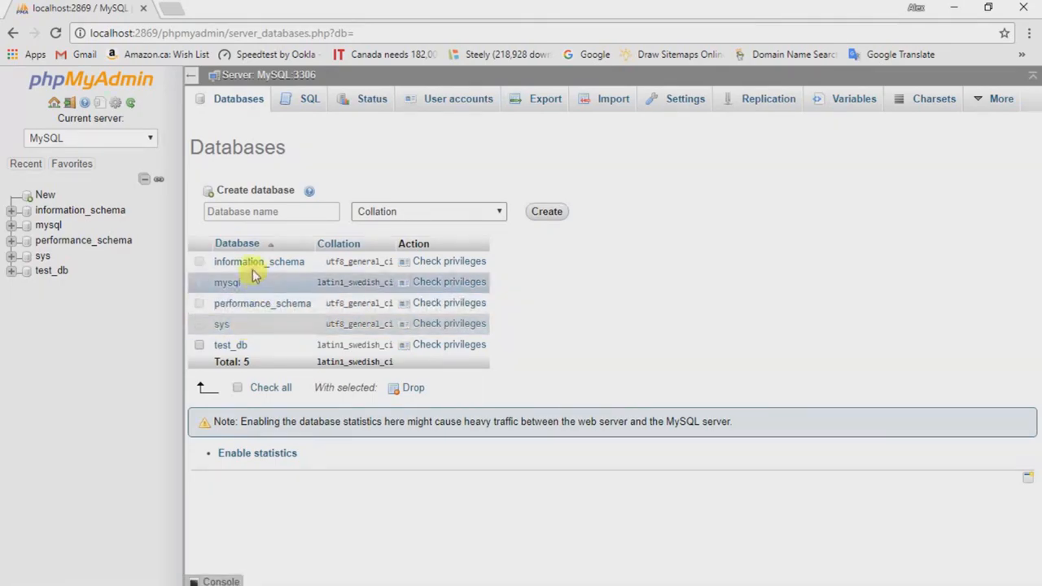
mouse_move(247, 328)
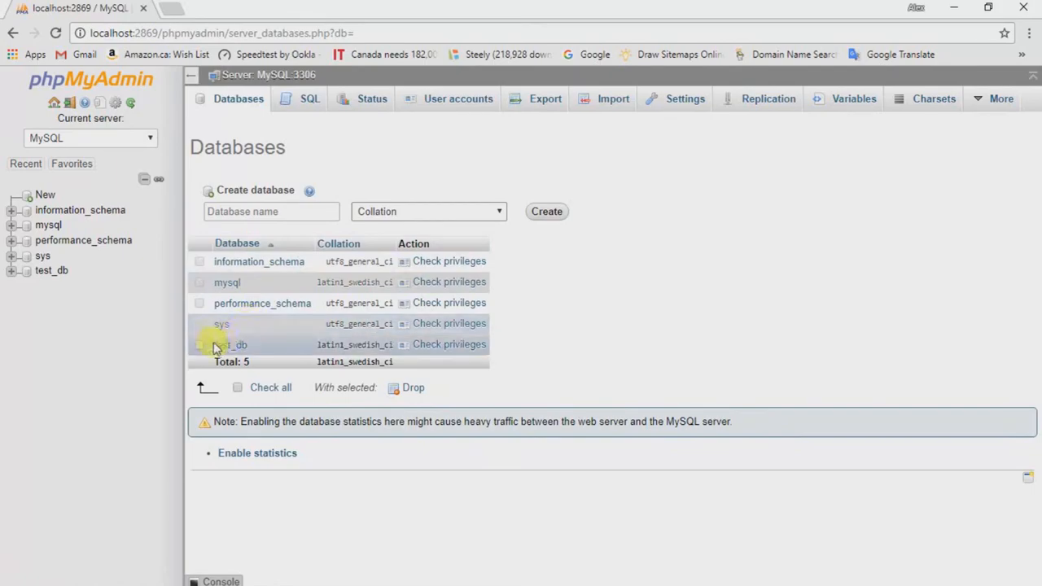
mouse_move(236, 345)
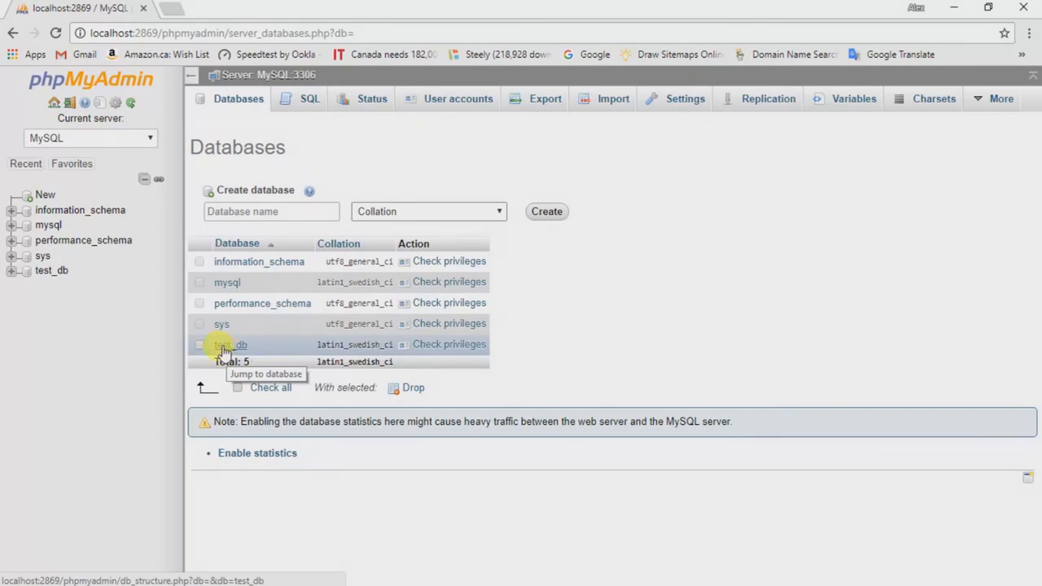
mouse_move(234, 350)
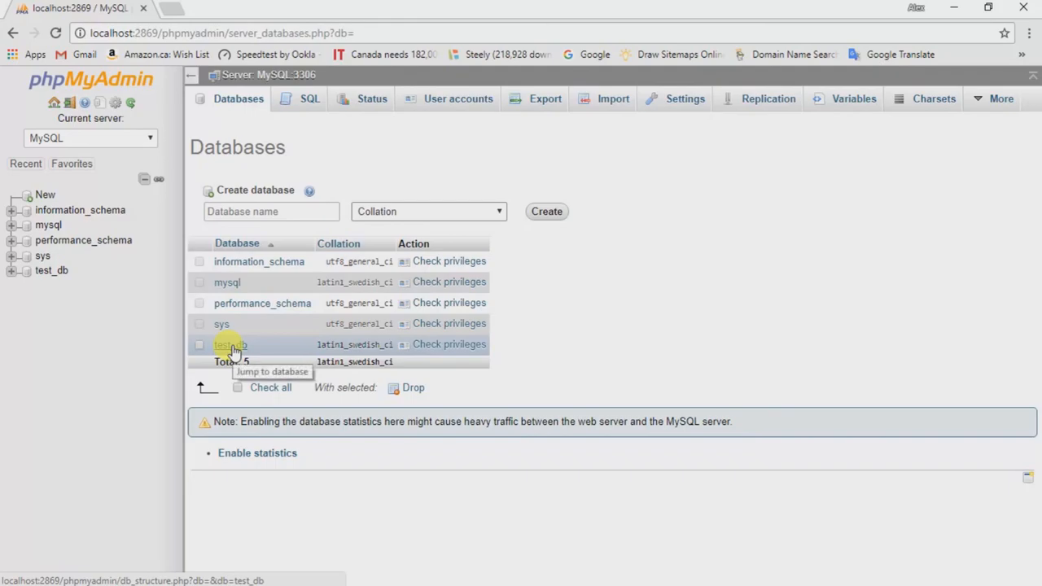
mouse_move(236, 346)
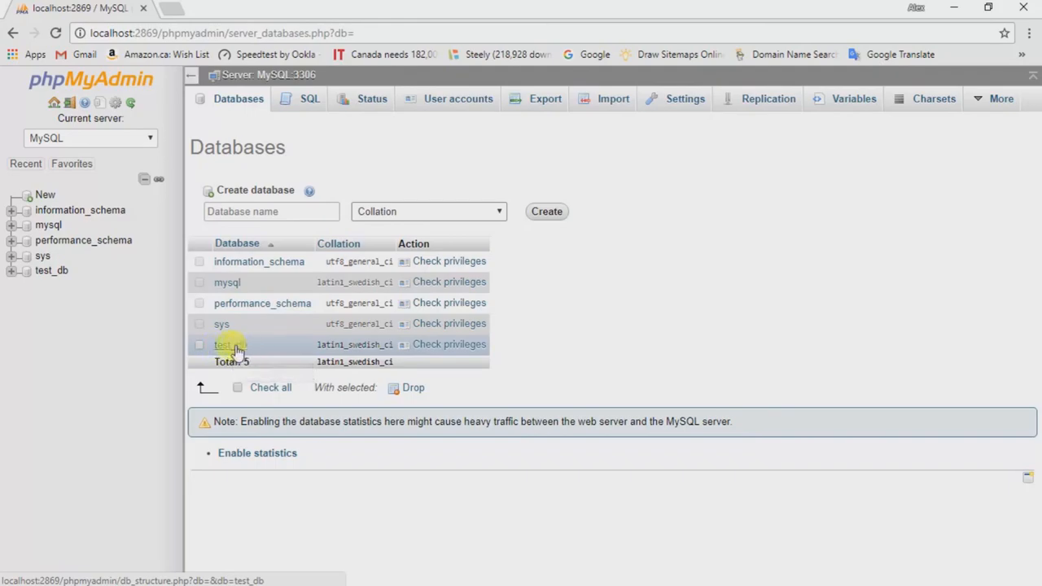
mouse_move(231, 345)
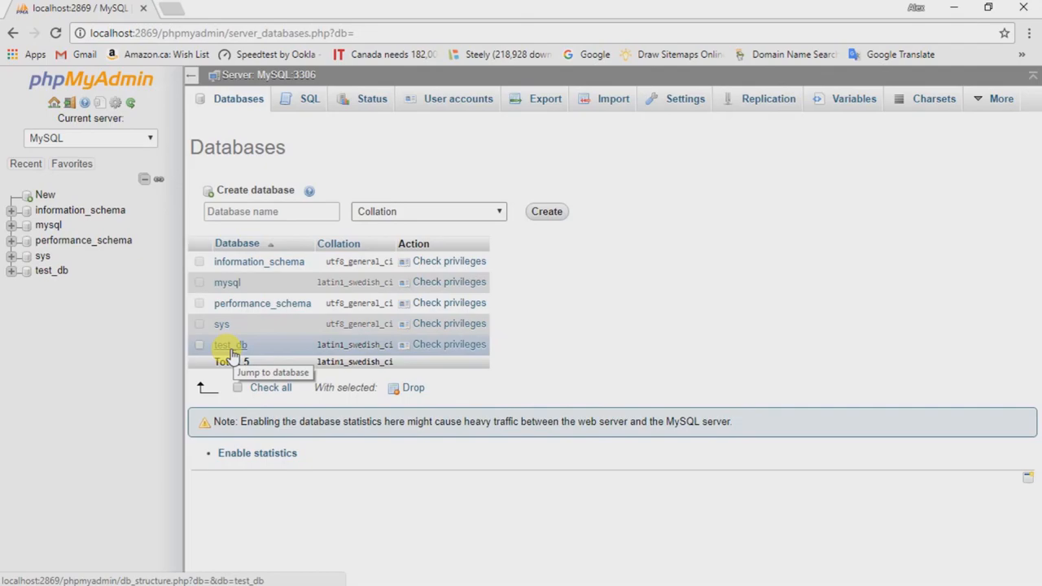
mouse_move(273, 355)
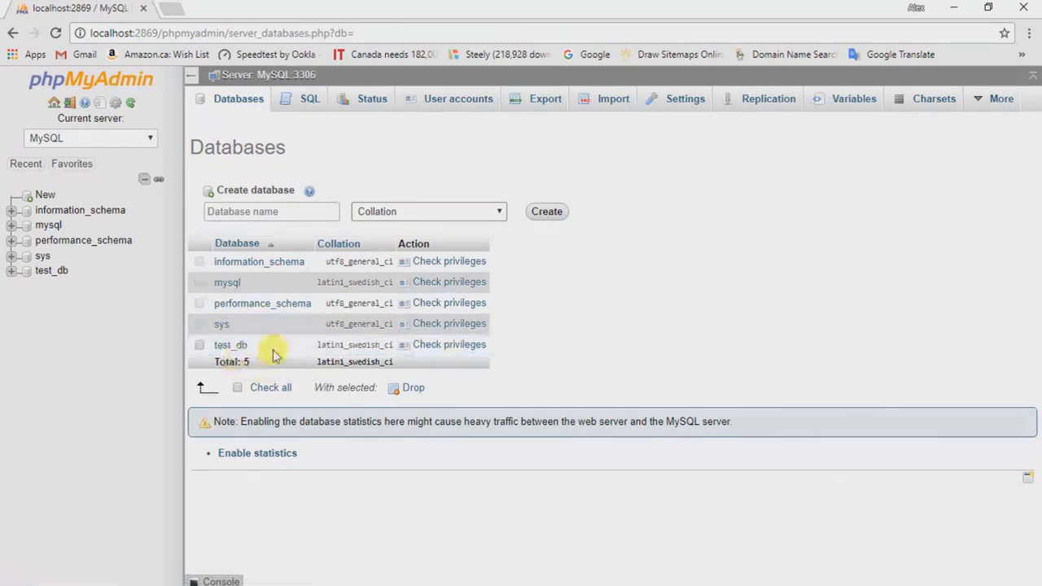
mouse_move(231, 345)
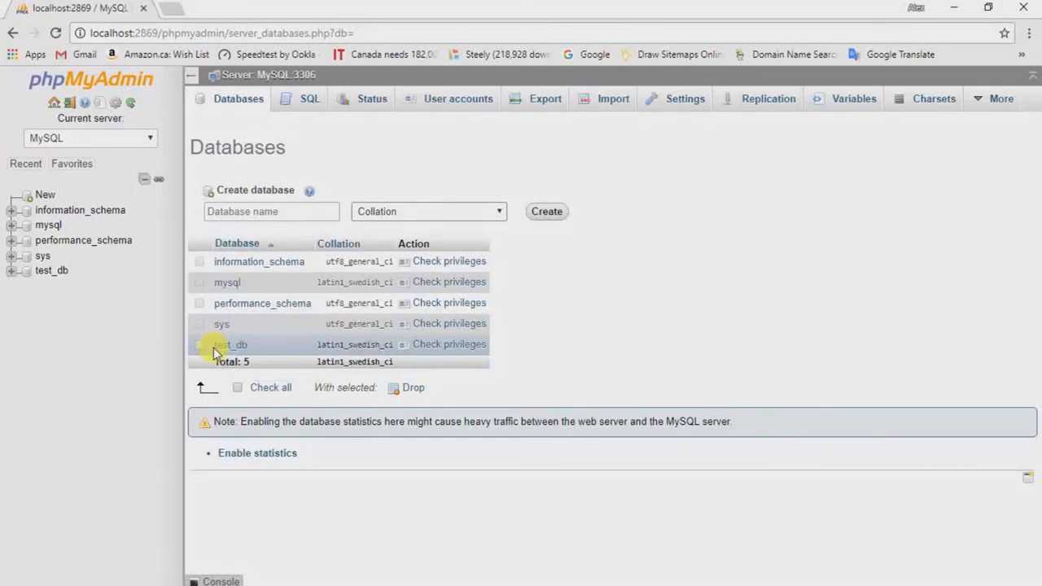
mouse_move(230, 345)
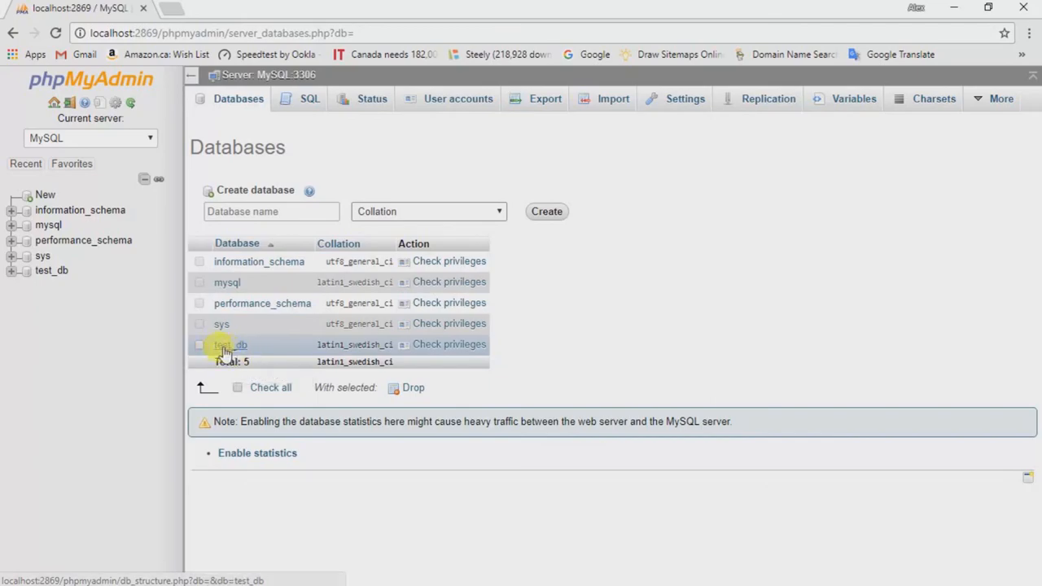
left_click(547, 212)
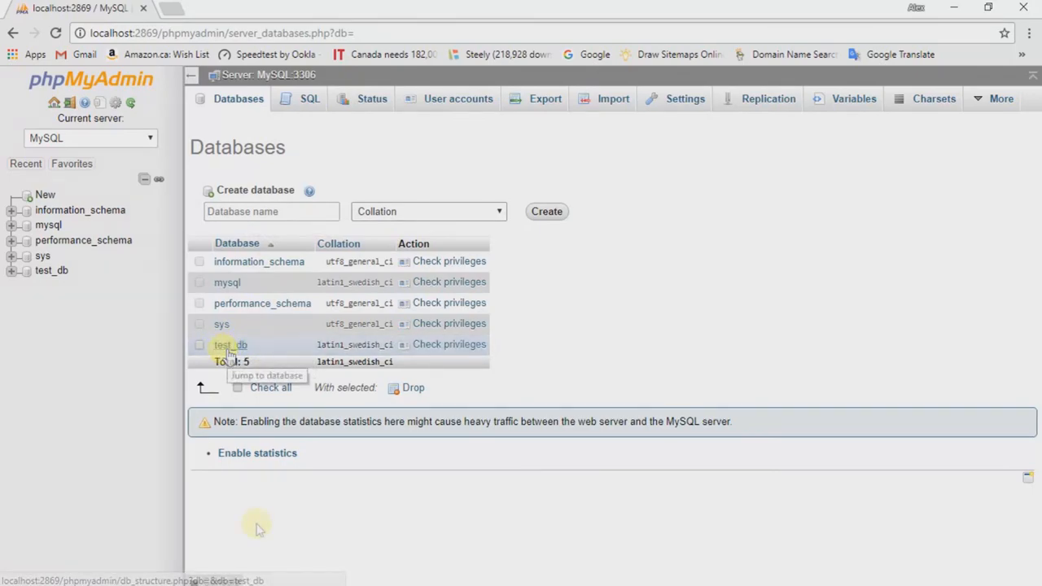
mouse_move(241, 387)
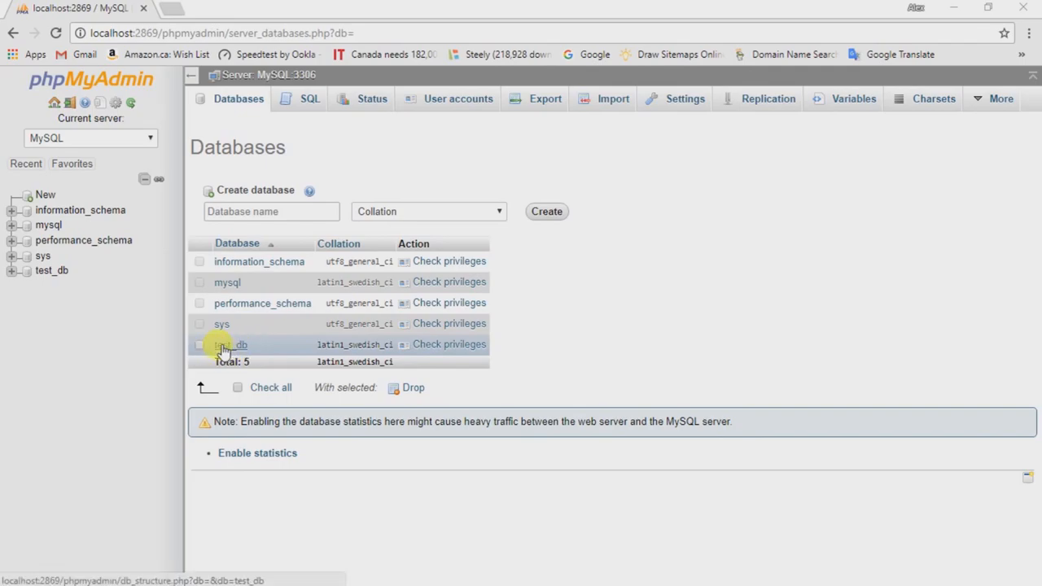
mouse_move(231, 346)
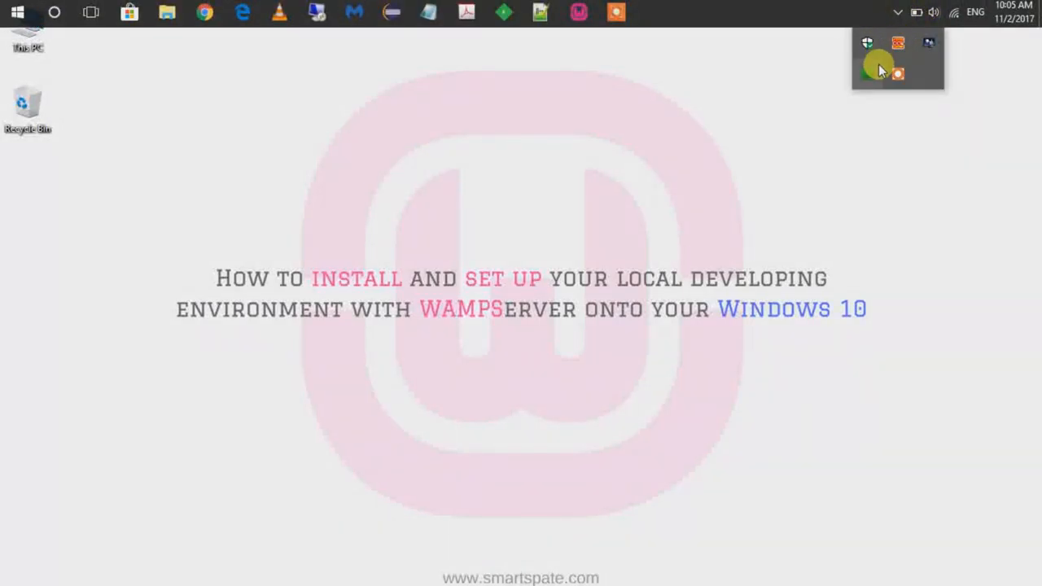
Launch Localhost from the WampServer tray menu, landing on an HTTP 404 page in Chrome
left_click(879, 68)
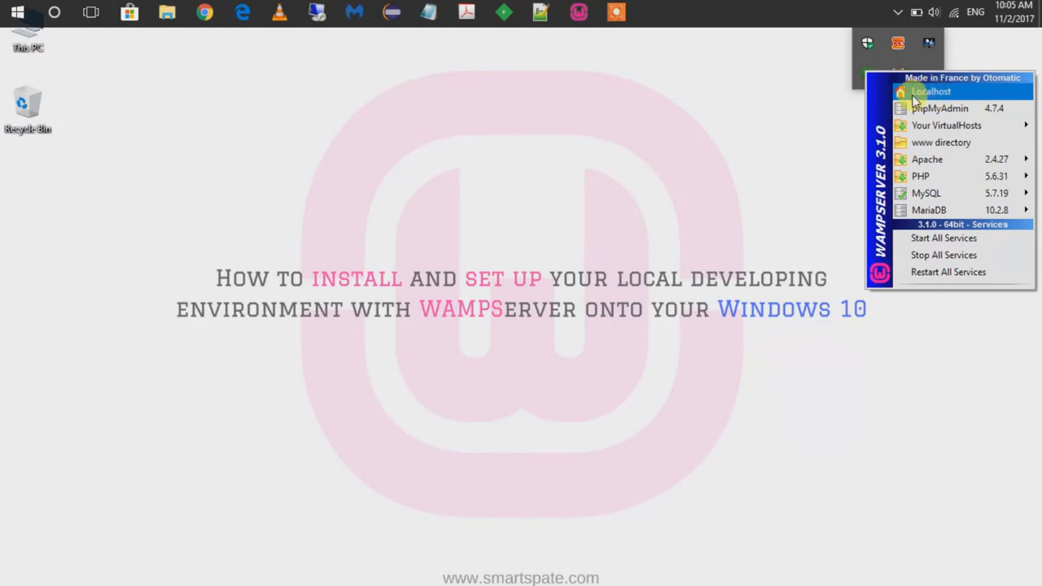
mouse_move(928, 96)
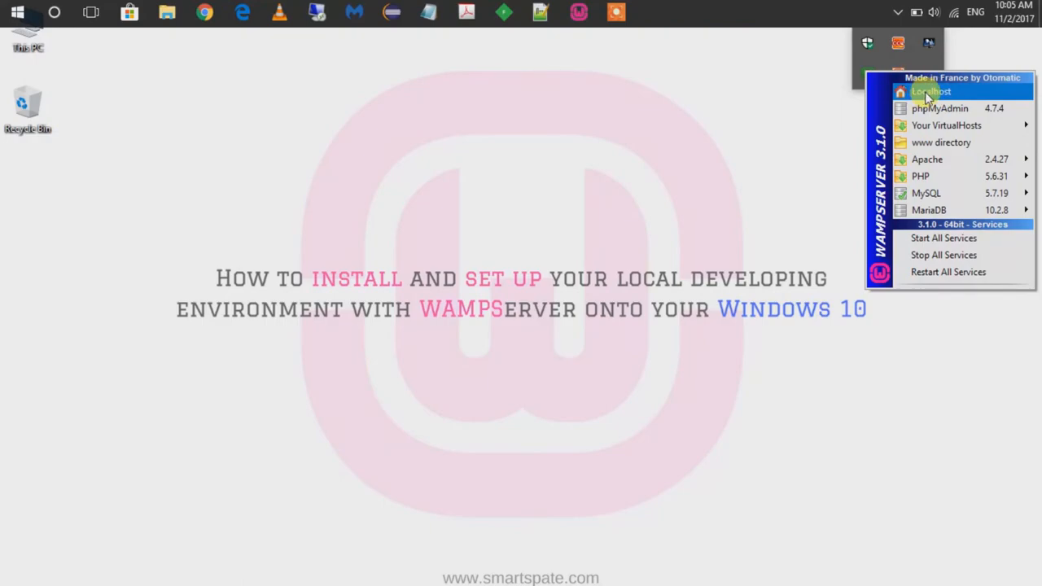
left_click(931, 91)
type("localhost:2869/phpmyadmin/index.php")
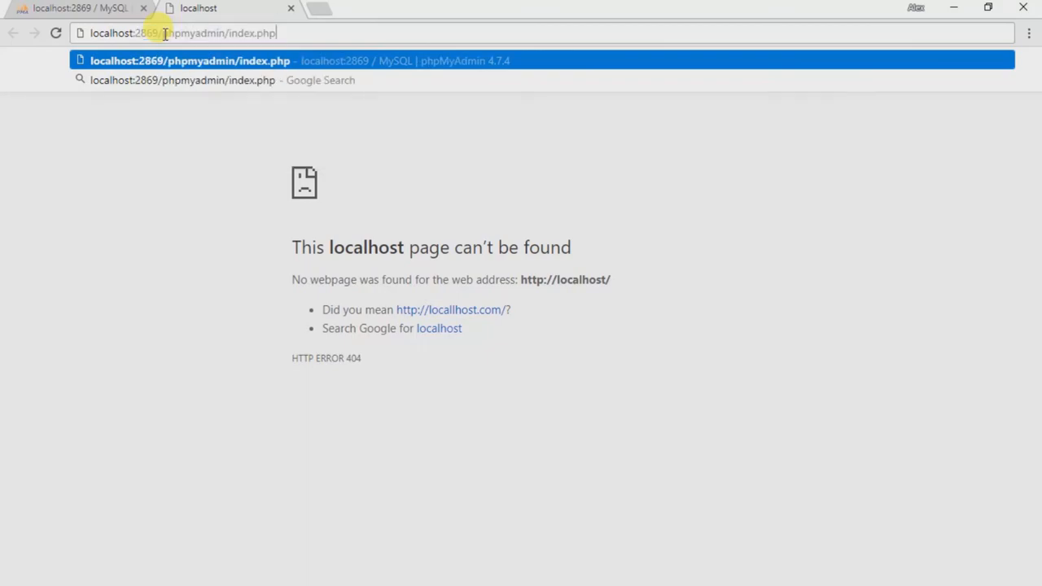
Change the address to localhost:2869/mysite and load the local WordPress site
key("Backspace")
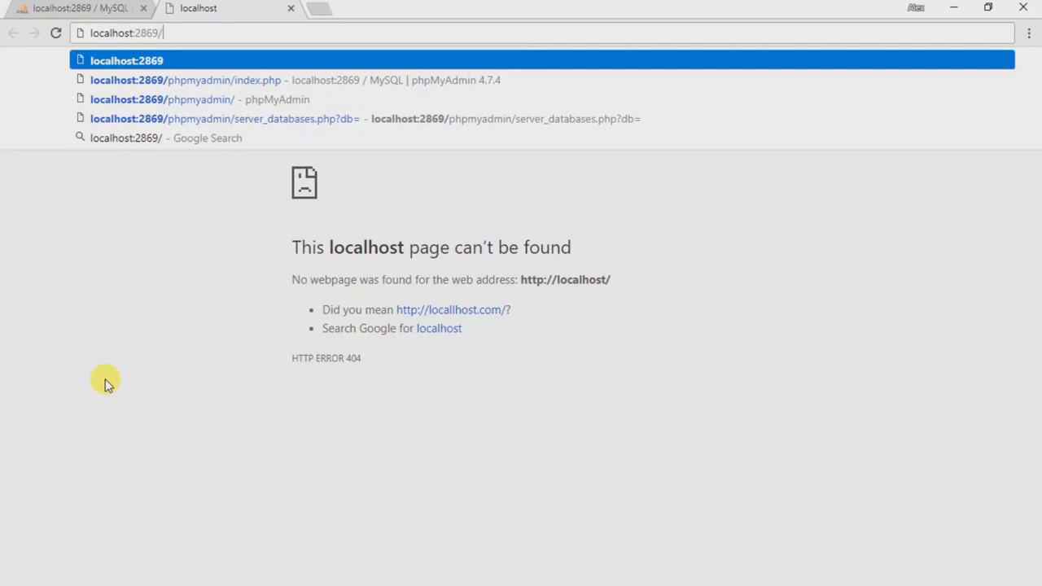
type("mys")
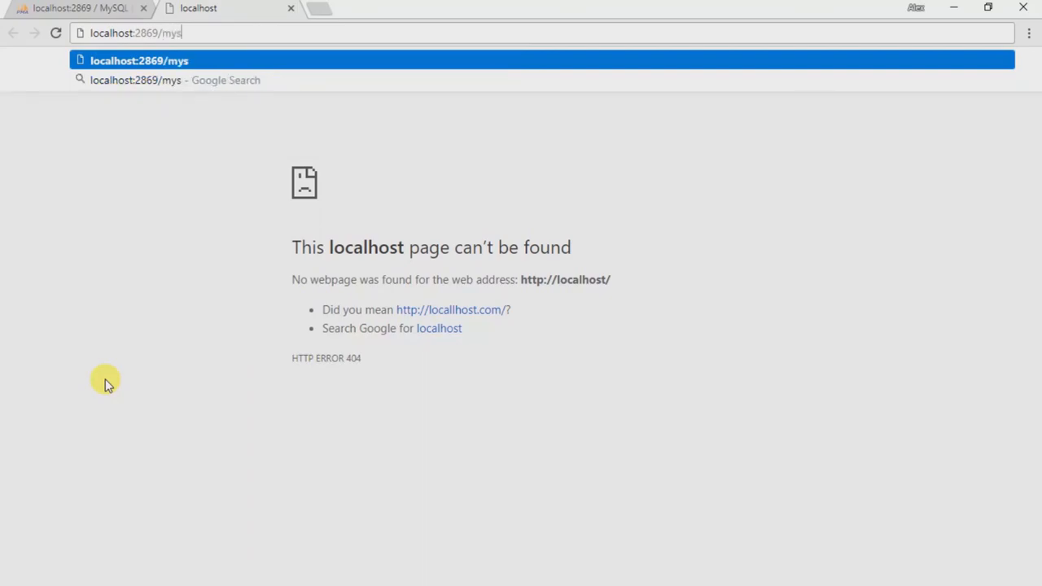
type("ite")
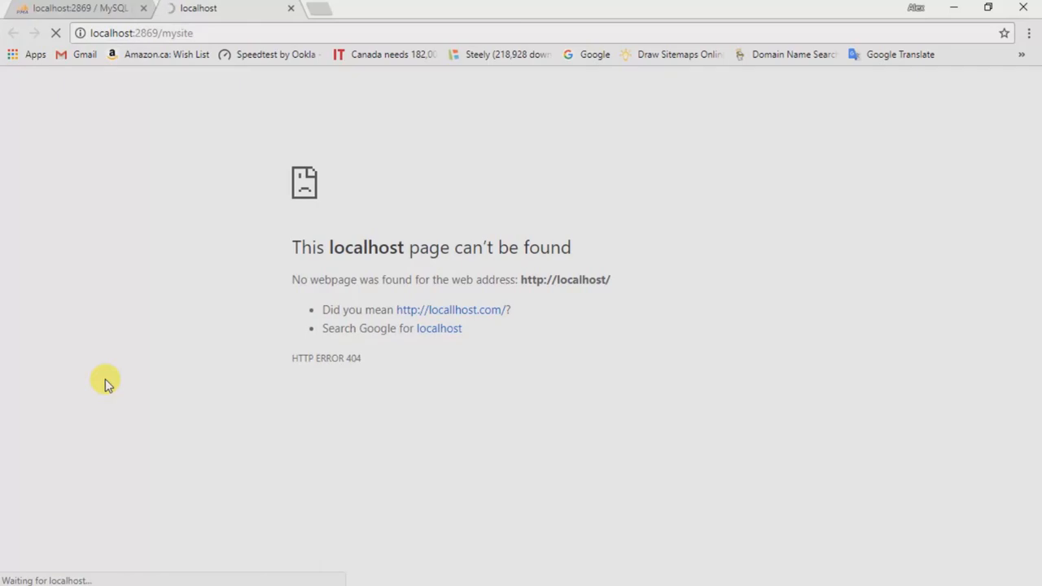
mouse_move(236, 219)
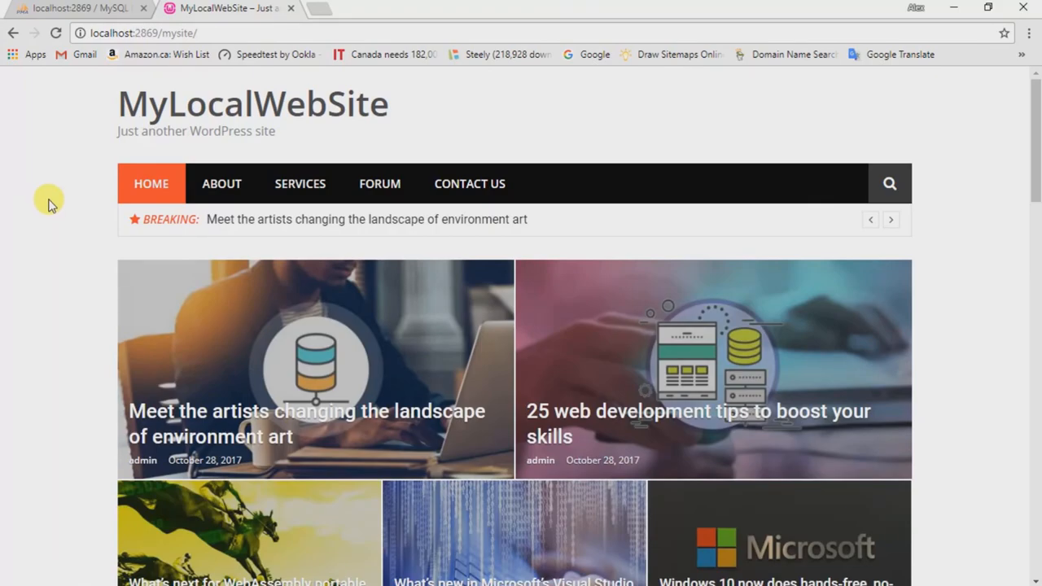
Scroll the MyLocalWebSite home page and open the 'Meet the artists…' post
scroll("down", 3)
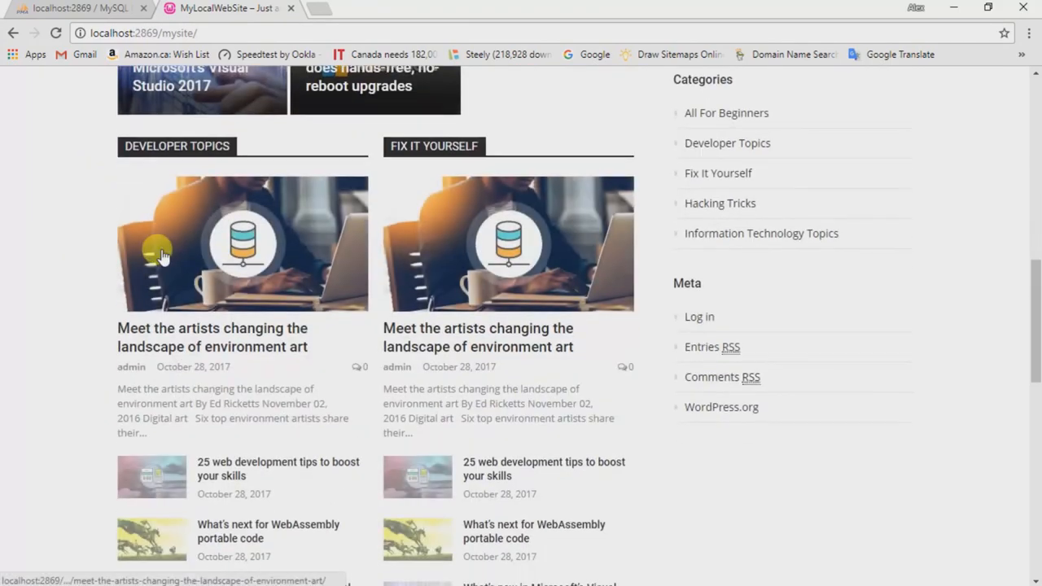
scroll("down", 3)
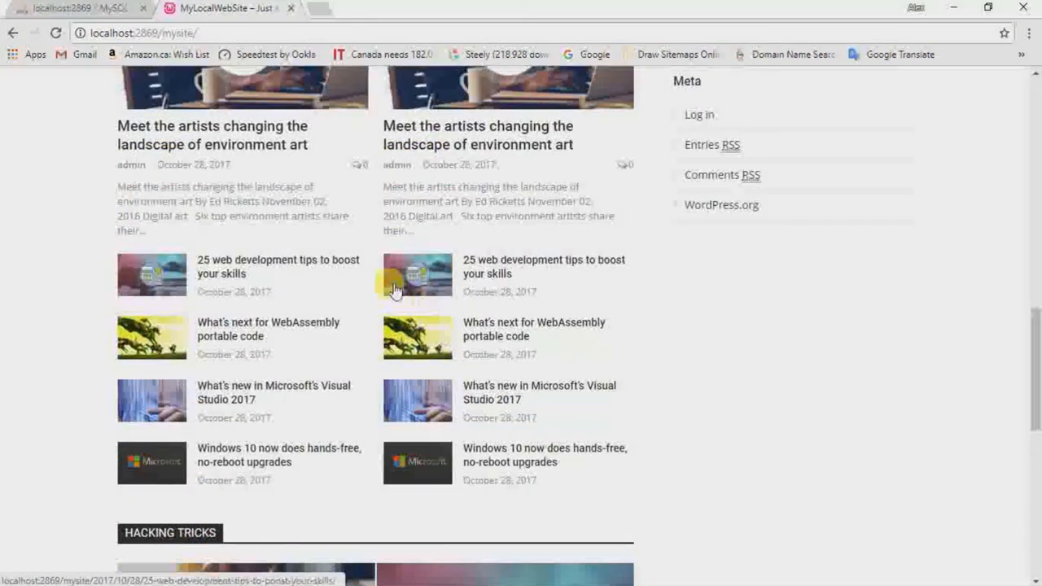
scroll("down", 3)
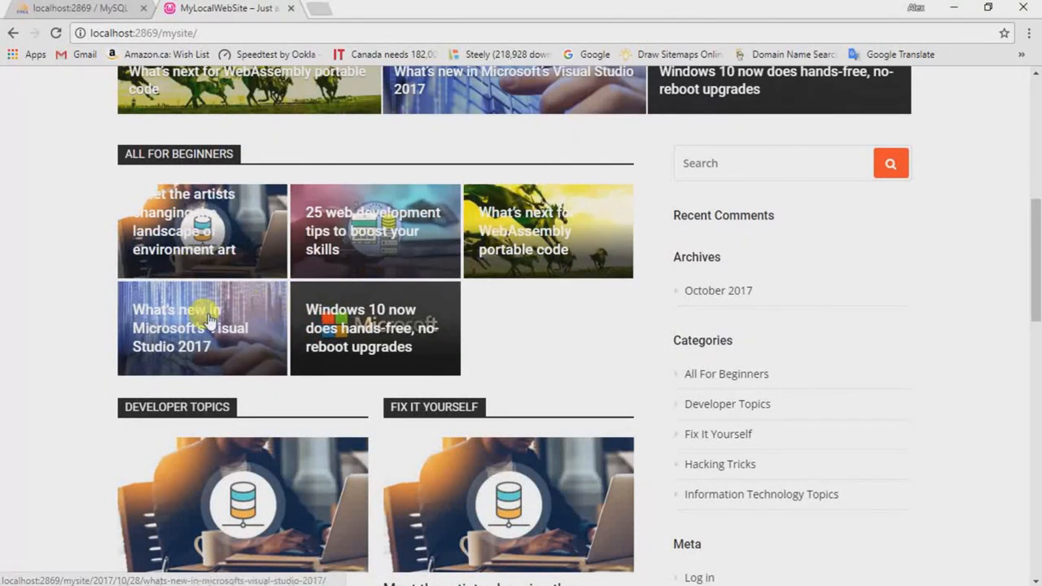
scroll("up", 3)
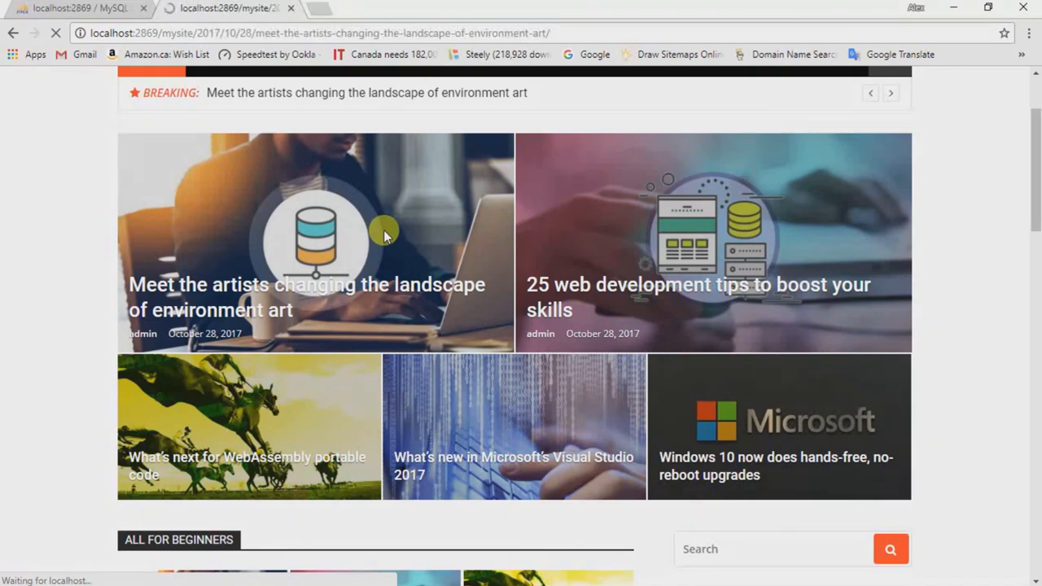
left_click(306, 296)
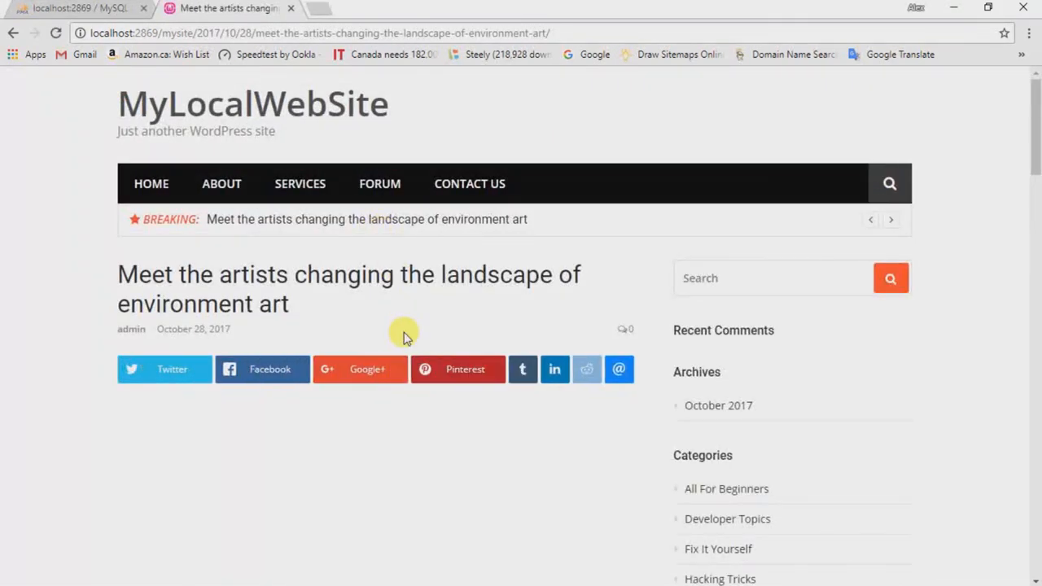
Read down the post to the Leave a Reply form, then return to HOME
scroll("down", 3)
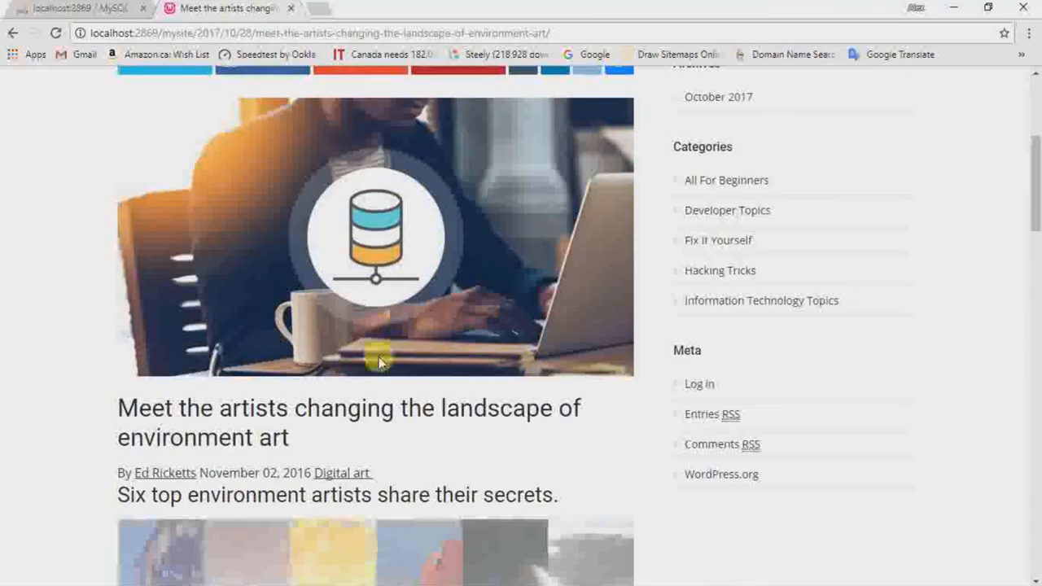
scroll("down", 3)
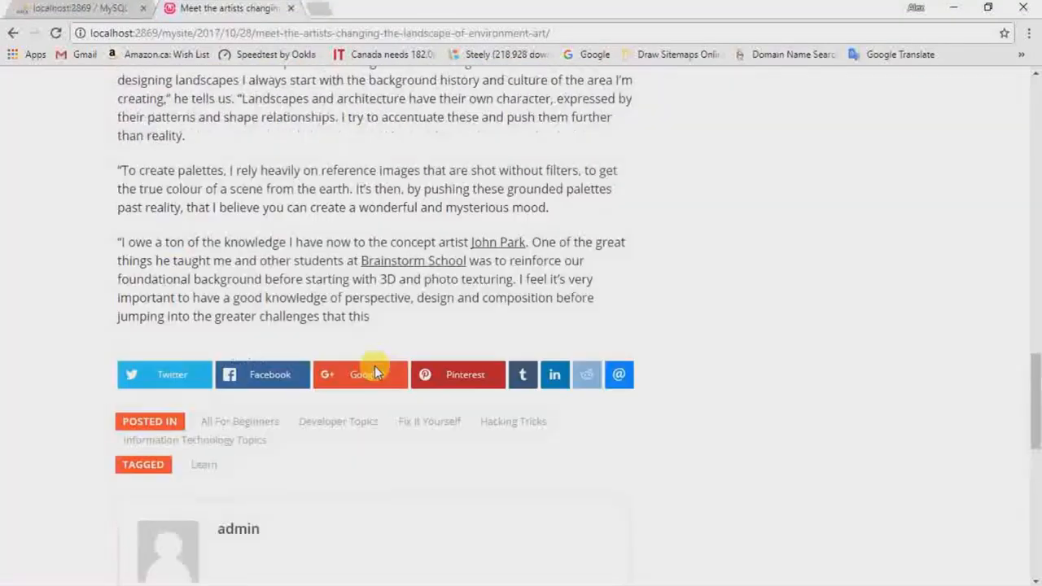
scroll("down", 3)
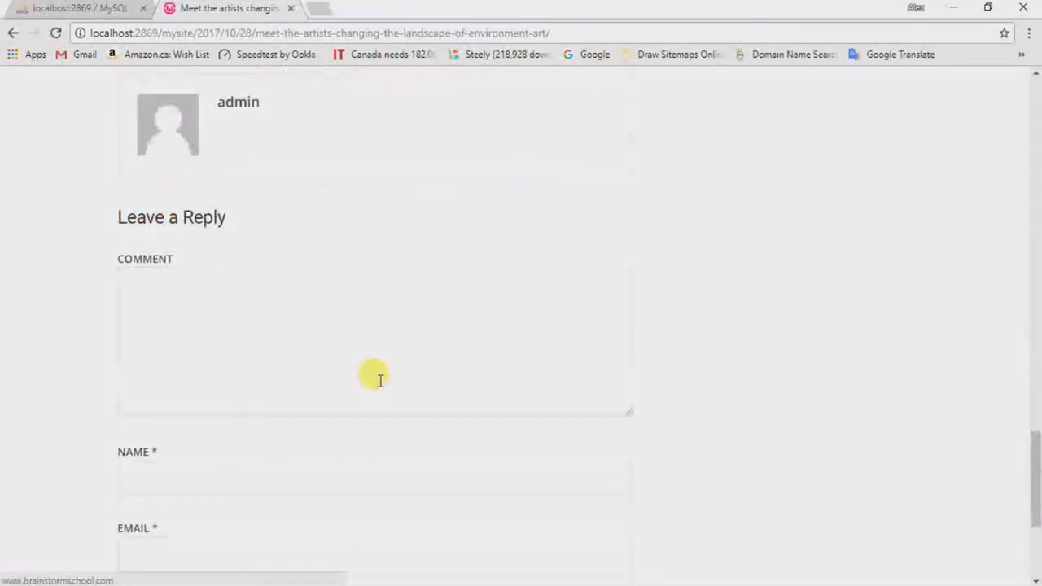
scroll("up", 3)
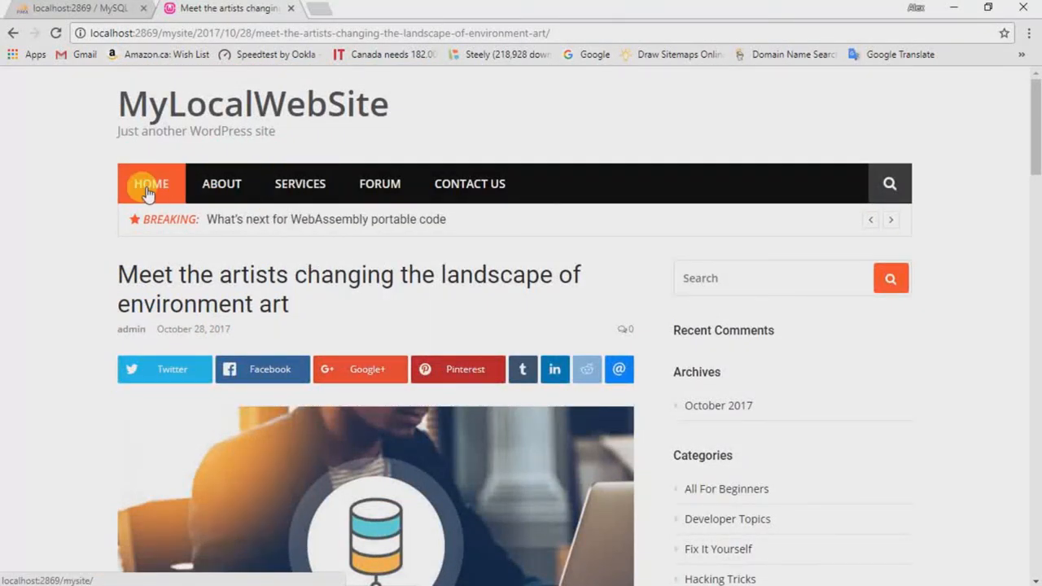
left_click(150, 183)
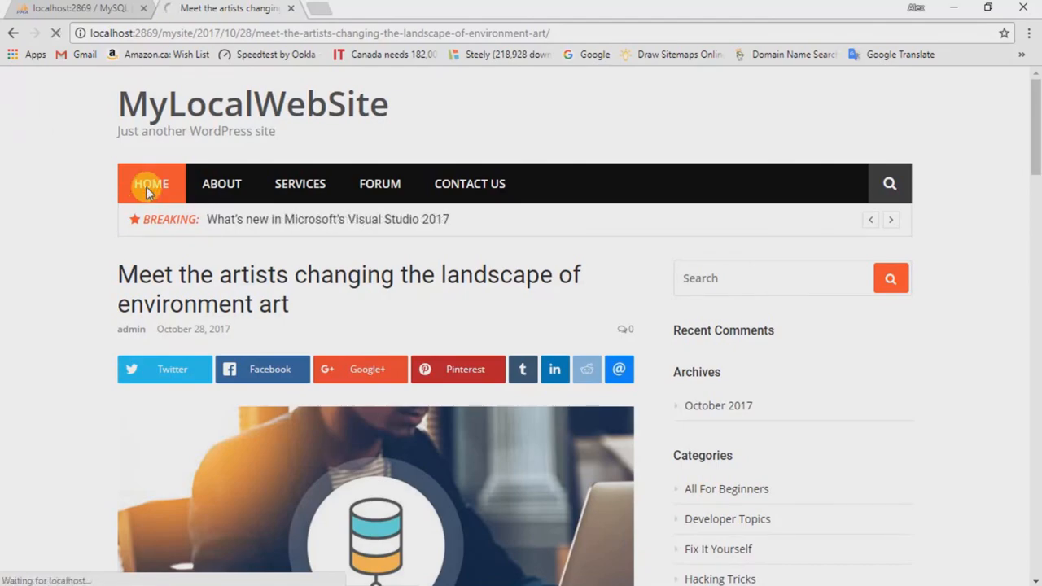